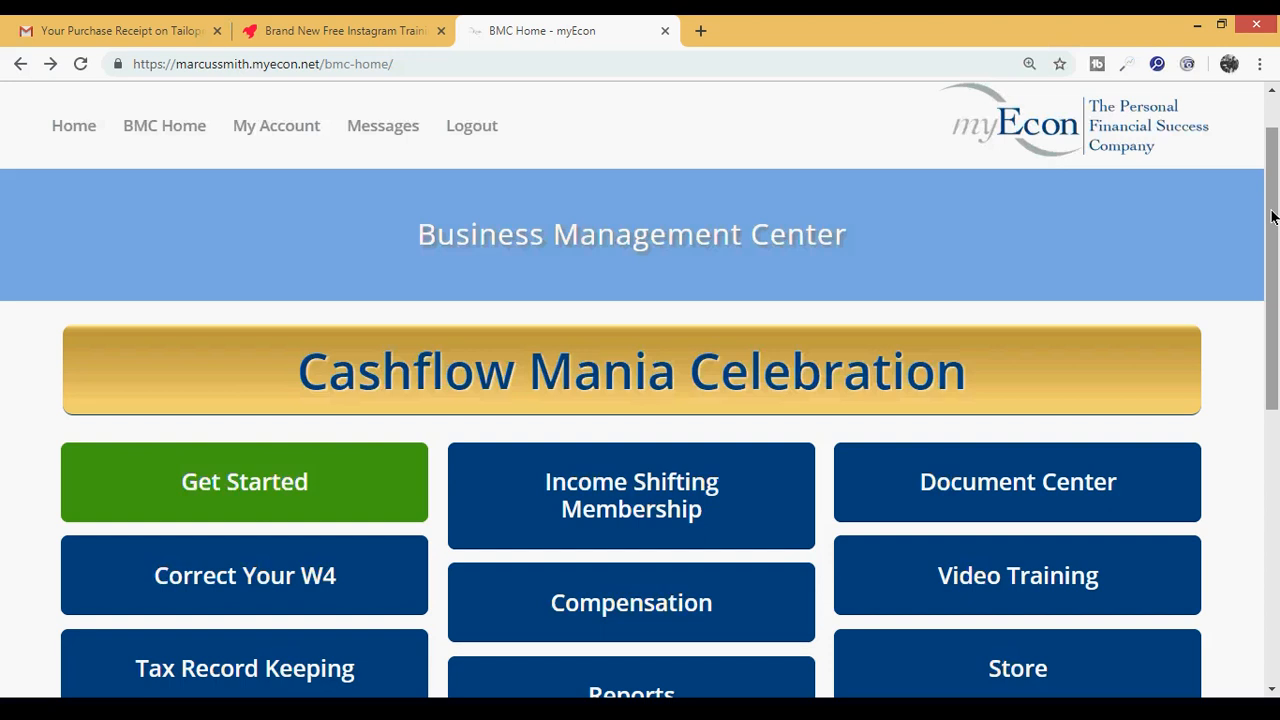
mouse_move(1262, 164)
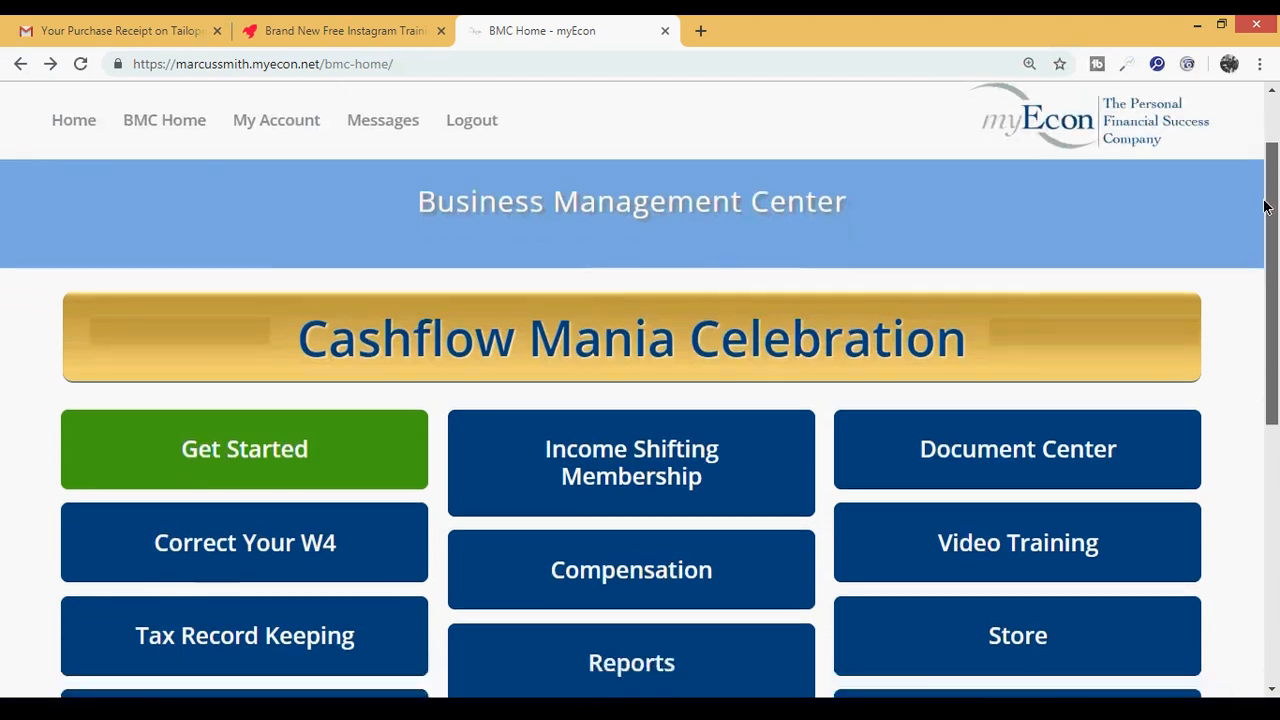
Scroll down the Business Management Center page and go to the myEcon Tools page.
scroll(down, 3)
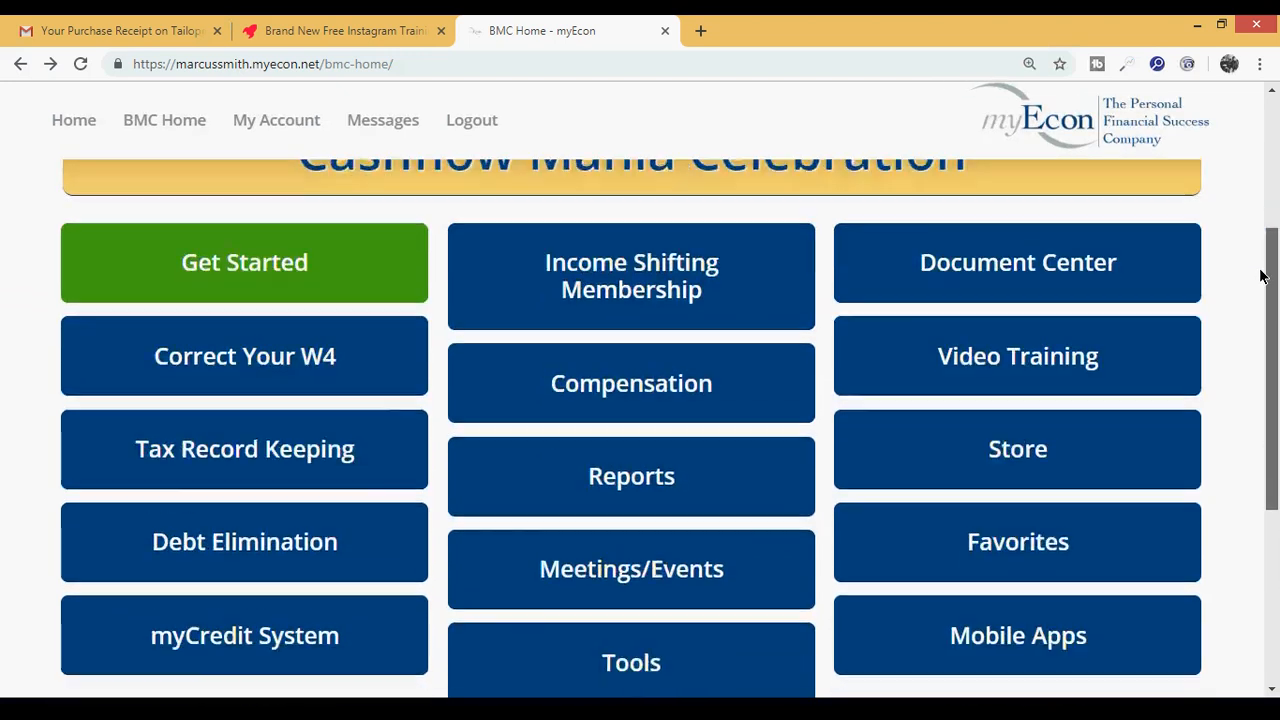
scroll(down, 3)
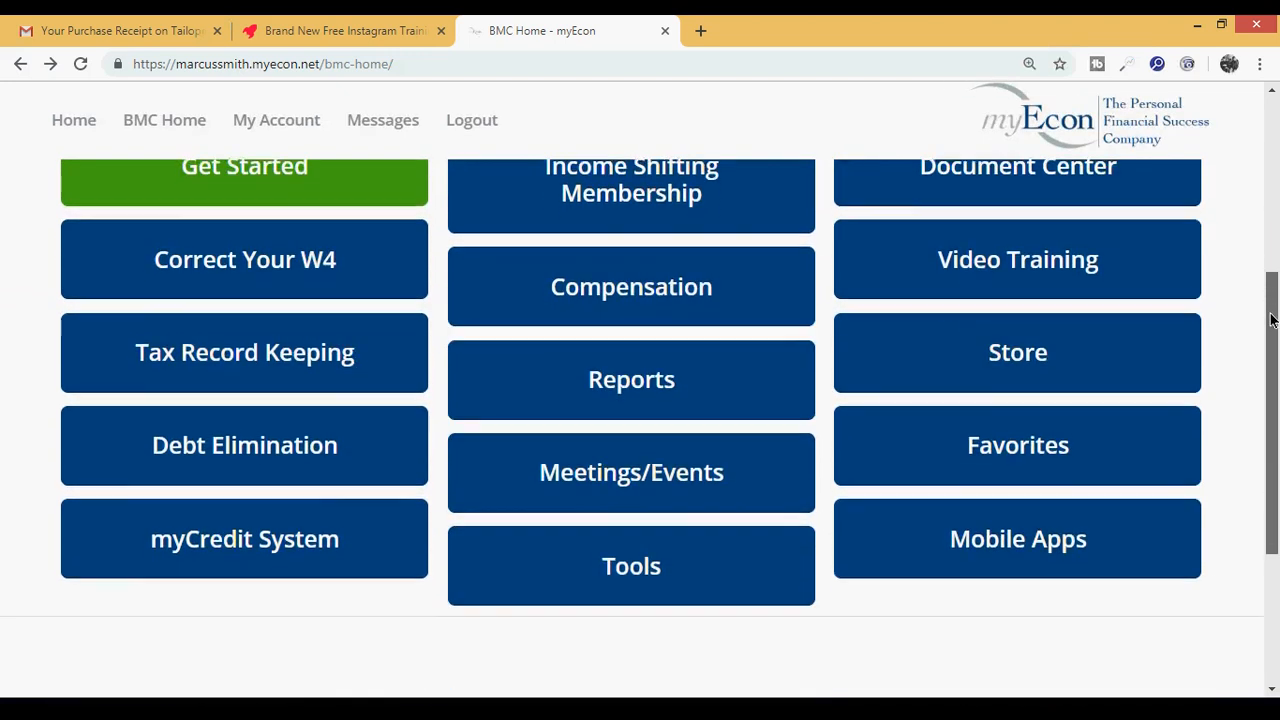
mouse_move(643, 533)
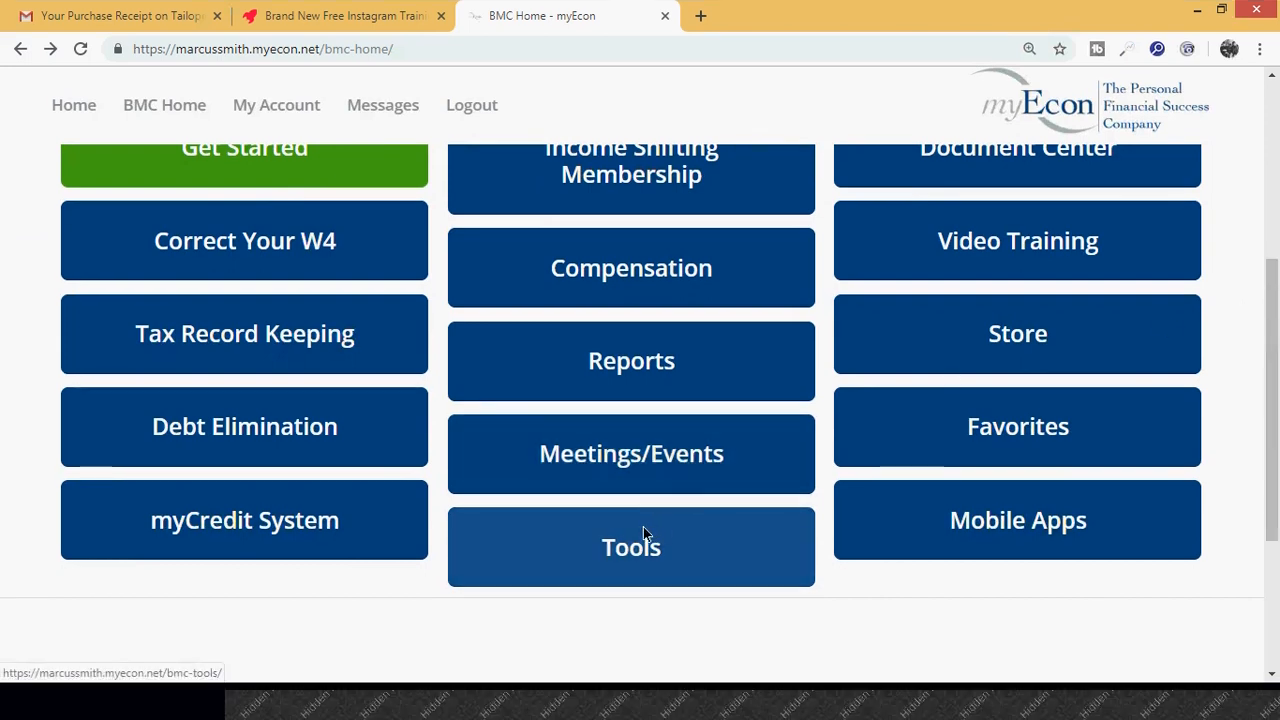
mouse_move(644, 542)
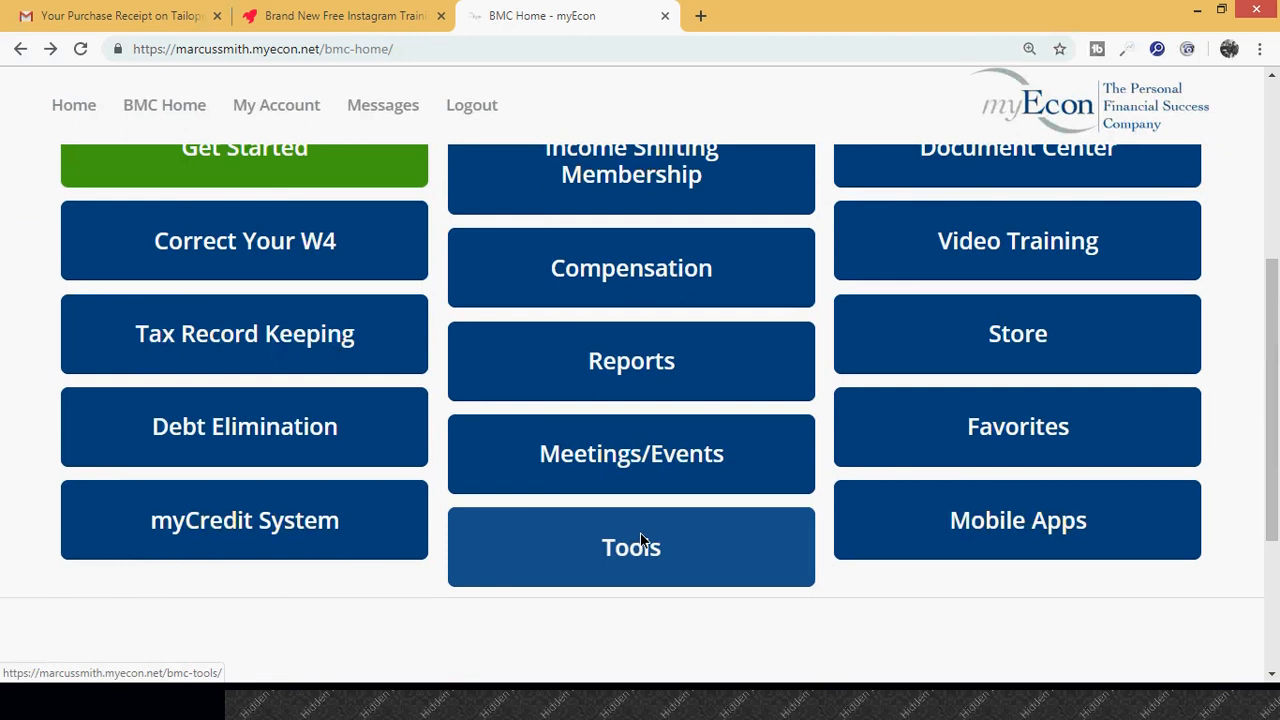
click(631, 547)
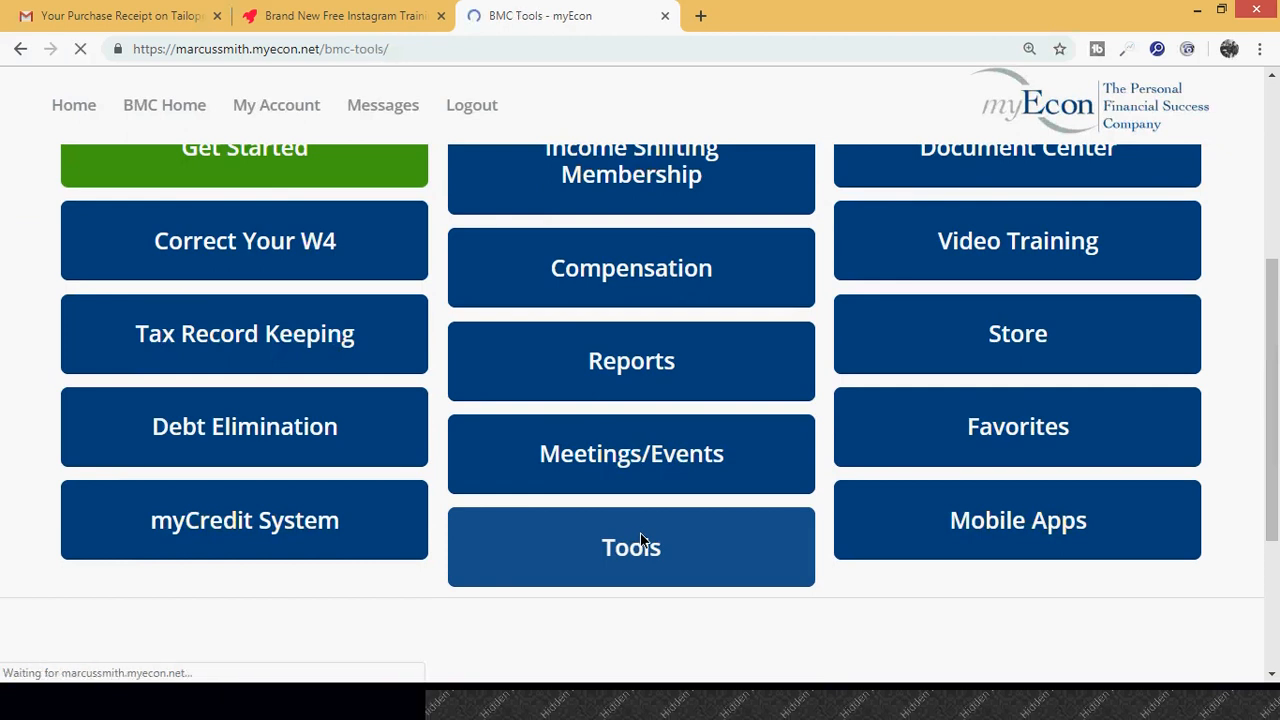
click(631, 547)
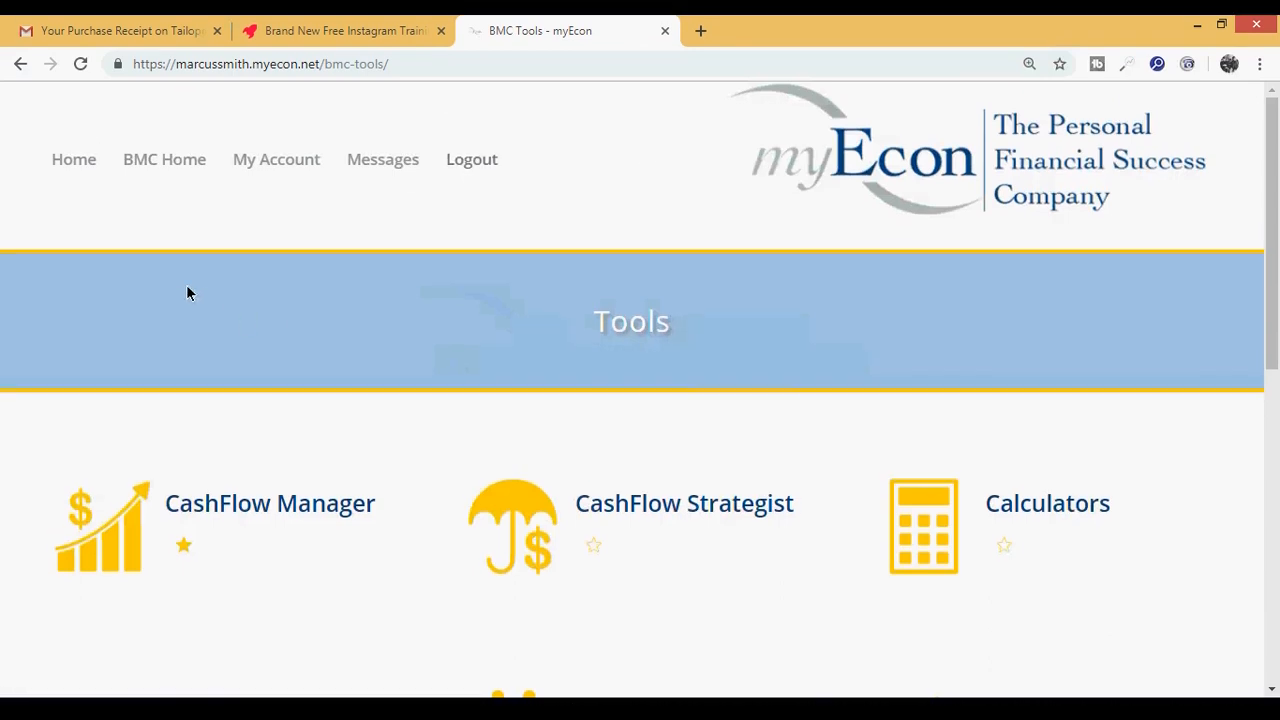
mouse_move(220, 324)
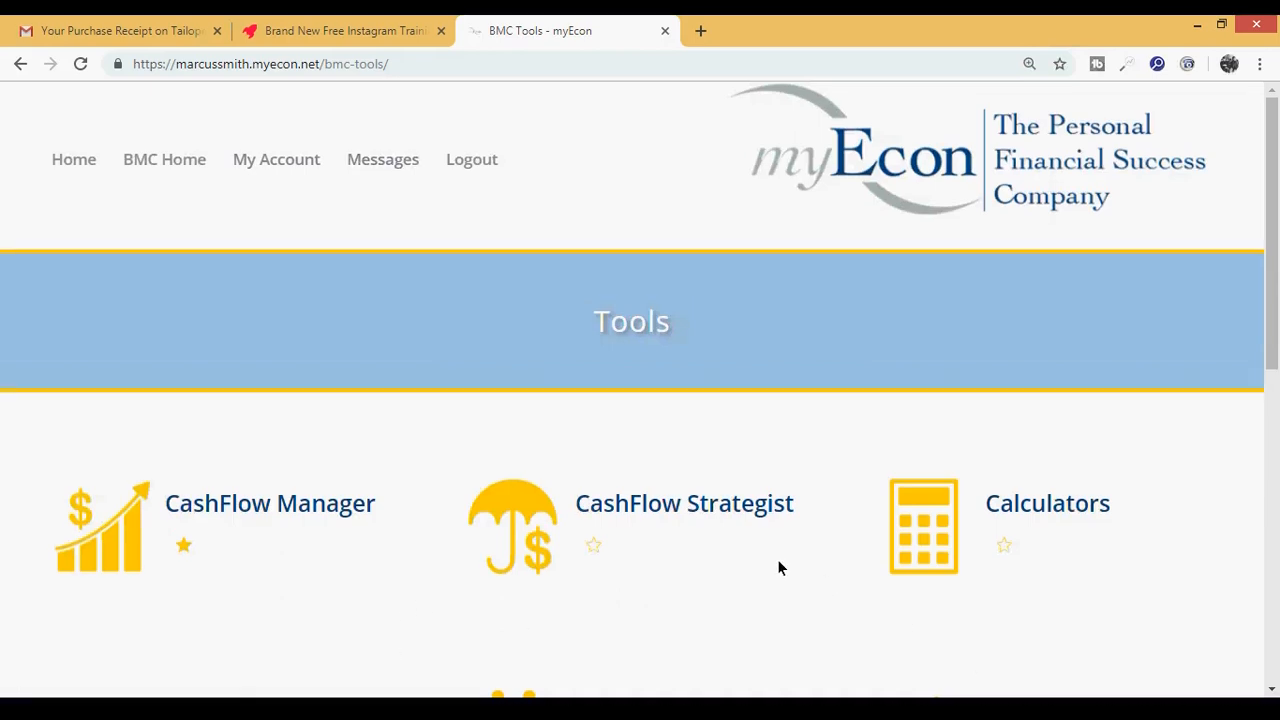
mouse_move(672, 503)
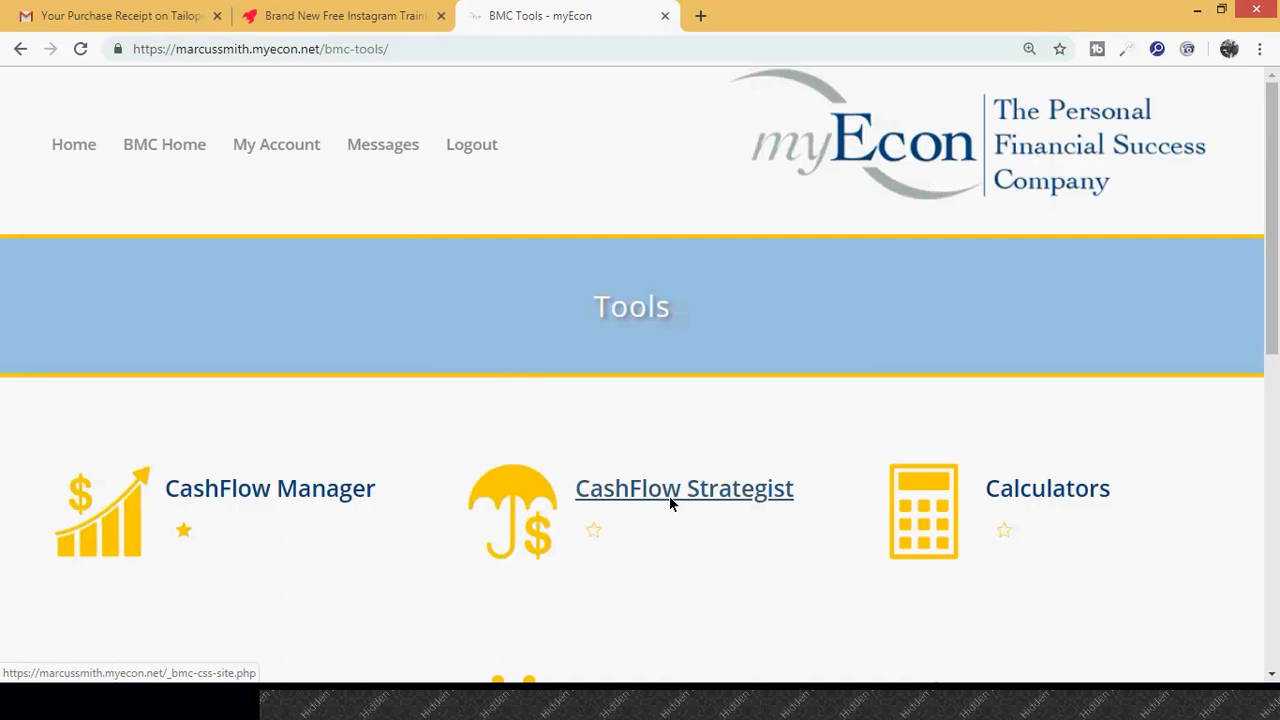
Open CashFlow Strategist from the Tools page to see the two existing strategists.
click(684, 488)
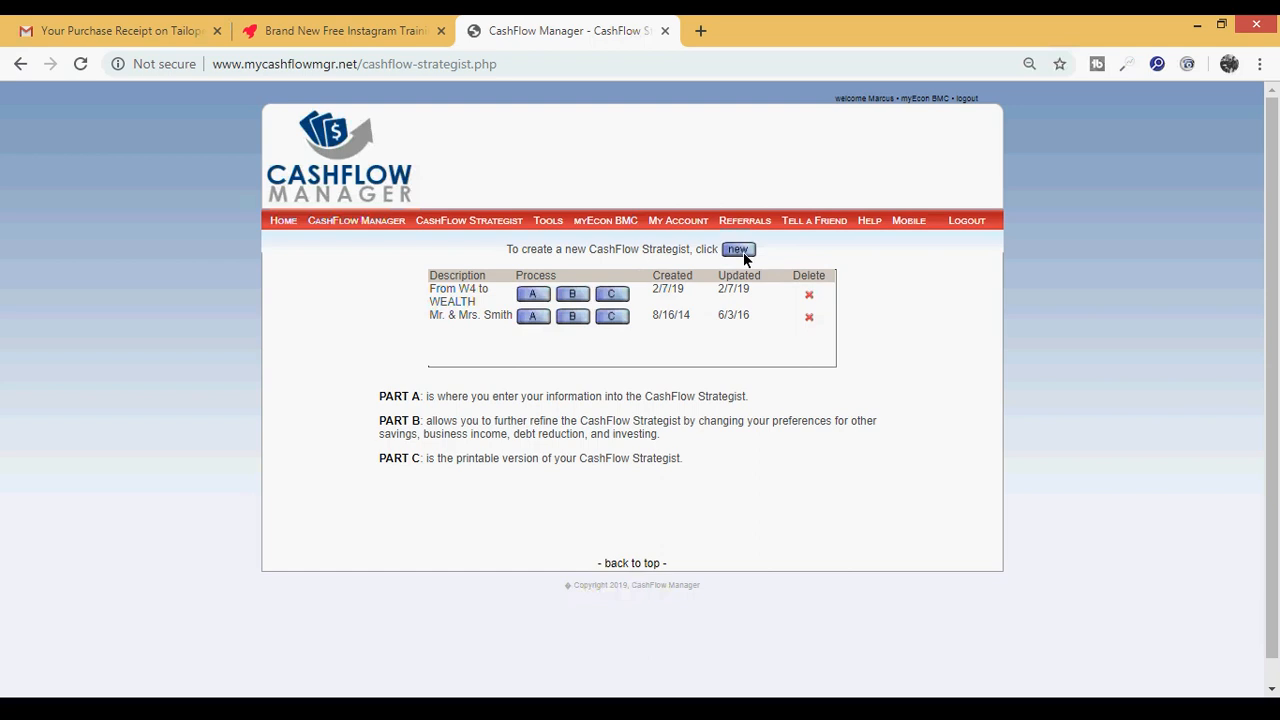
Create a new strategist form and enter 'VIP Challenger' as its file name.
click(738, 249)
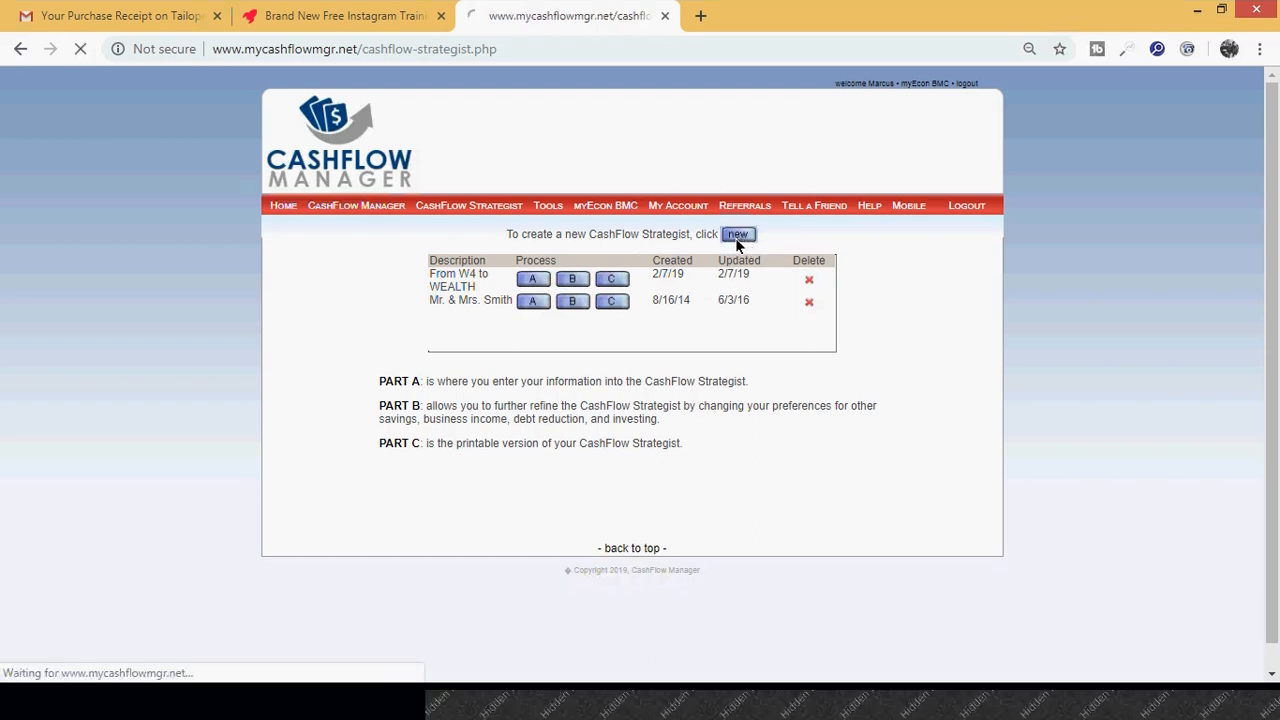
click(738, 234)
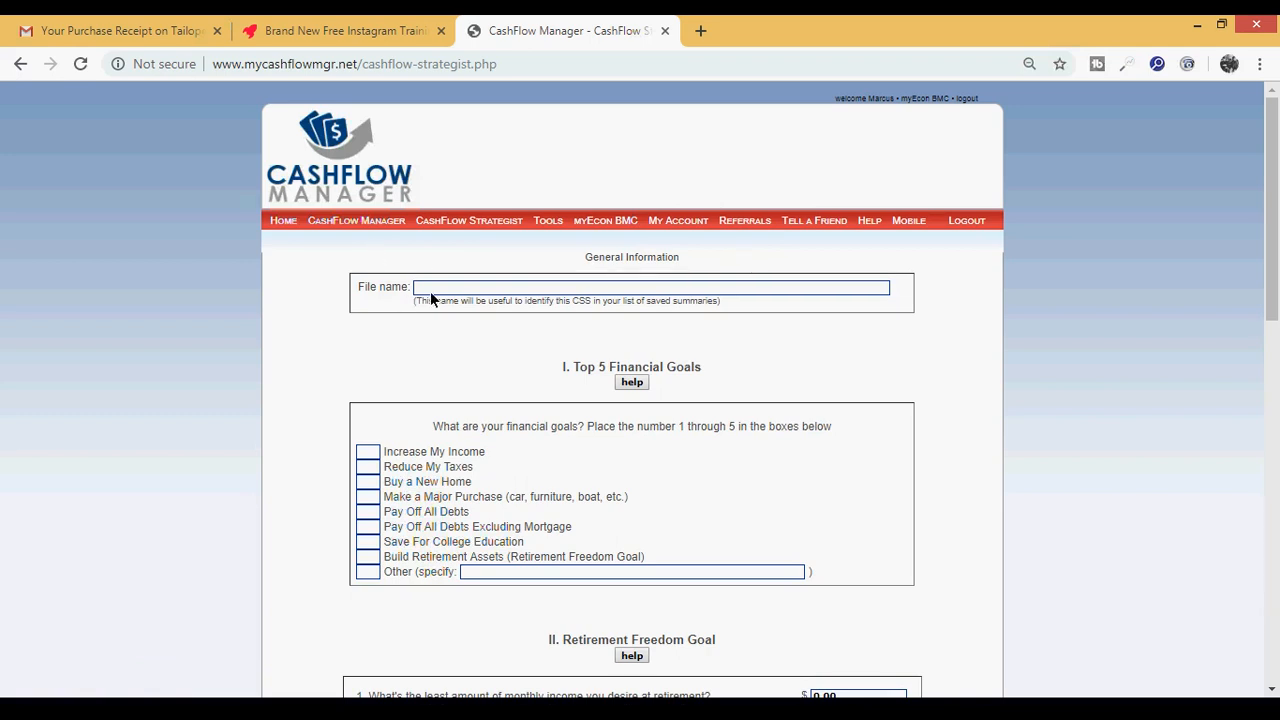
click(645, 287)
text(V)
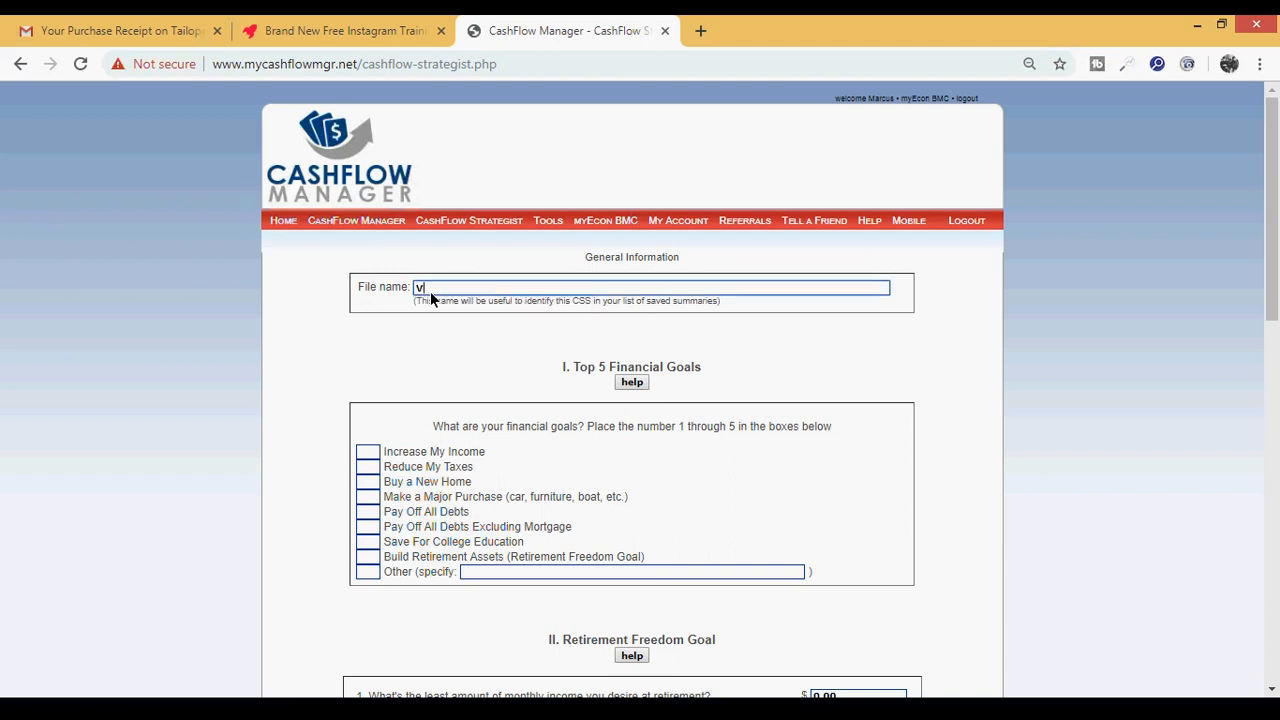
text(IP)
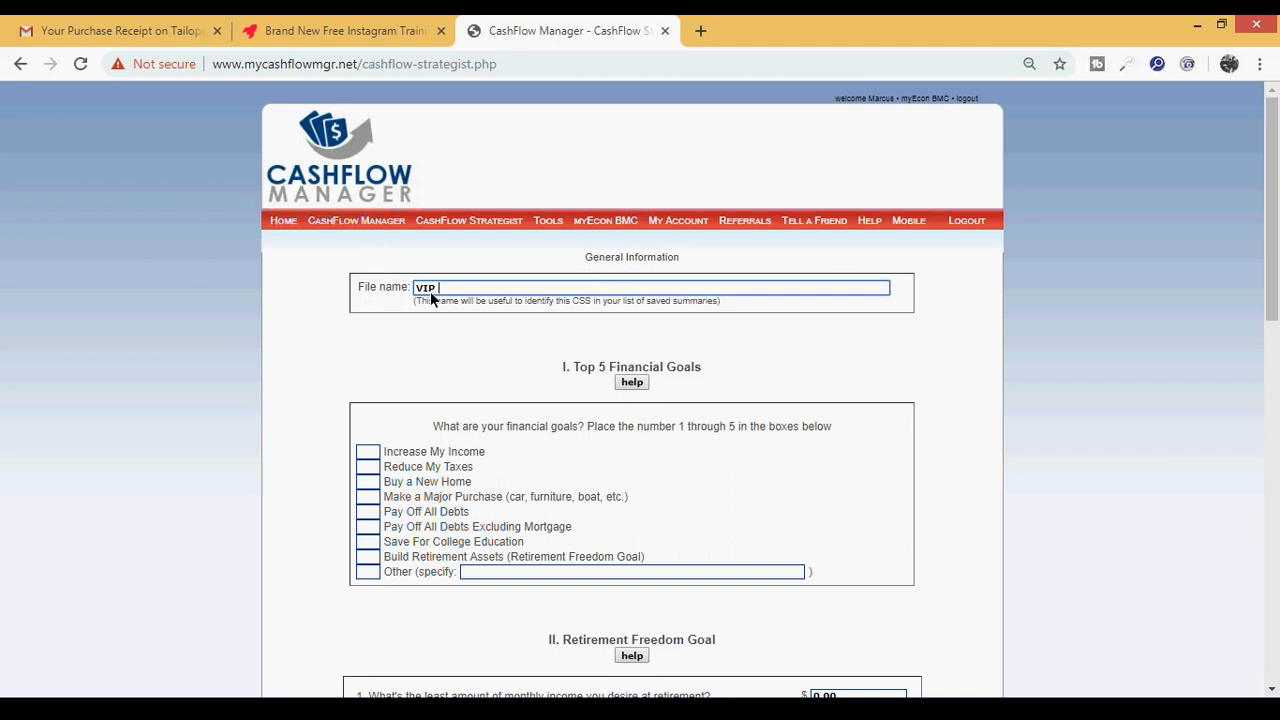
text(Challenge)
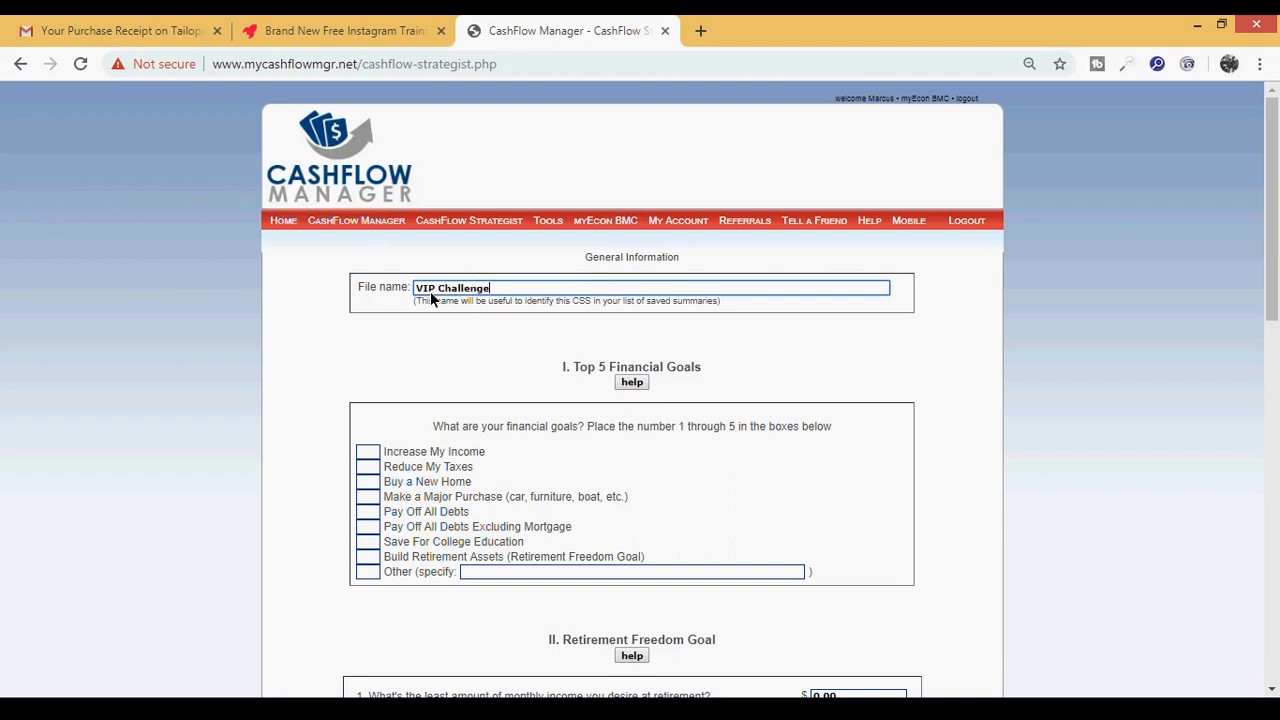
text(r)
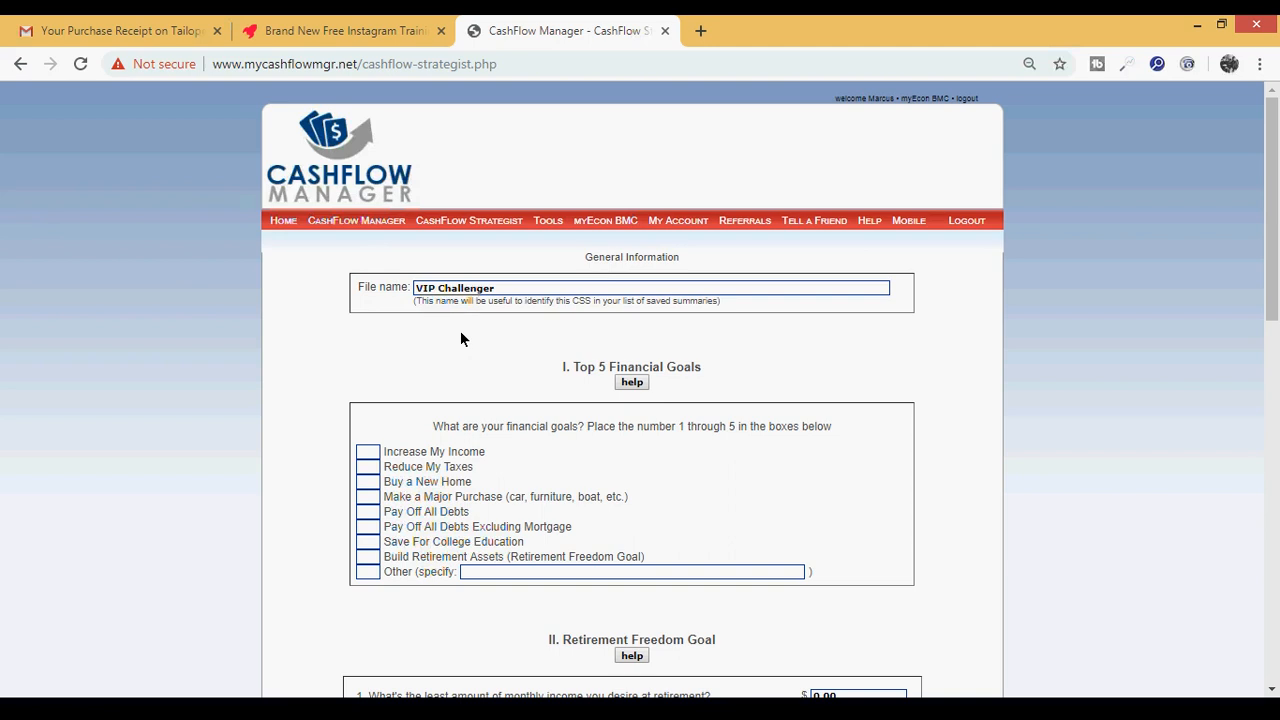
mouse_move(468, 338)
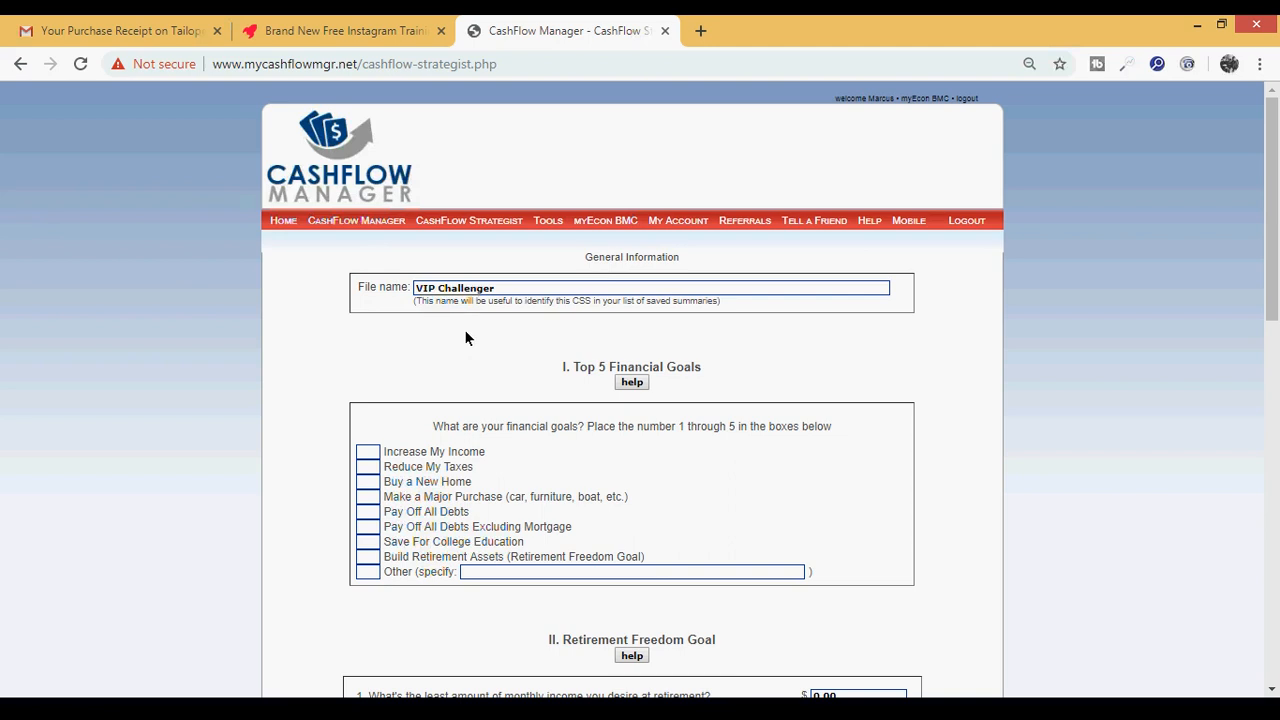
mouse_move(1273, 252)
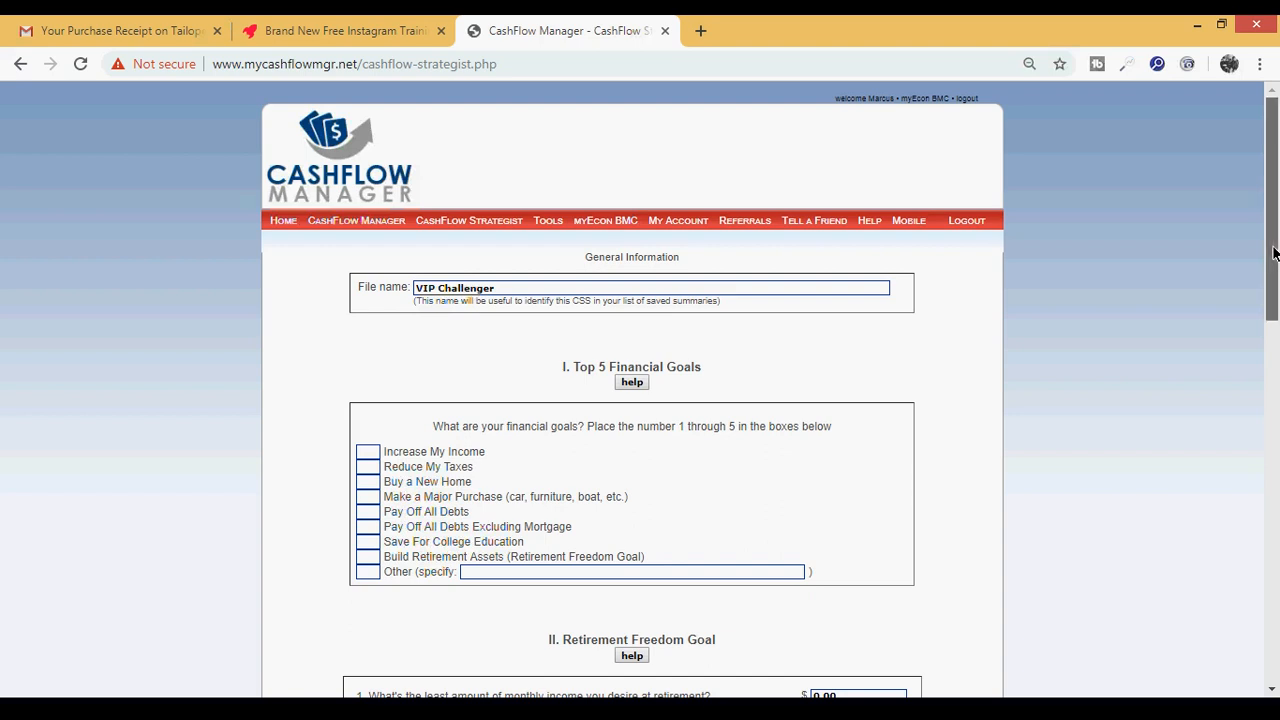
scroll(down, 3)
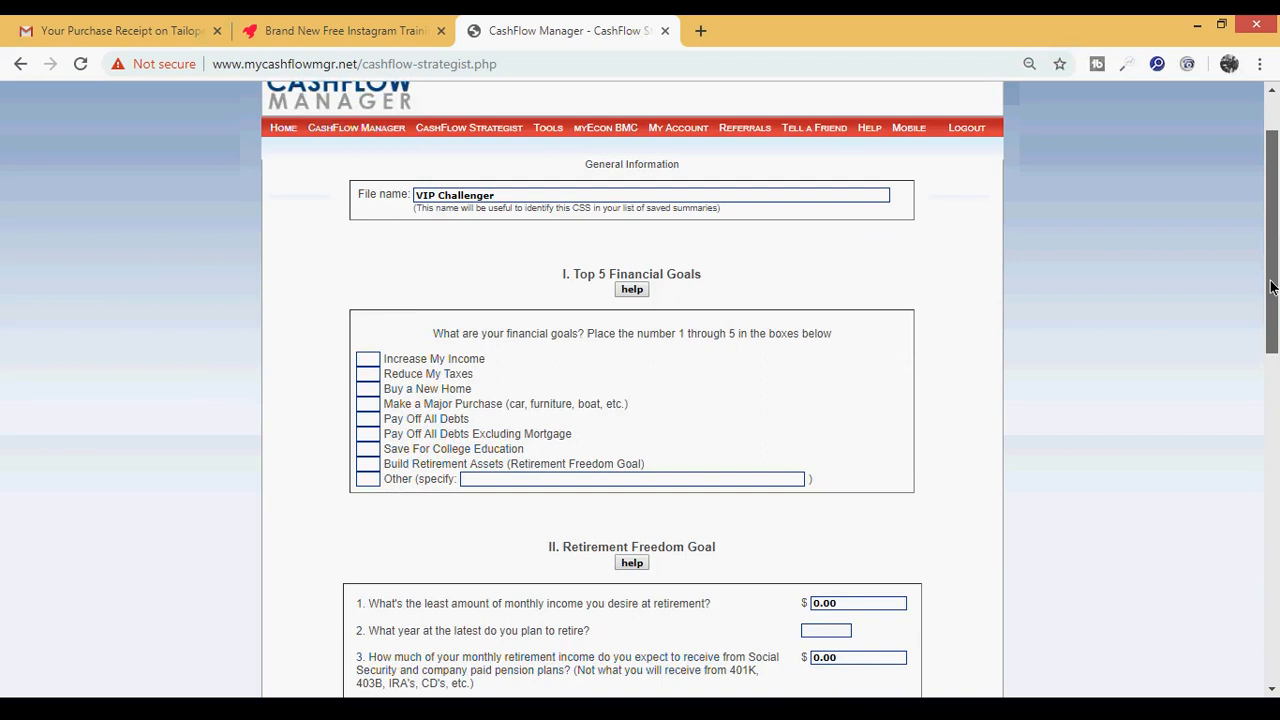
scroll(down, 3)
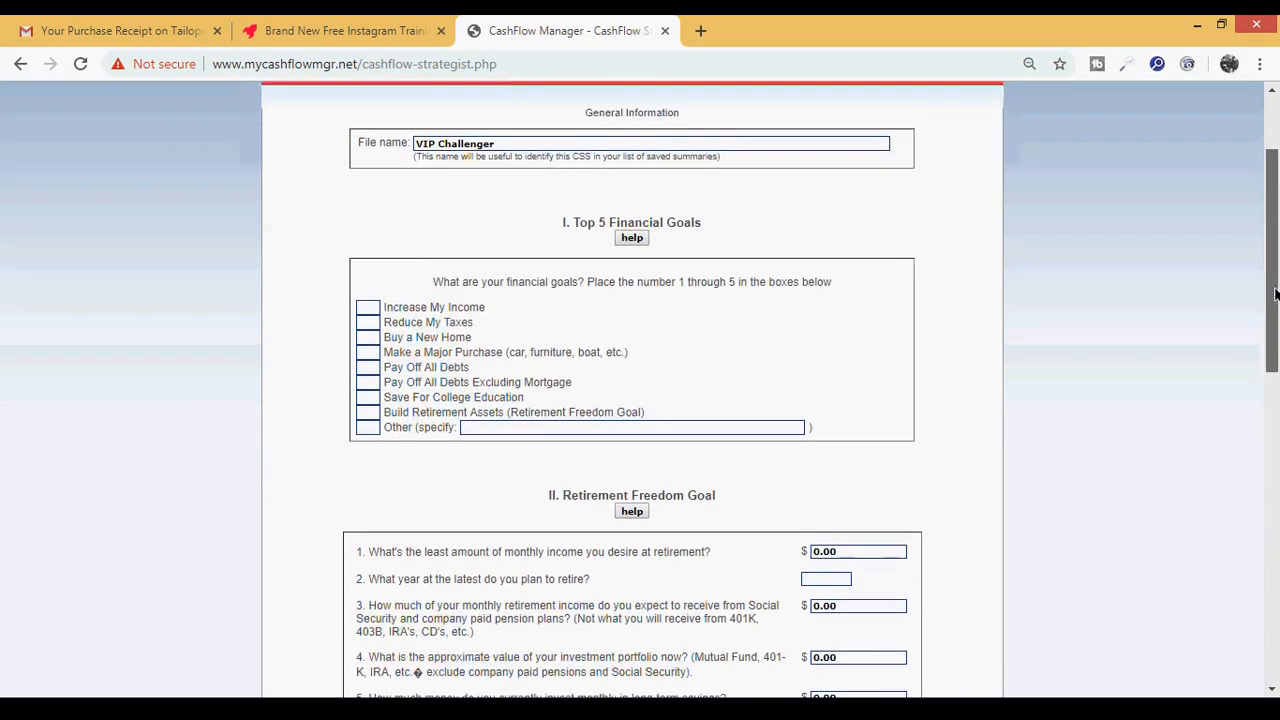
scroll(up, 3)
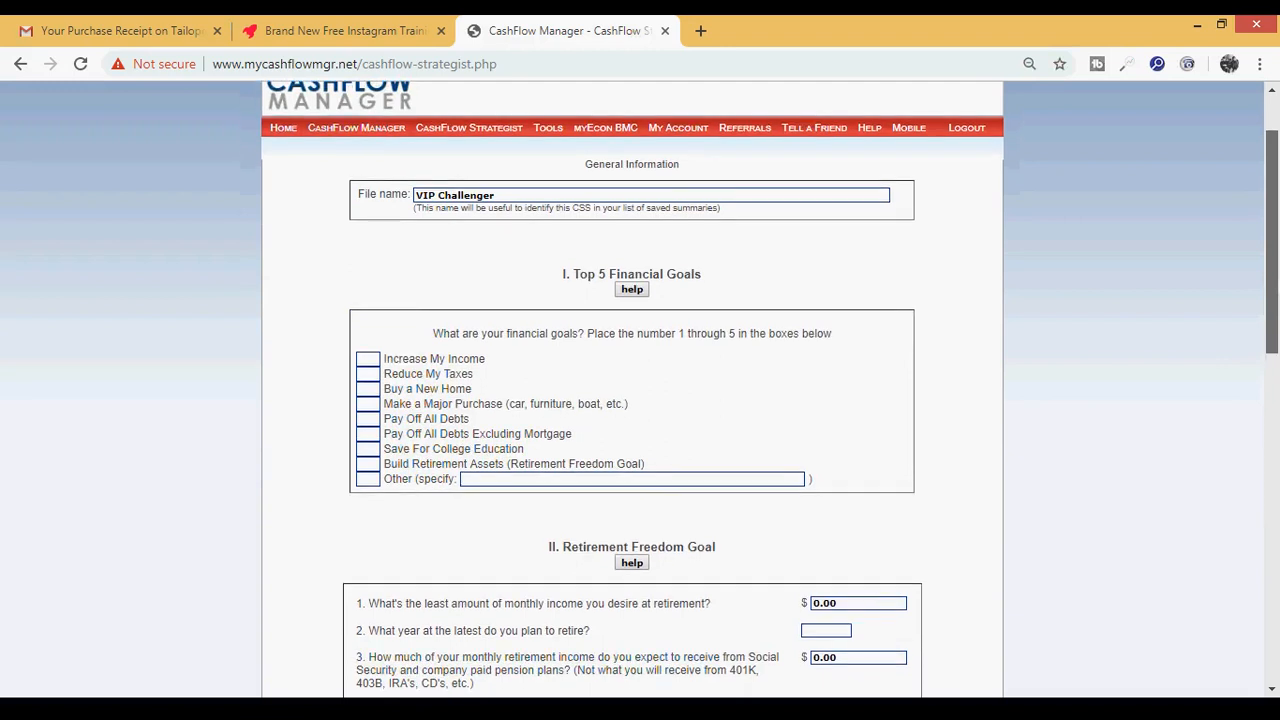
scroll(down, 3)
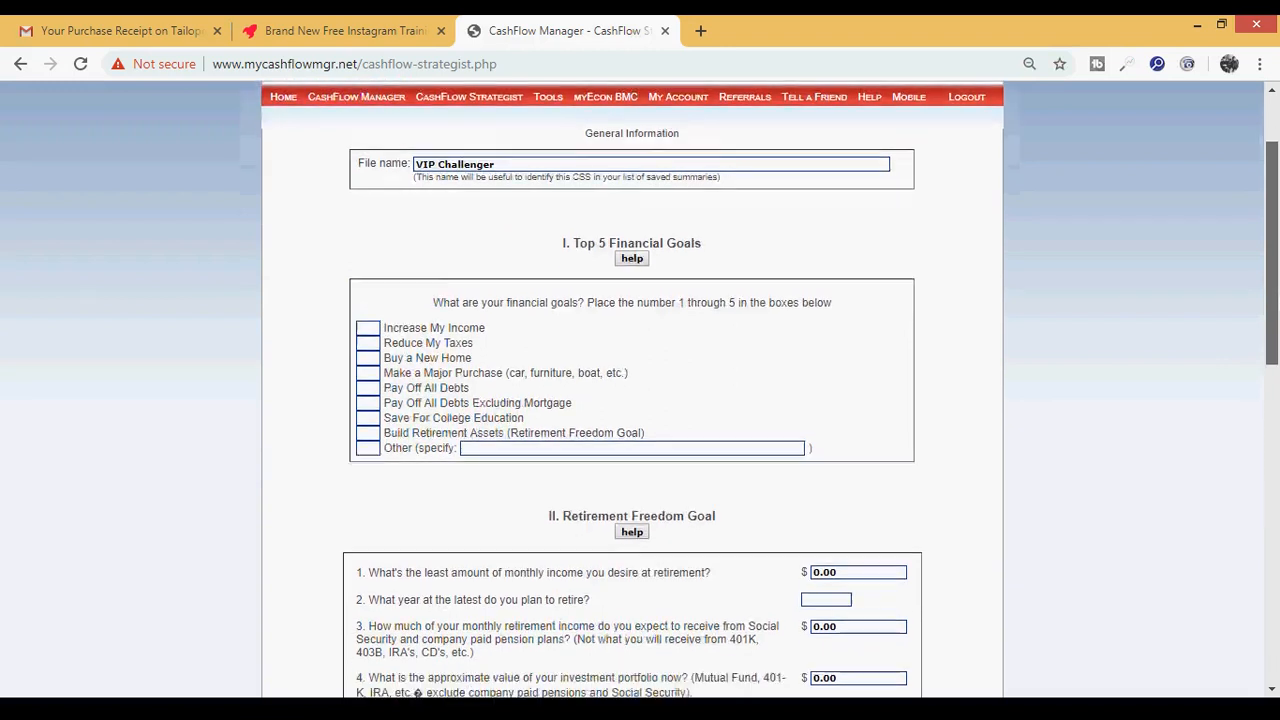
scroll(down, 3)
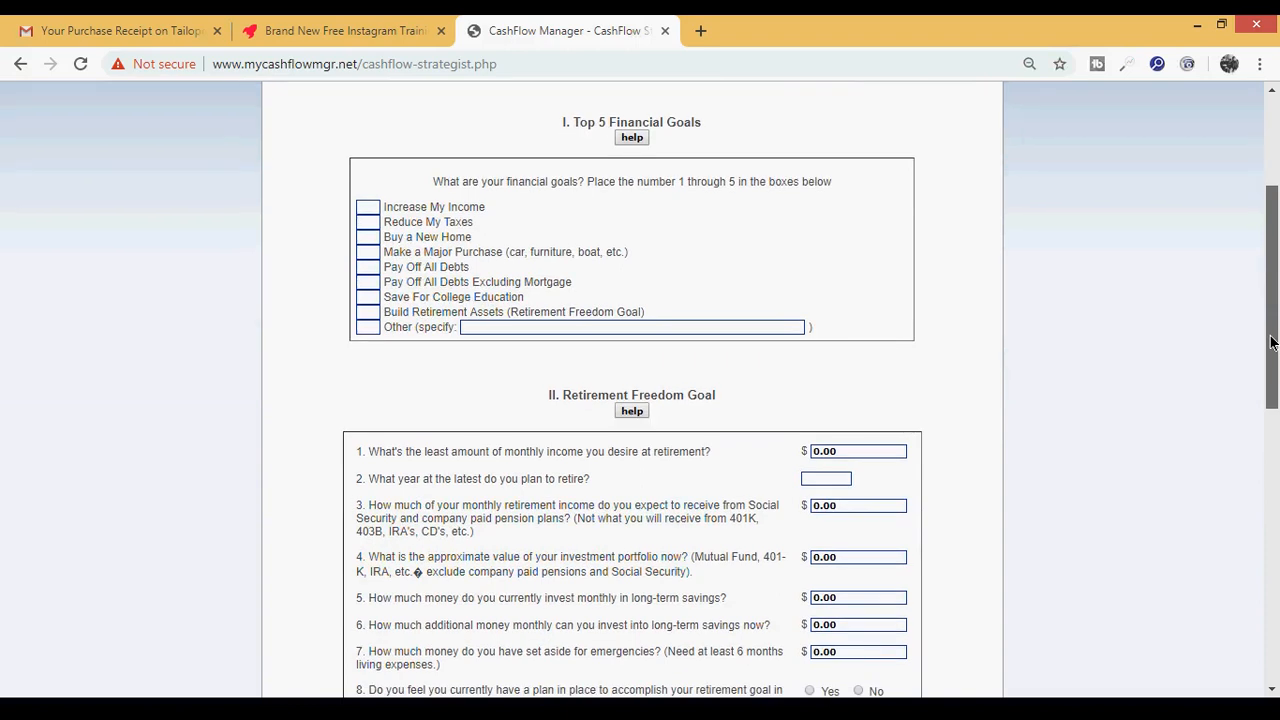
scroll(down, 3)
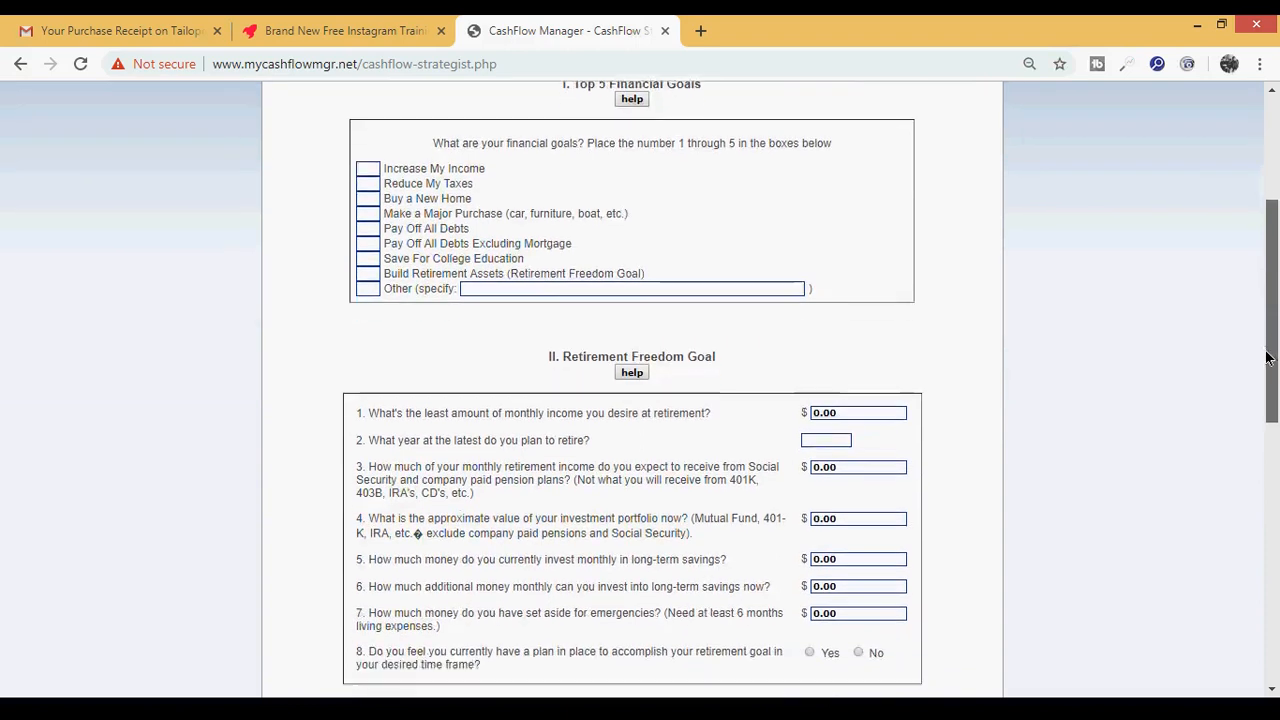
scroll(up, 3)
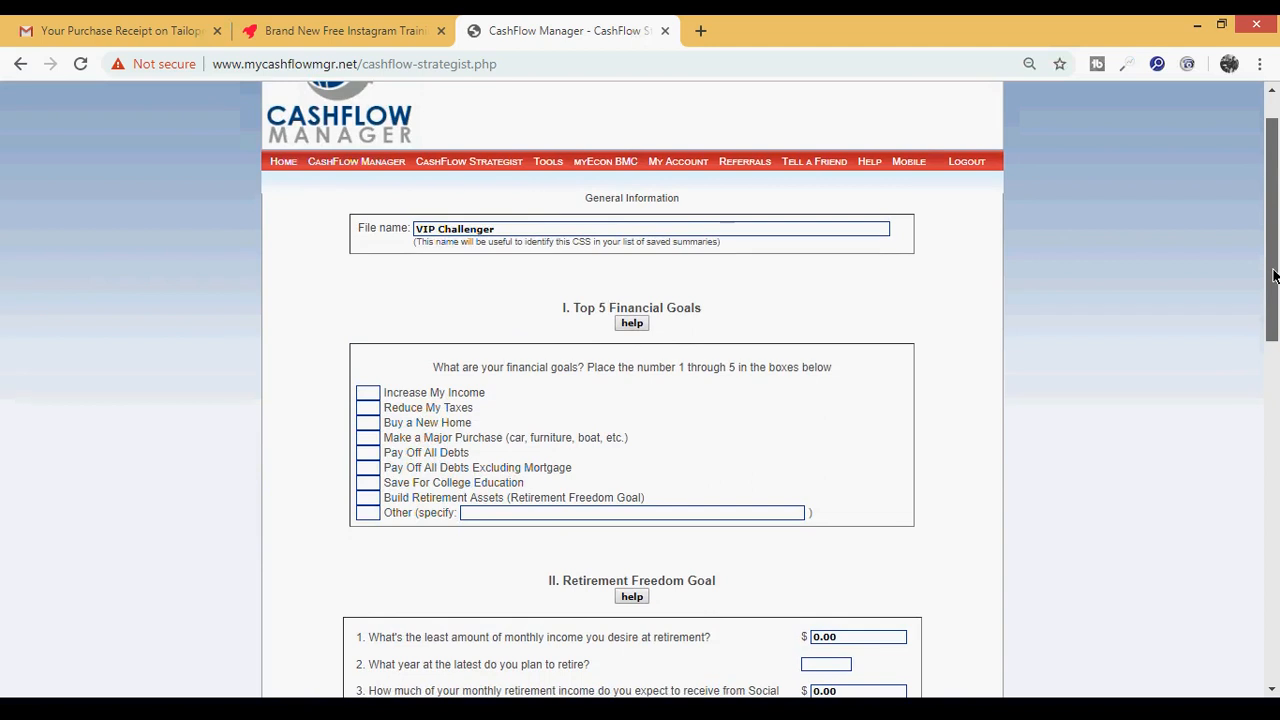
scroll(down, 3)
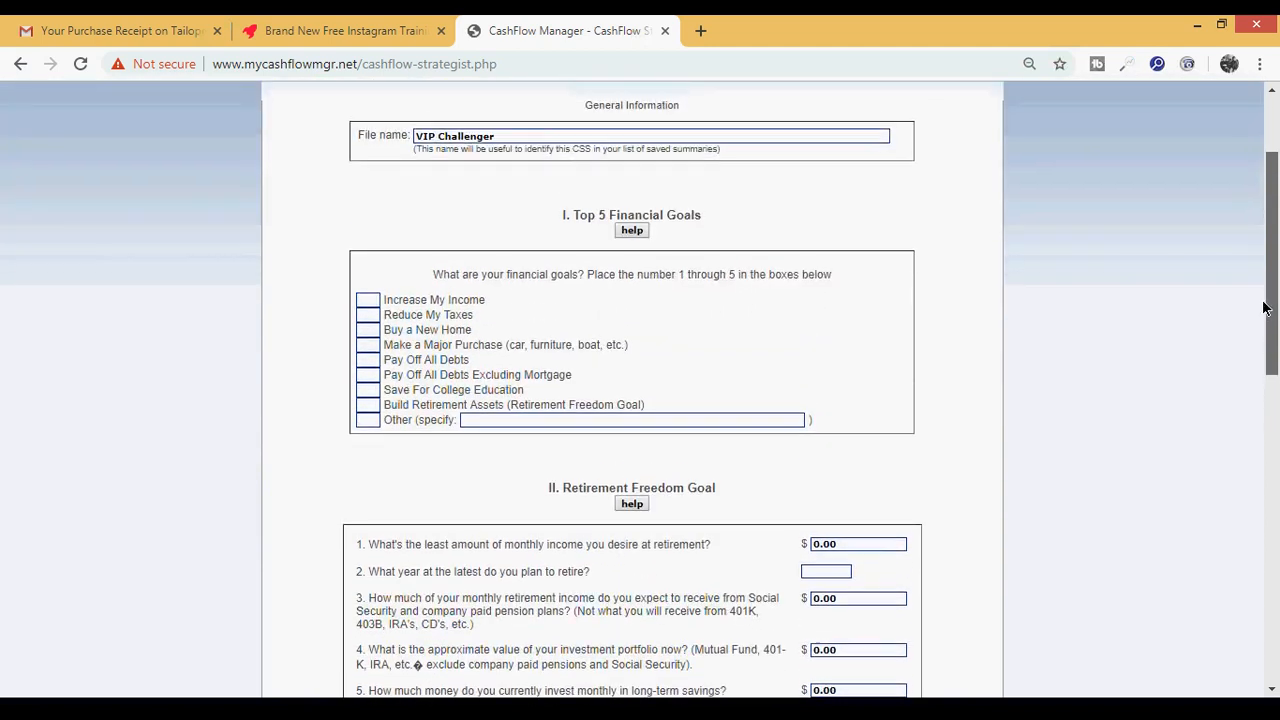
scroll(down, 3)
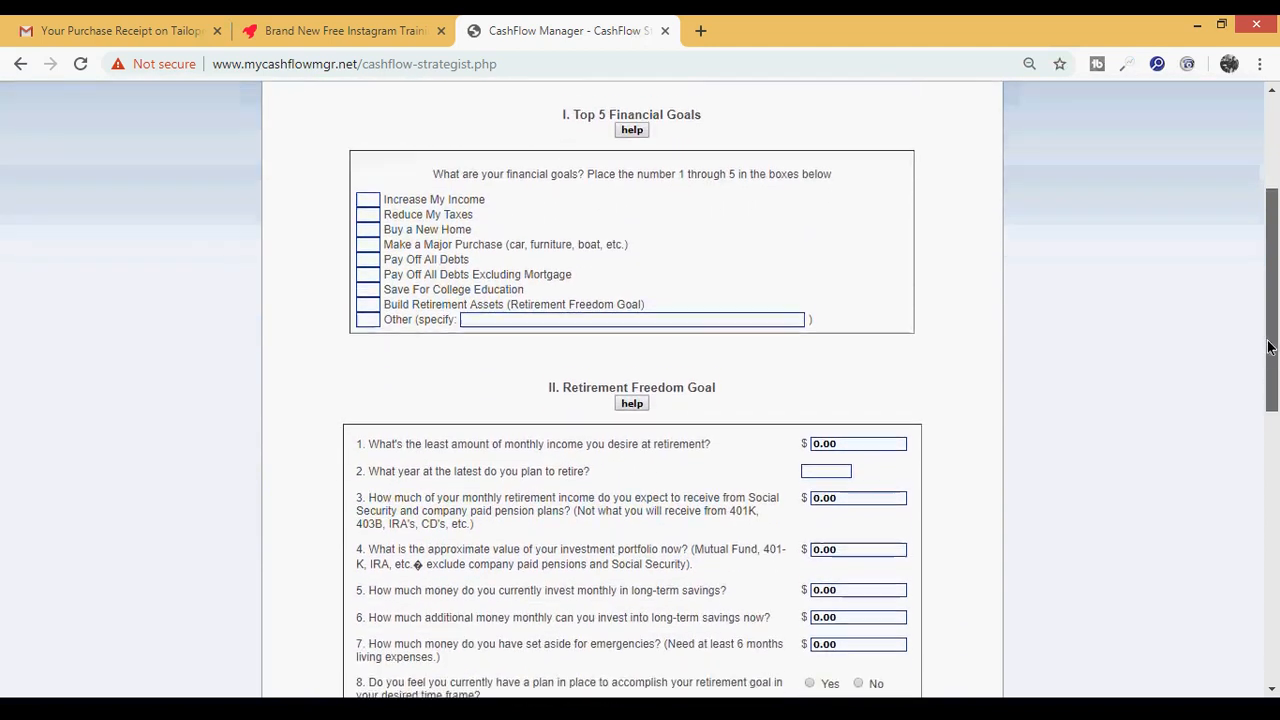
scroll(down, 3)
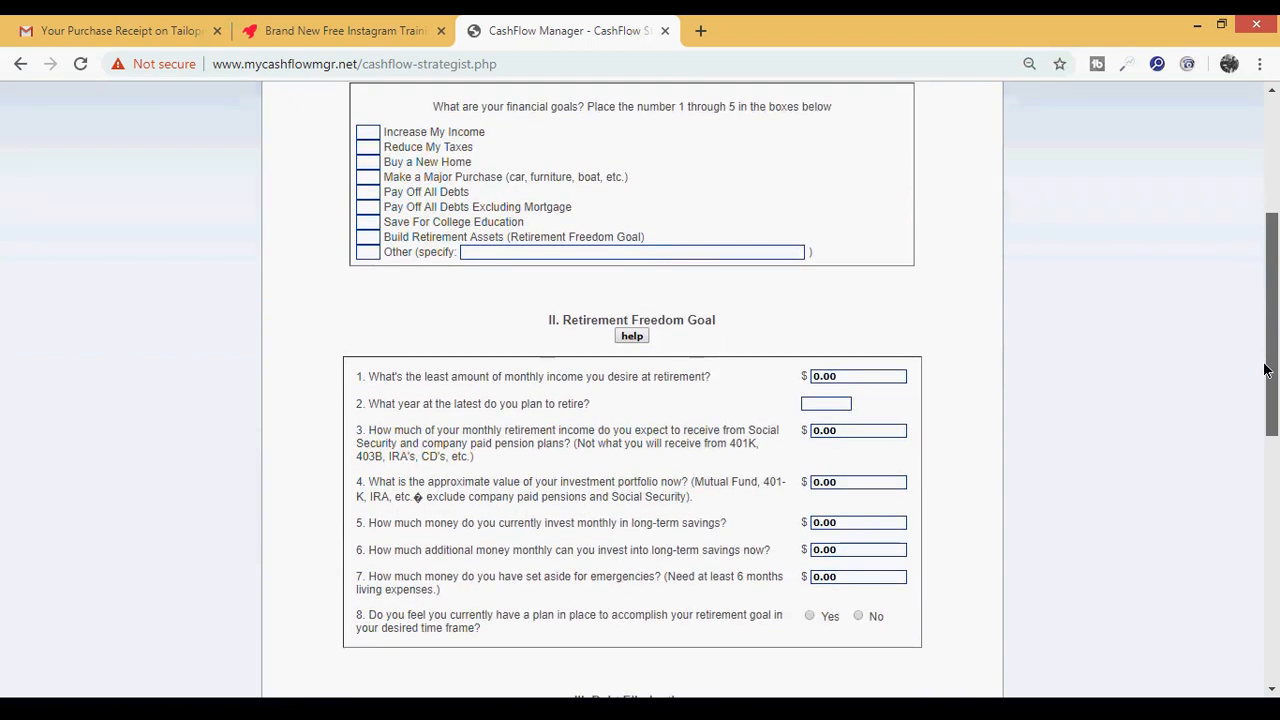
scroll(down, 3)
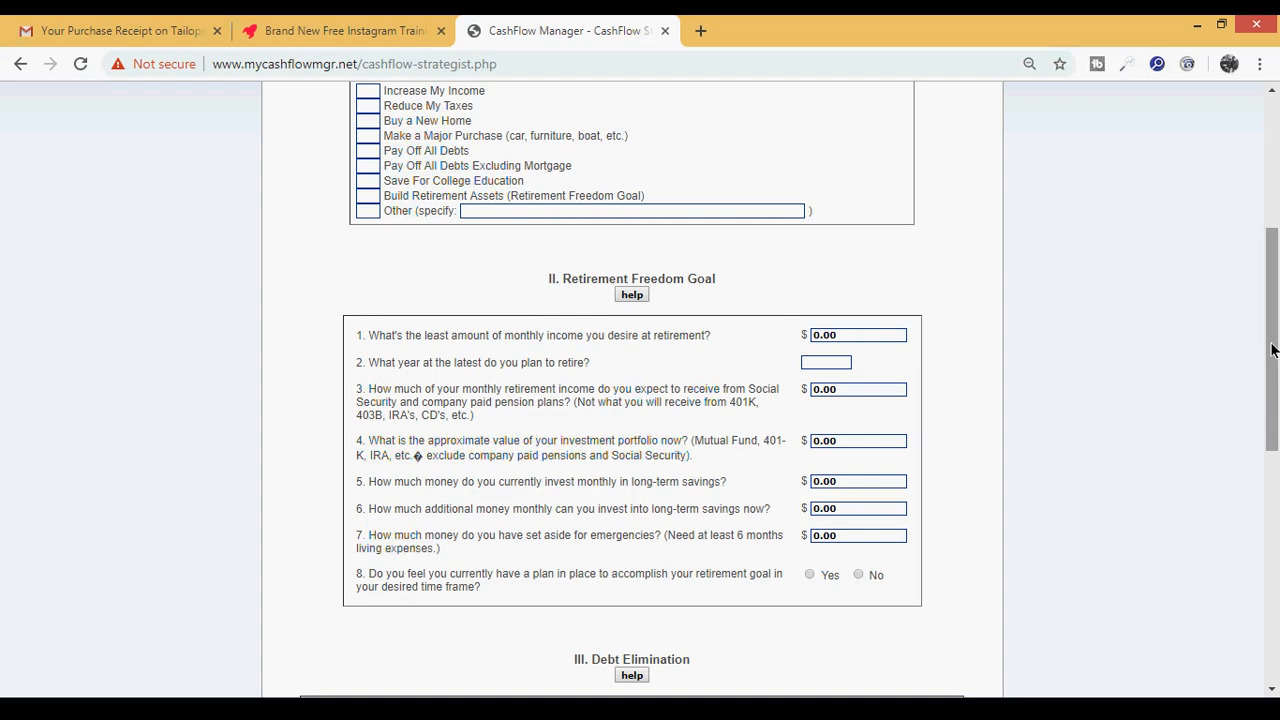
scroll(down, 3)
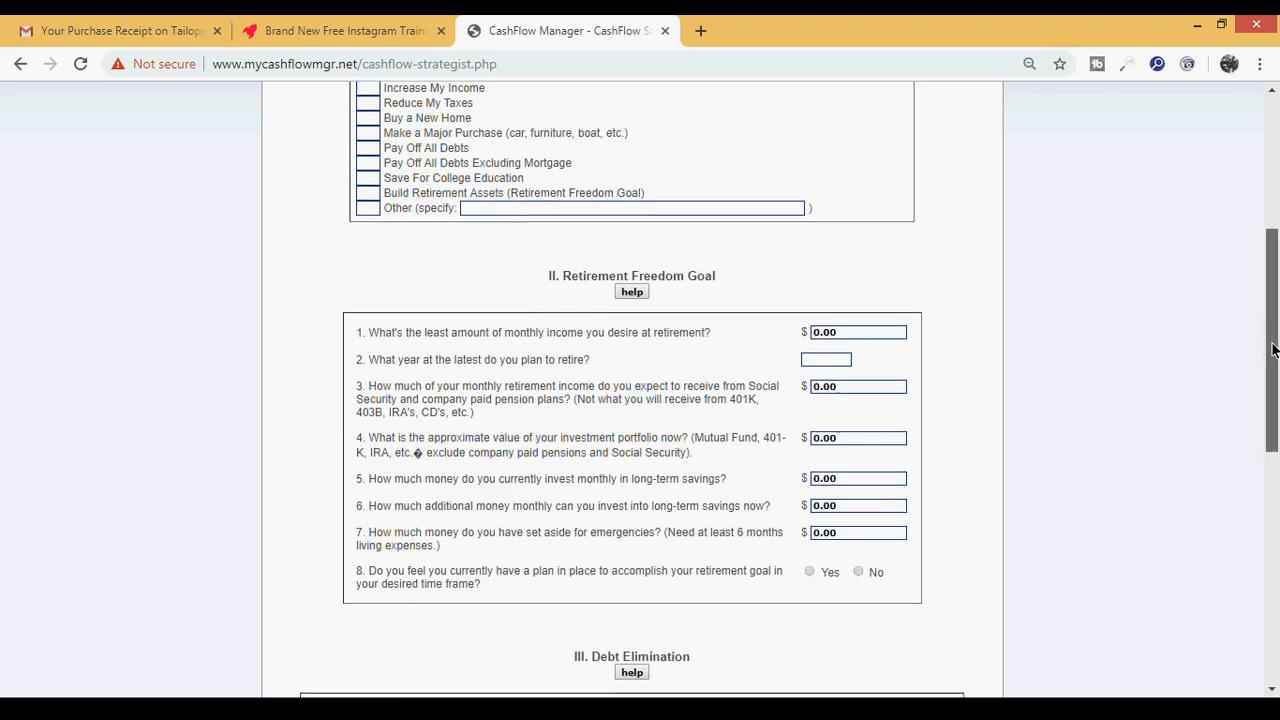
scroll(down, 3)
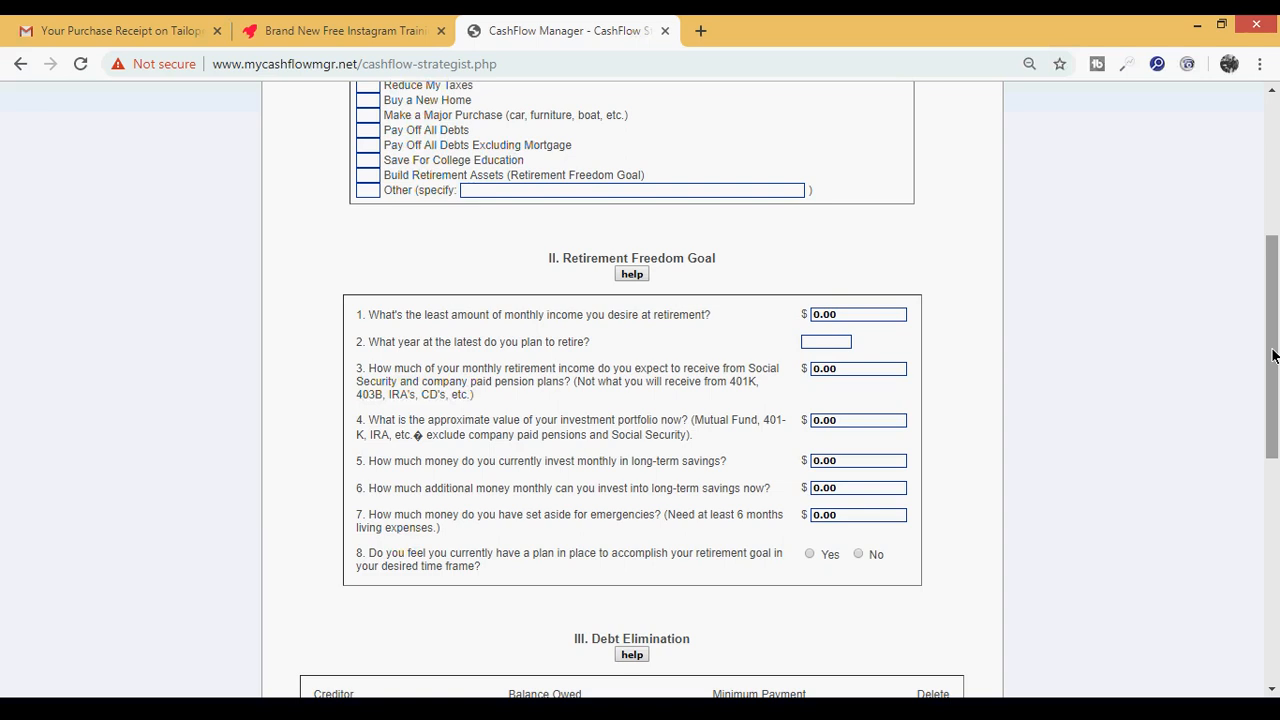
mouse_move(1213, 307)
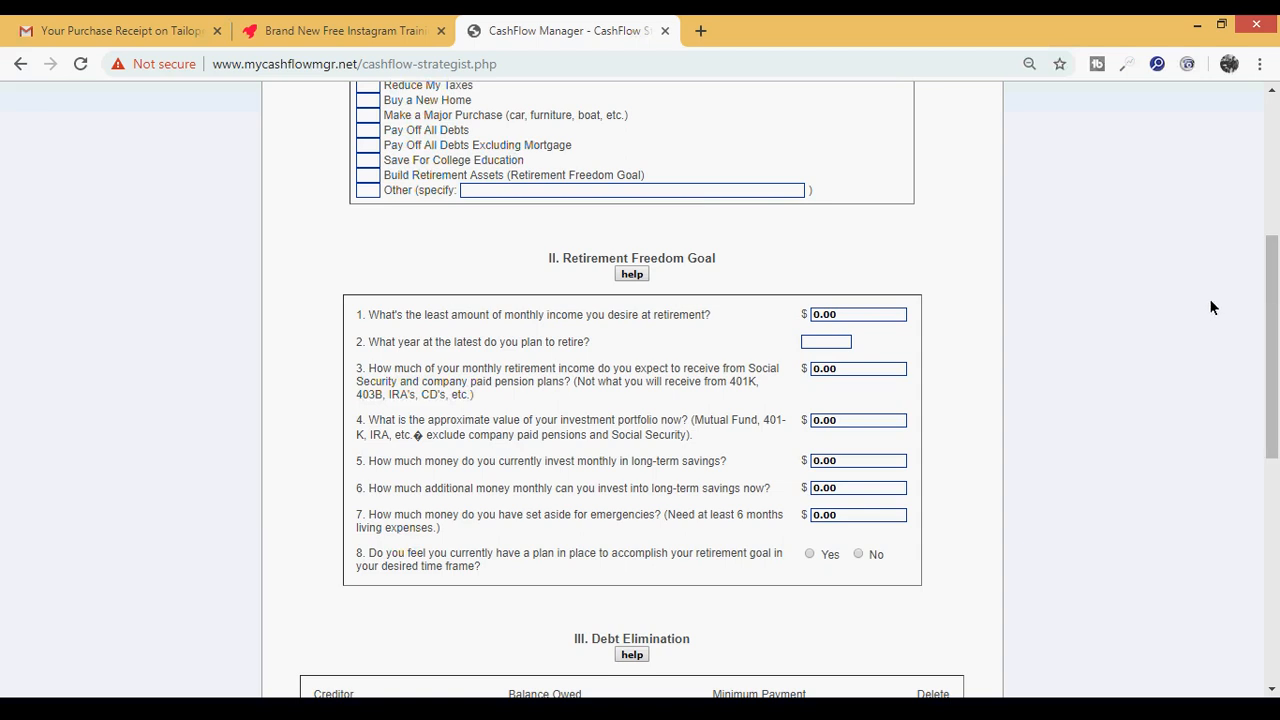
mouse_move(1106, 315)
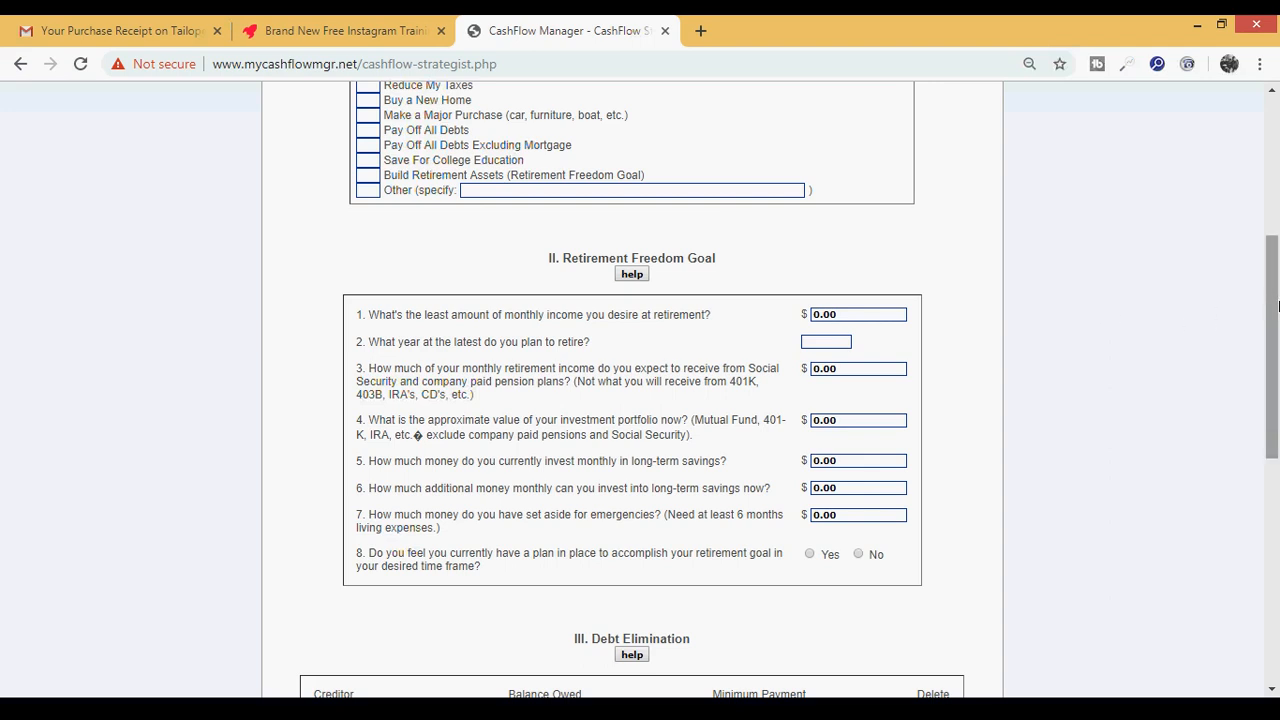
scroll(down, 3)
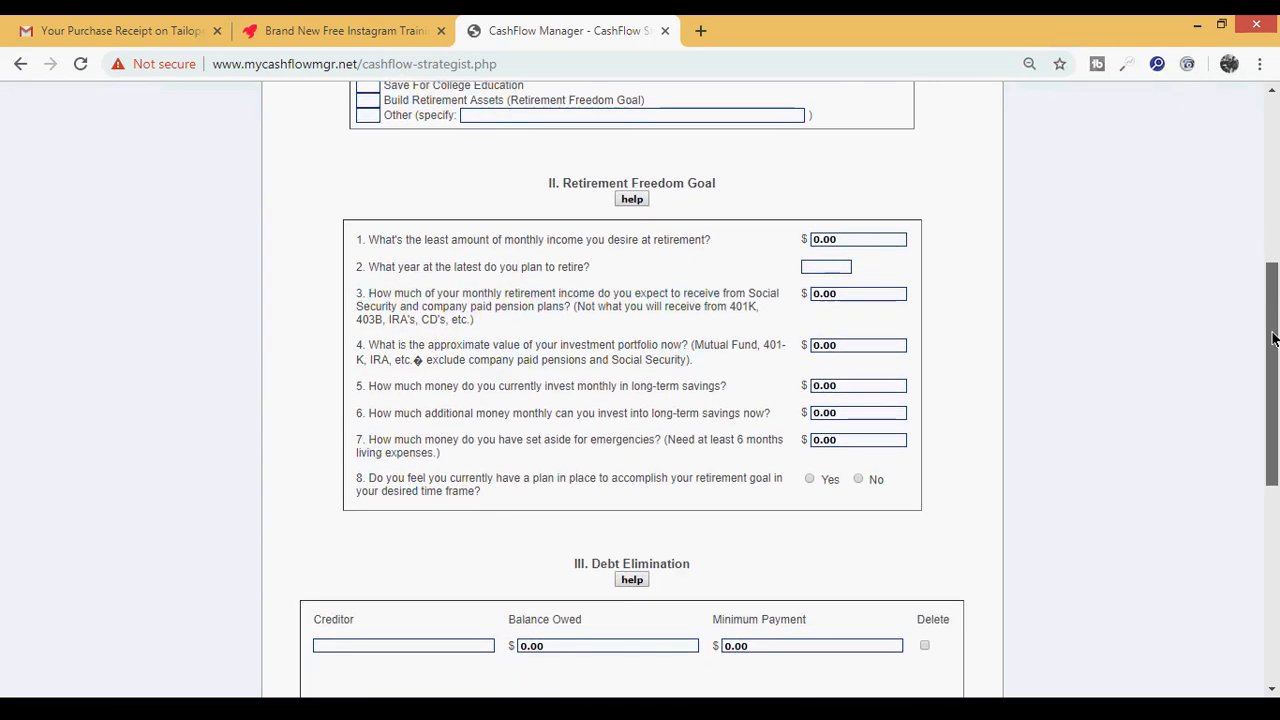
scroll(down, 3)
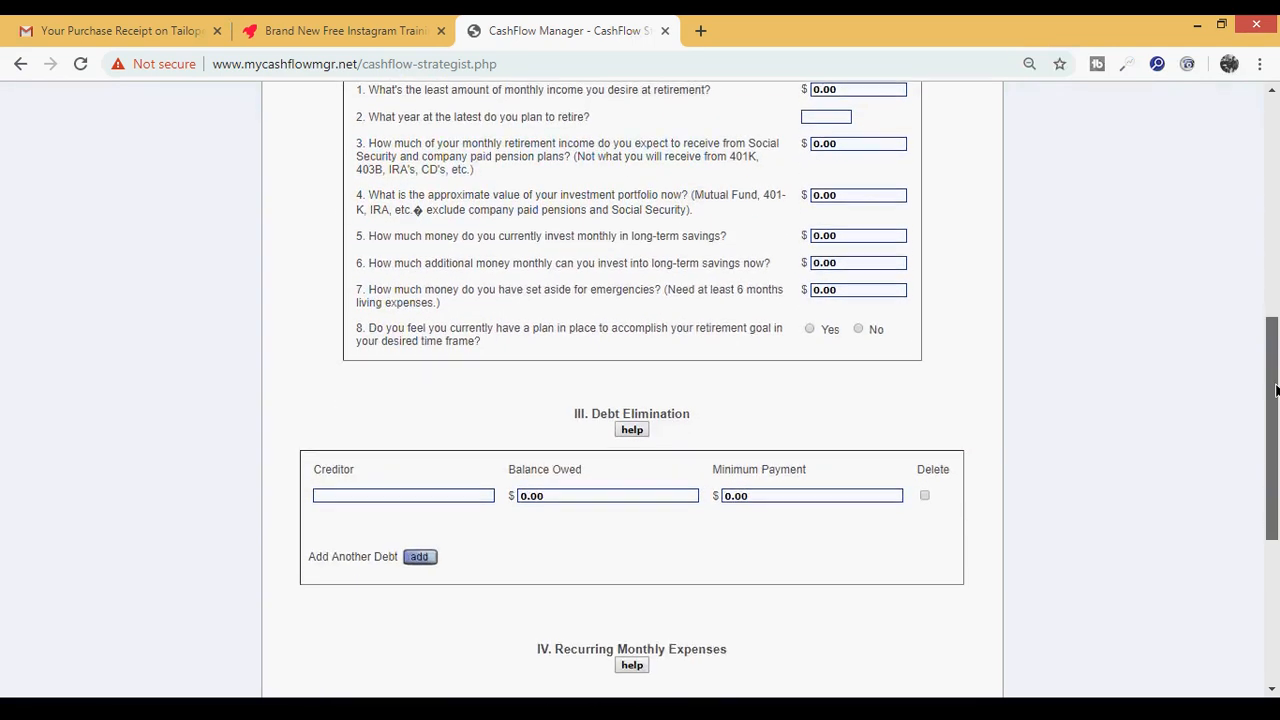
scroll(down, 3)
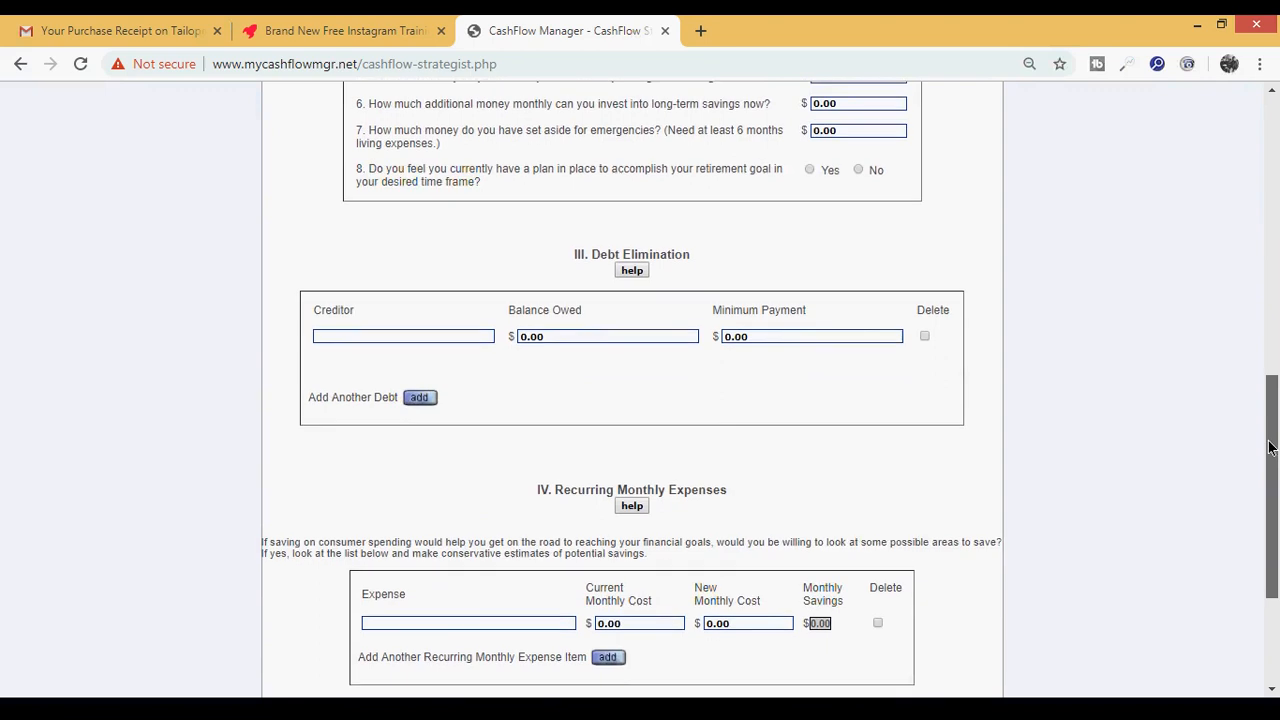
scroll(down, 3)
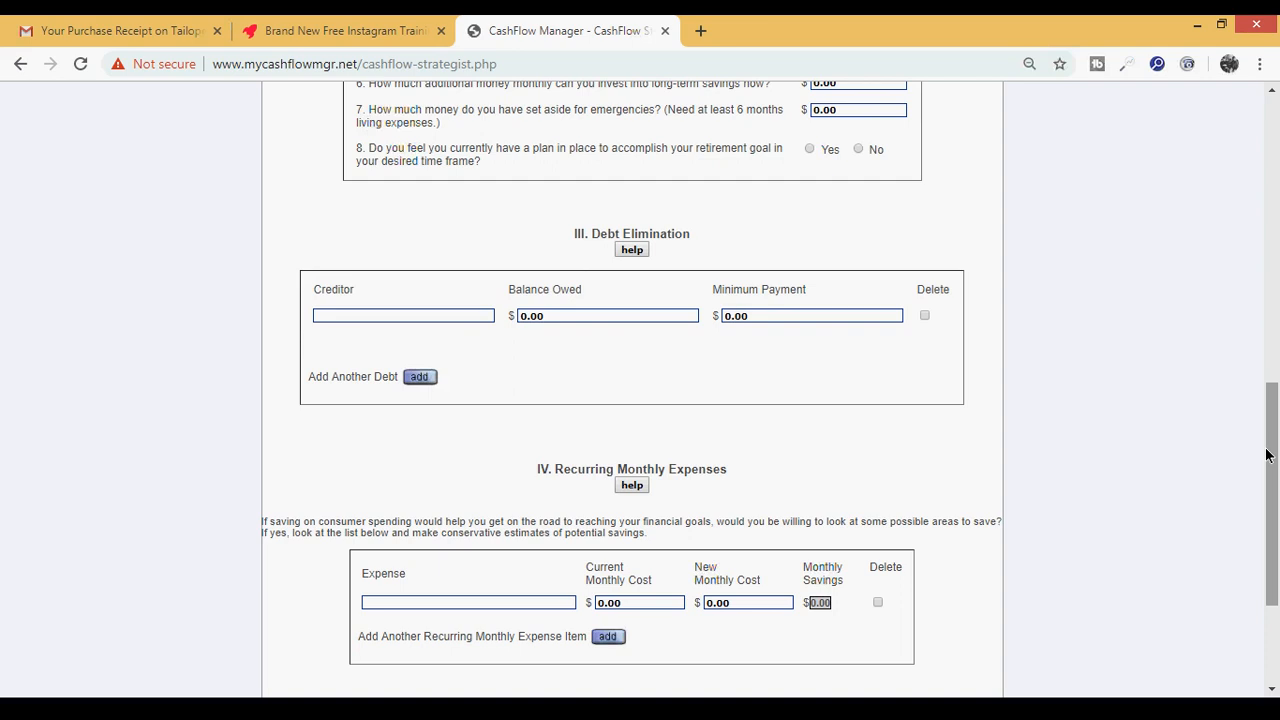
scroll(down, 3)
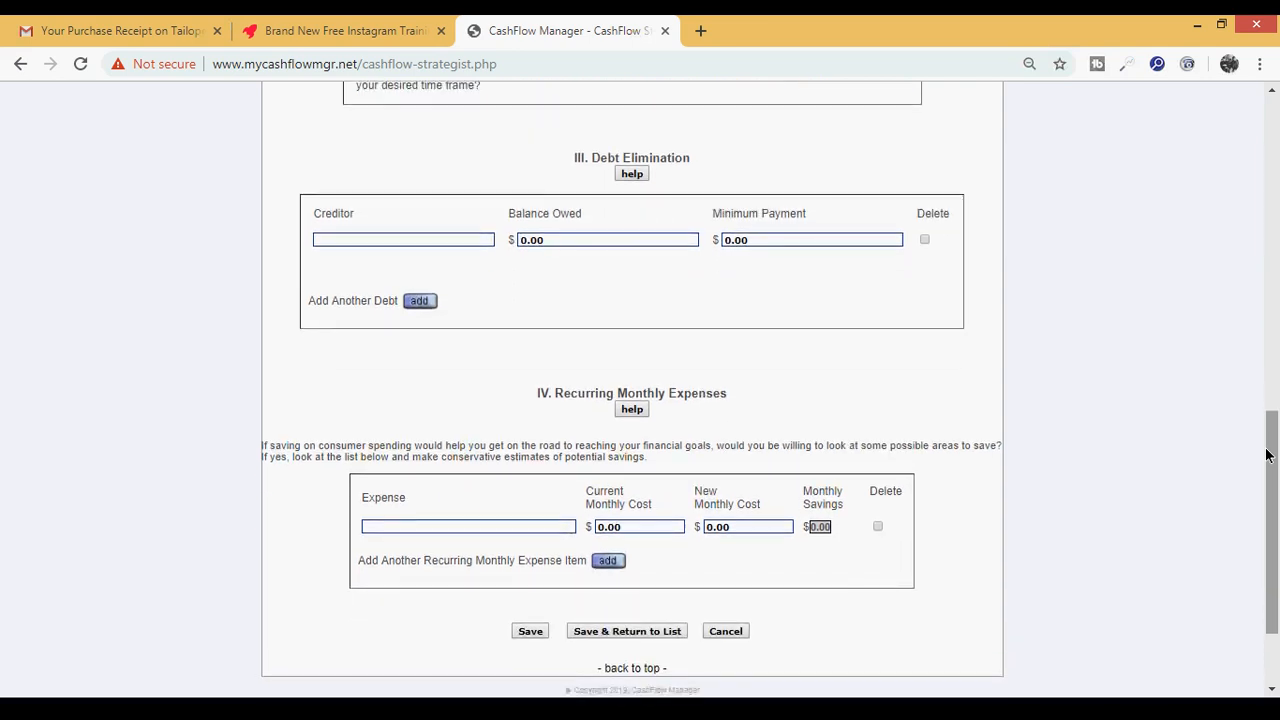
scroll(up, 3)
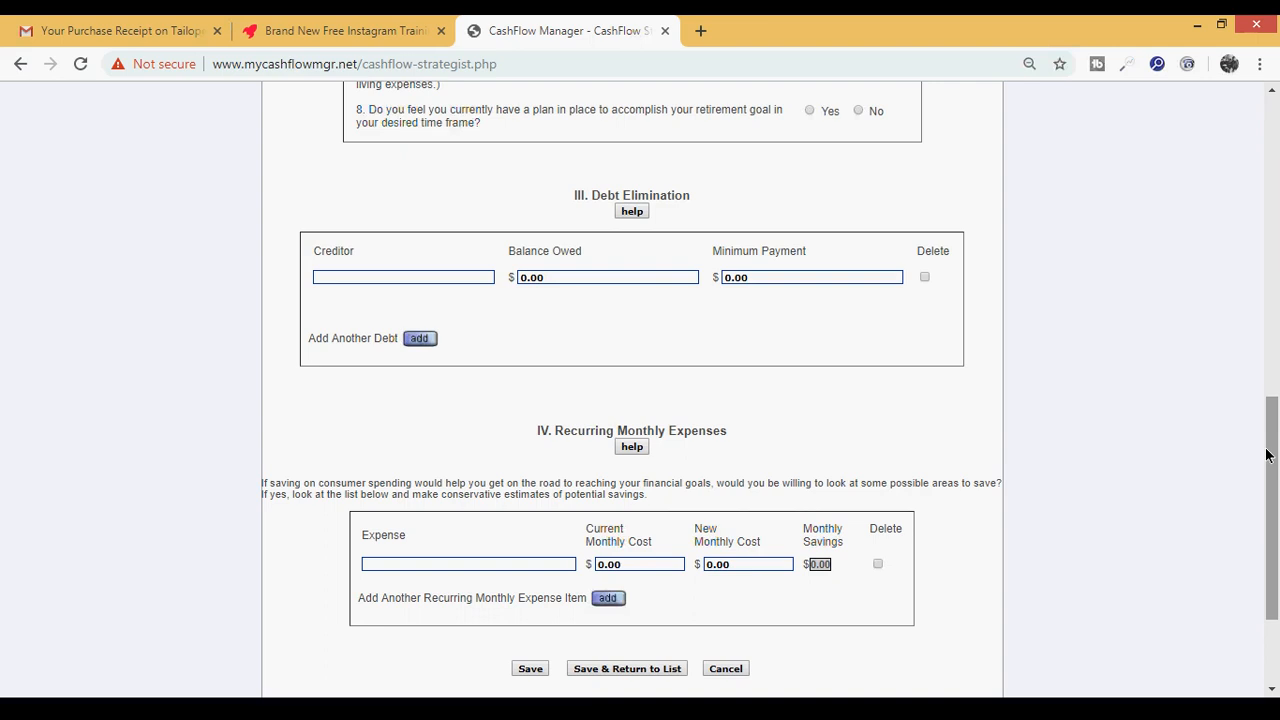
mouse_move(495, 292)
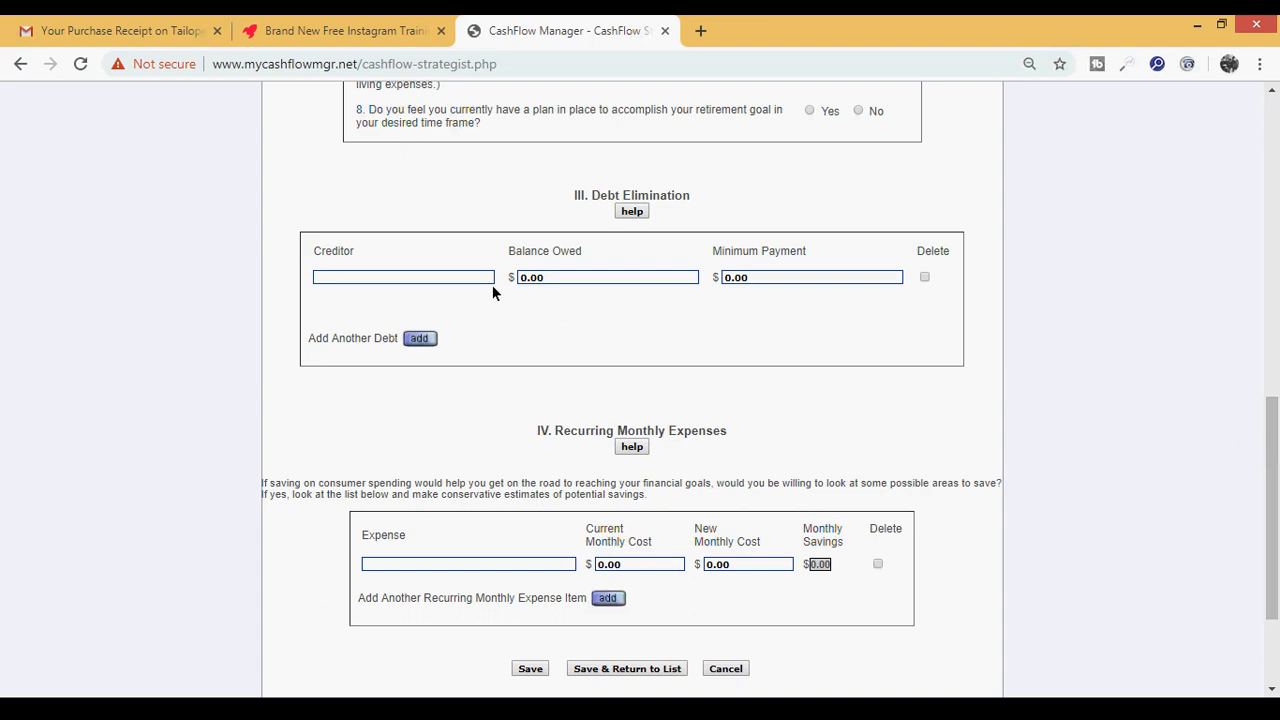
Enter creditor visa with balance owed 10000 and minimum payment 150.
click(403, 277)
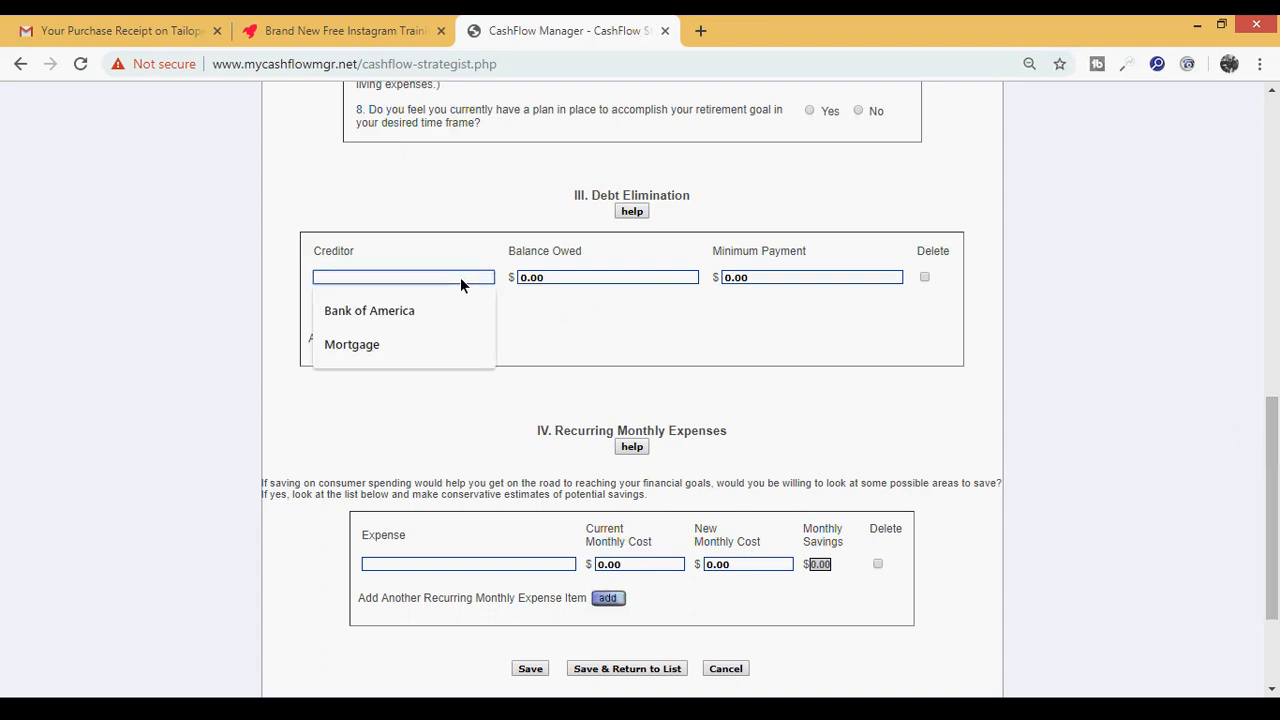
text(visa)
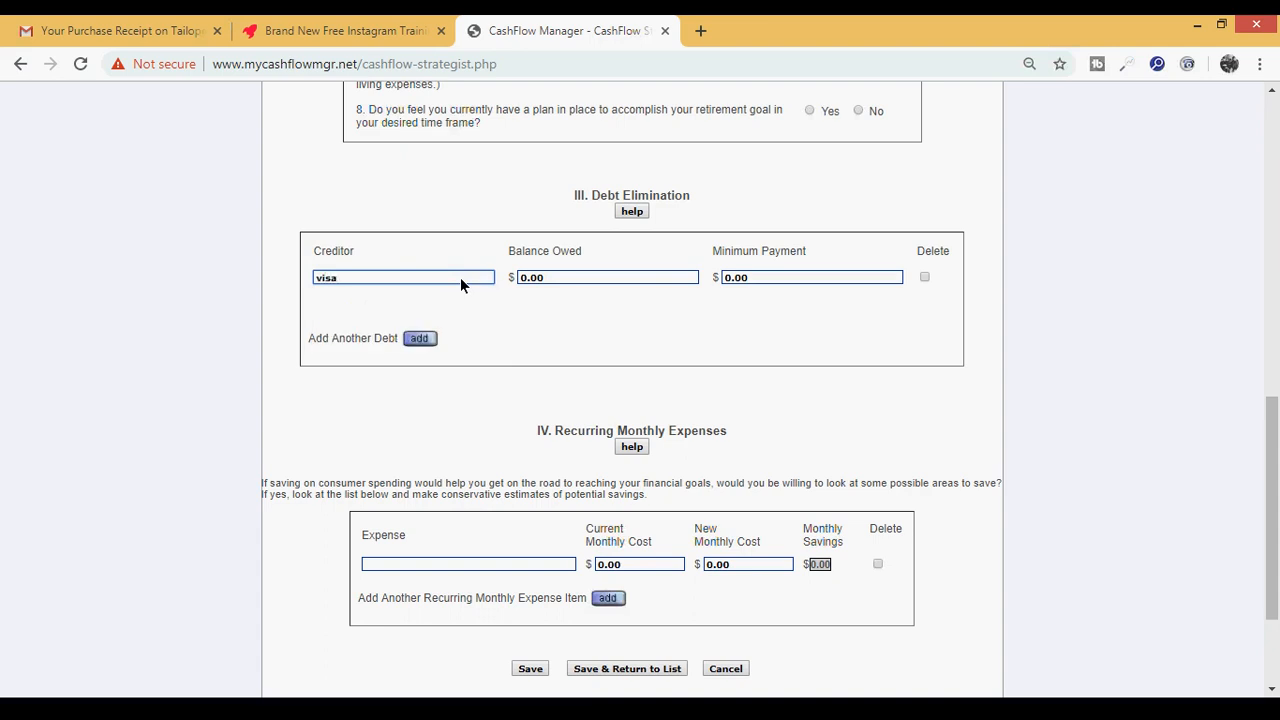
click(605, 277)
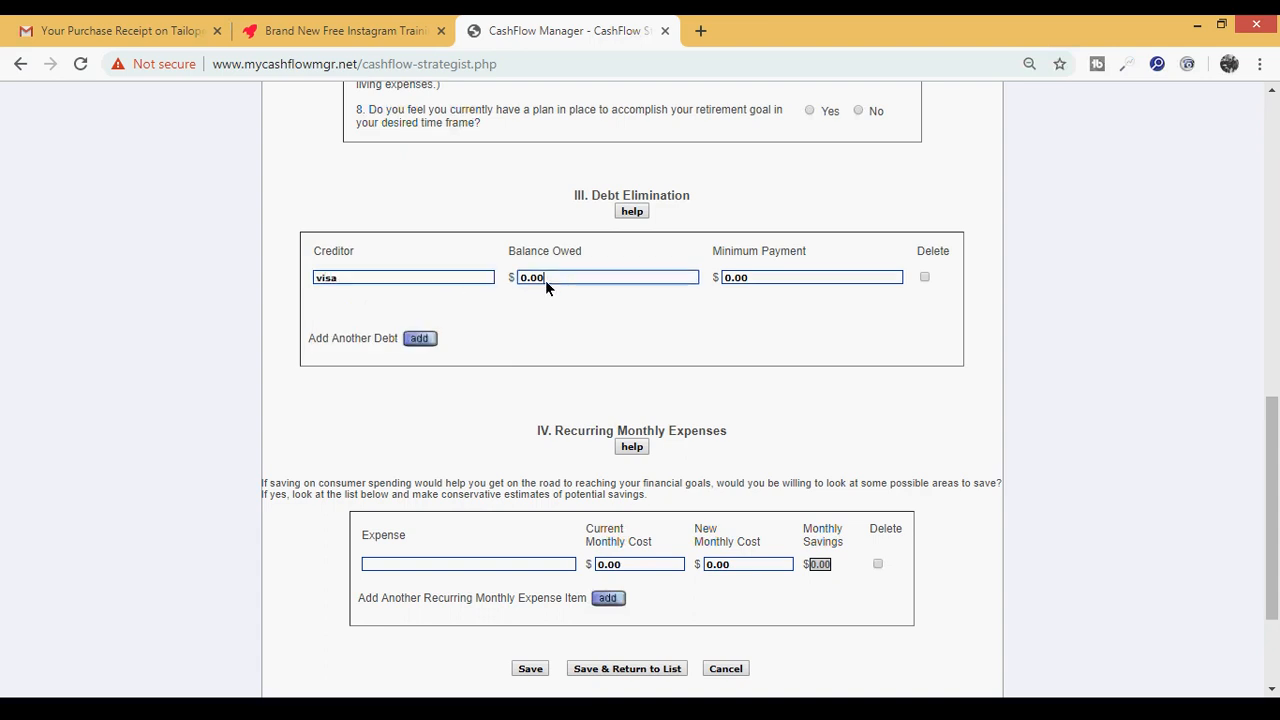
text(1)
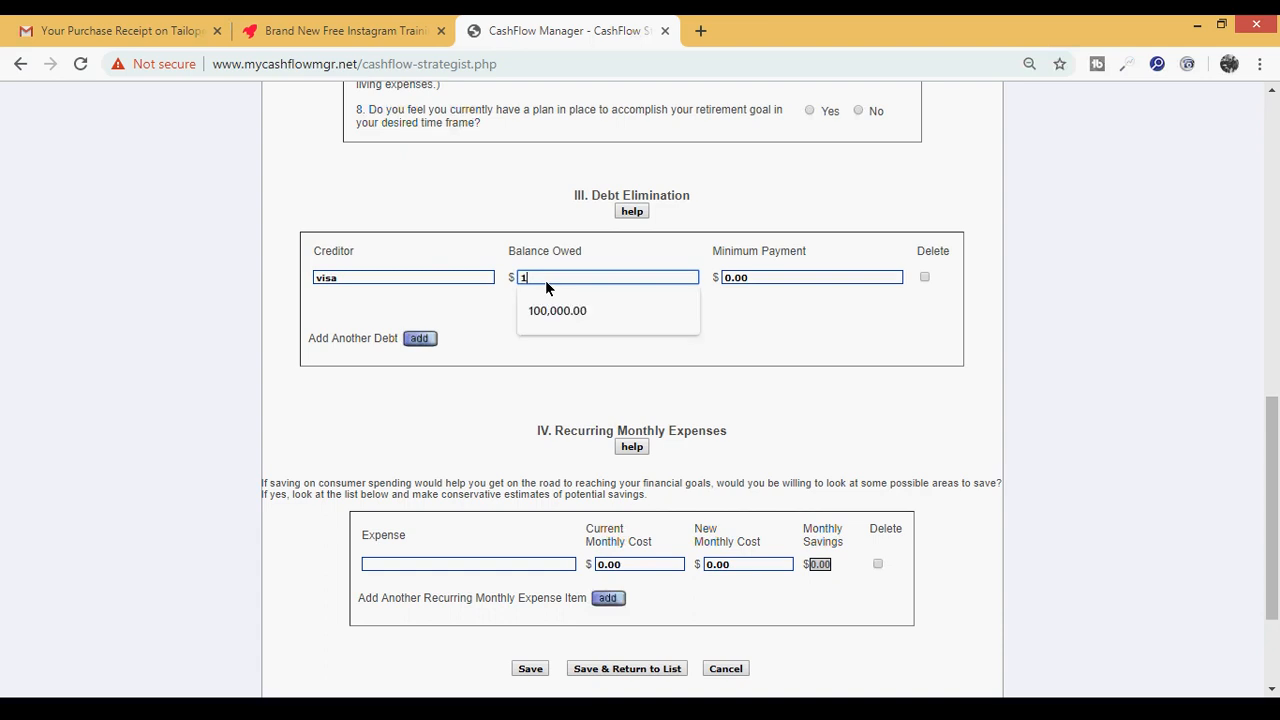
text(0000)
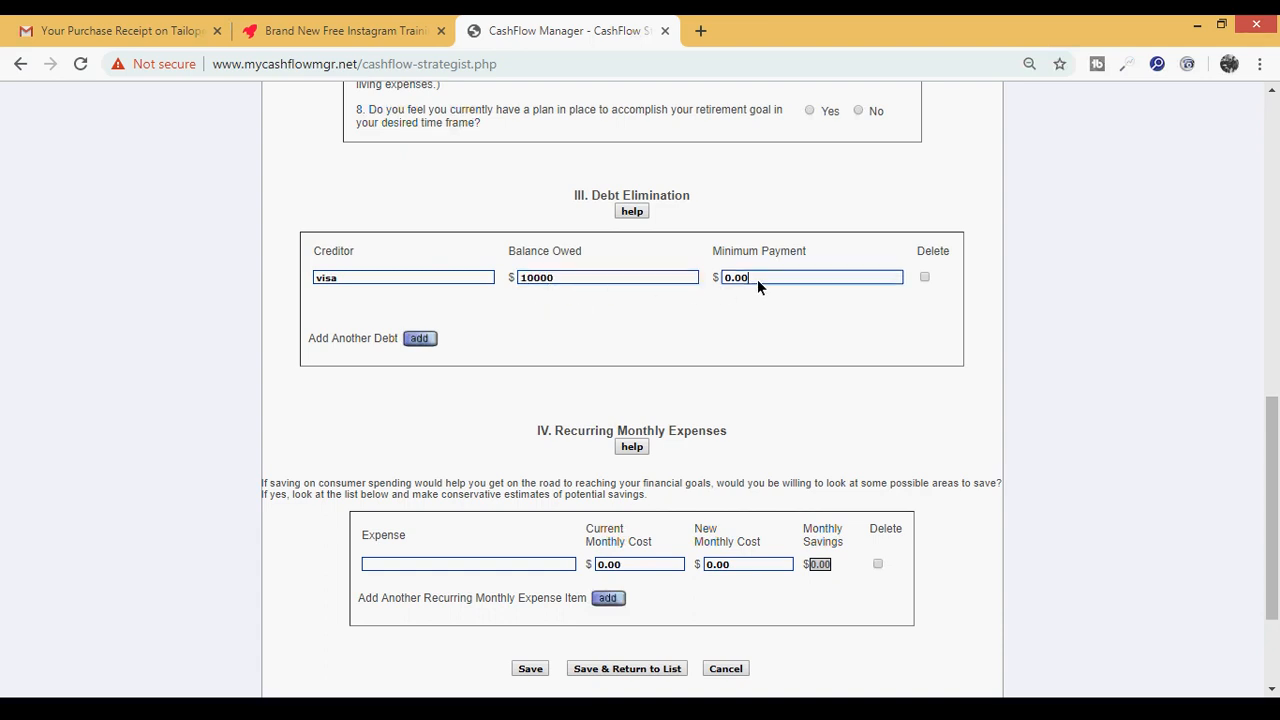
text(1)
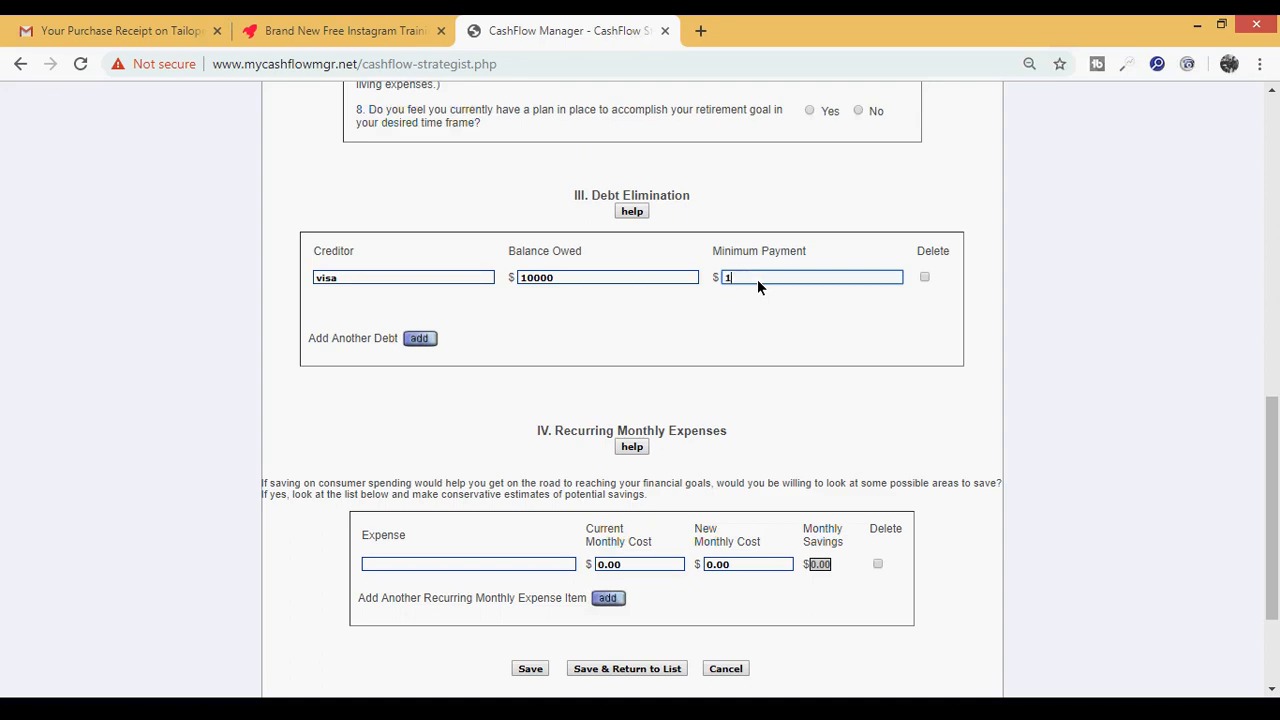
text(50)
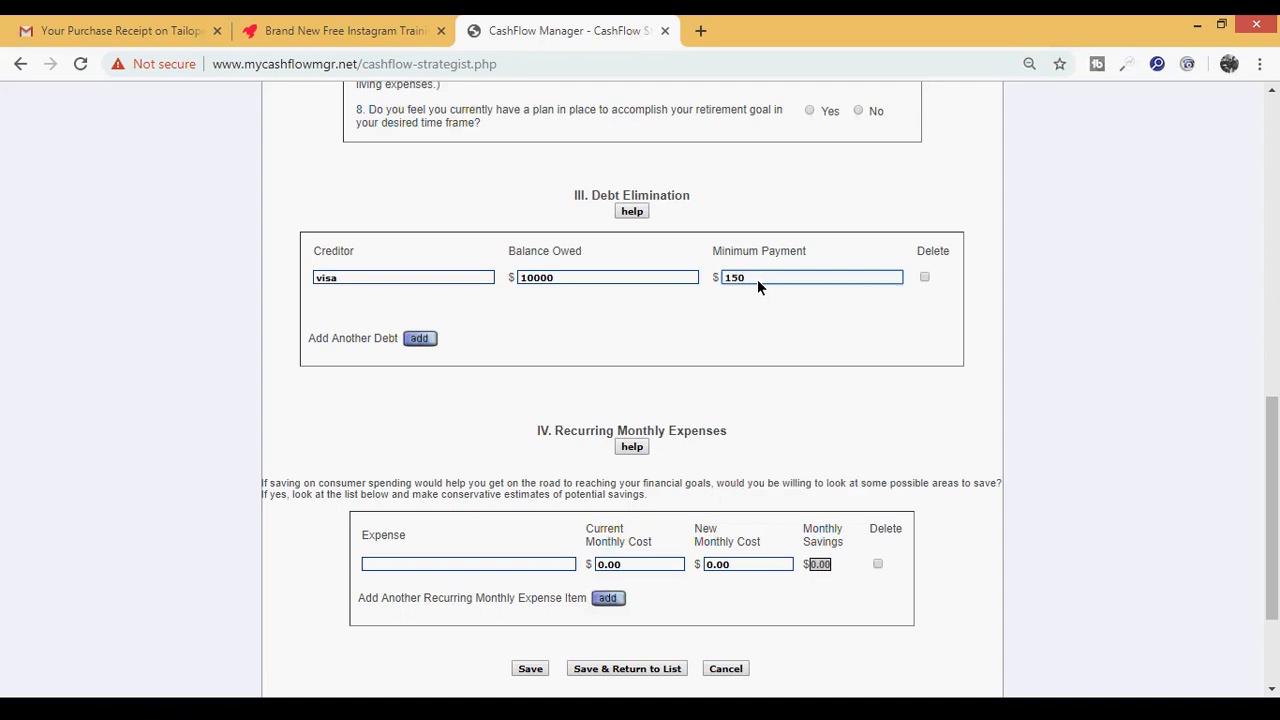
click(810, 277)
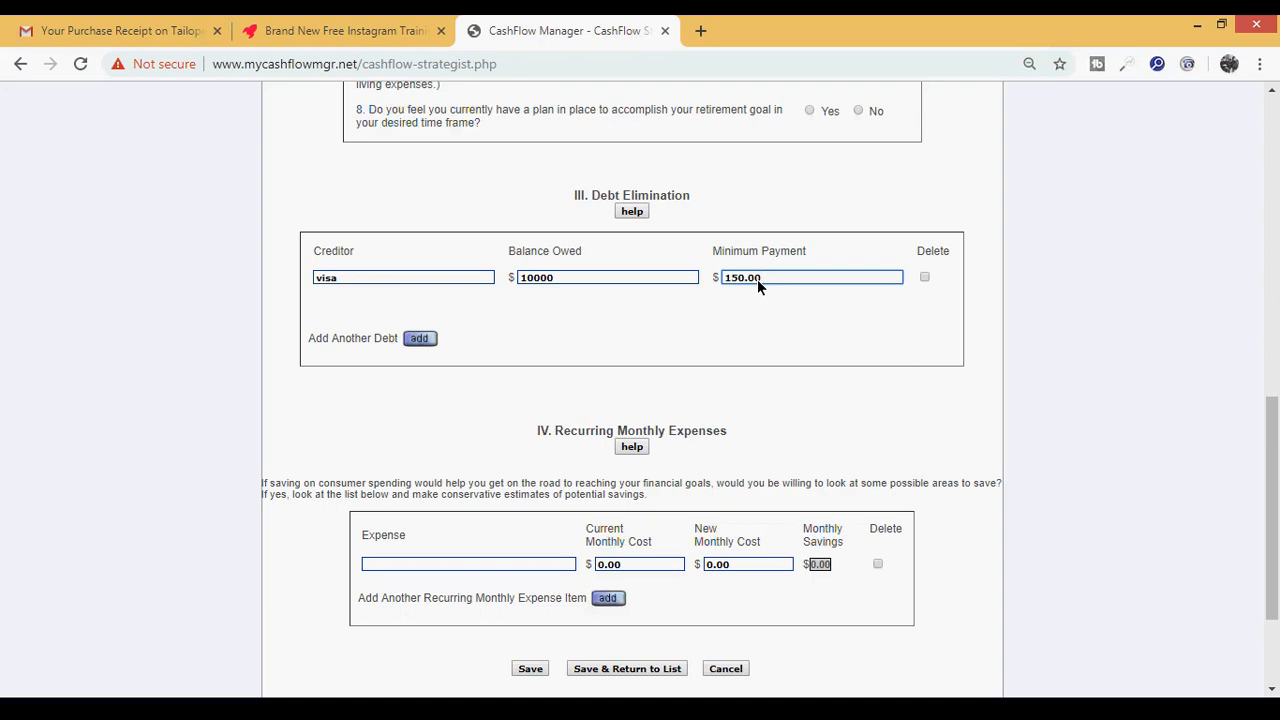
mouse_move(537, 291)
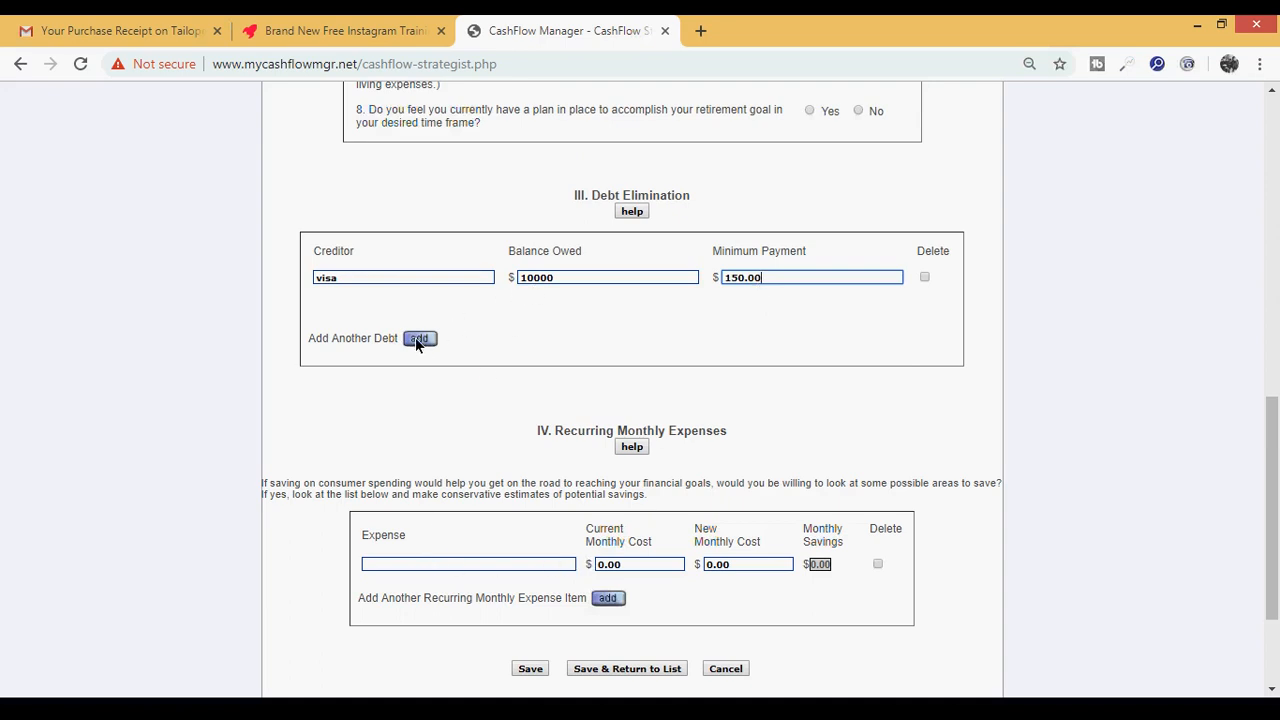
Insert a second, blank debt row via Add Another Debt.
click(419, 338)
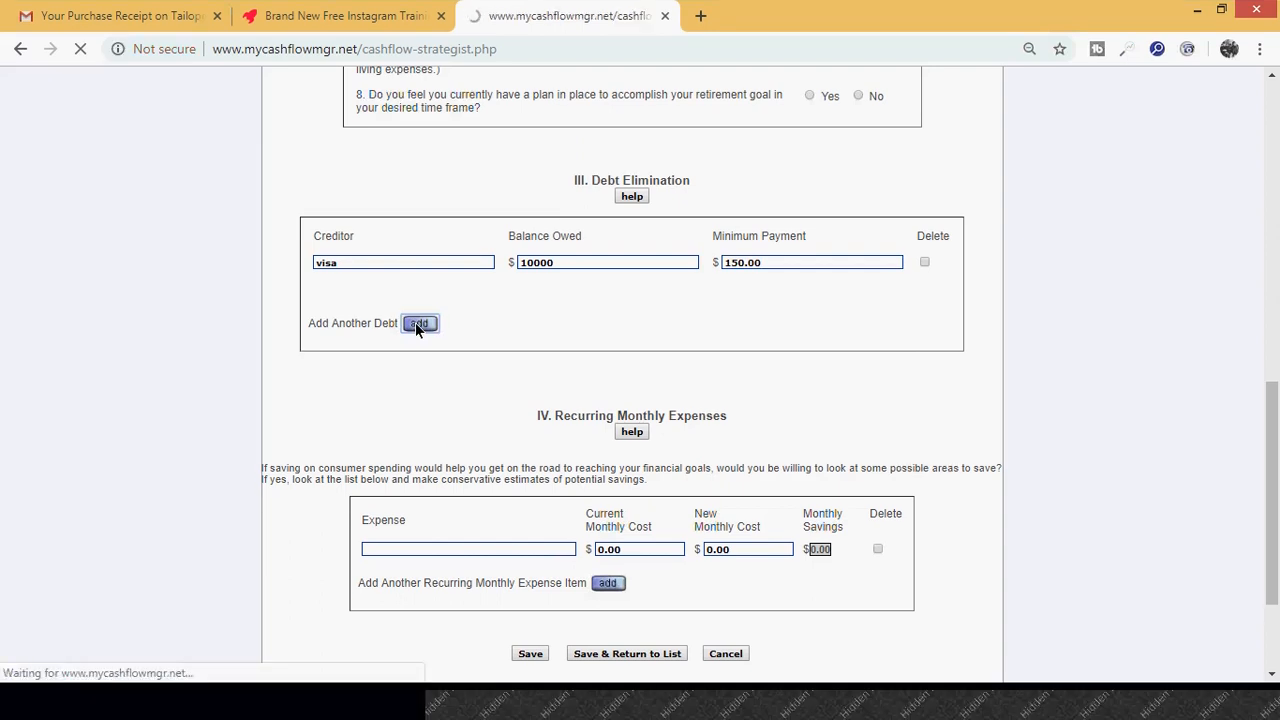
click(419, 323)
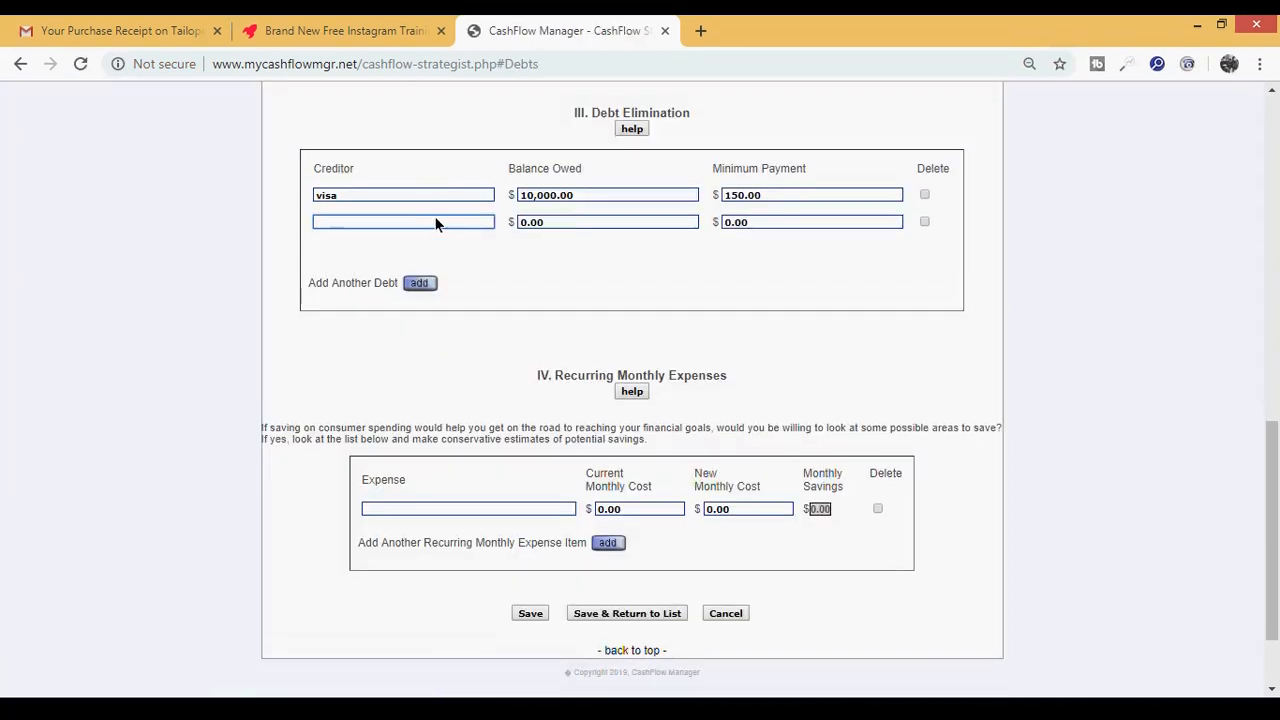
mouse_move(508, 259)
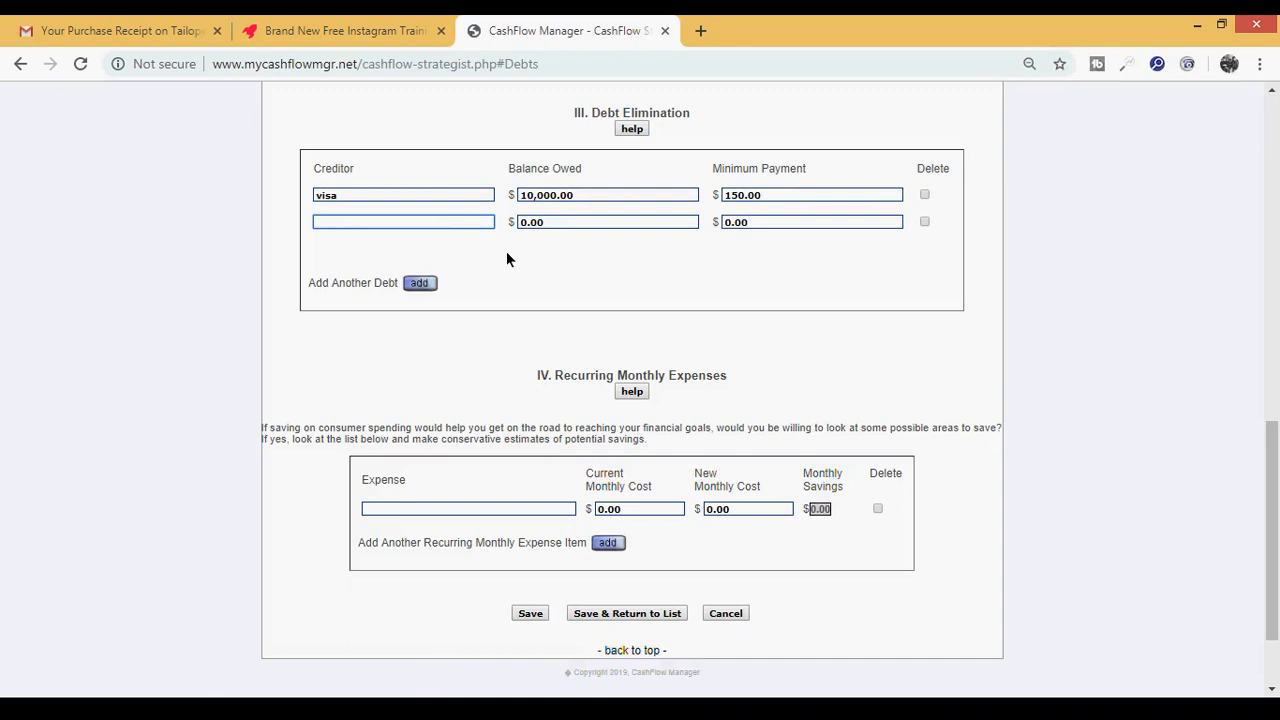
mouse_move(423, 560)
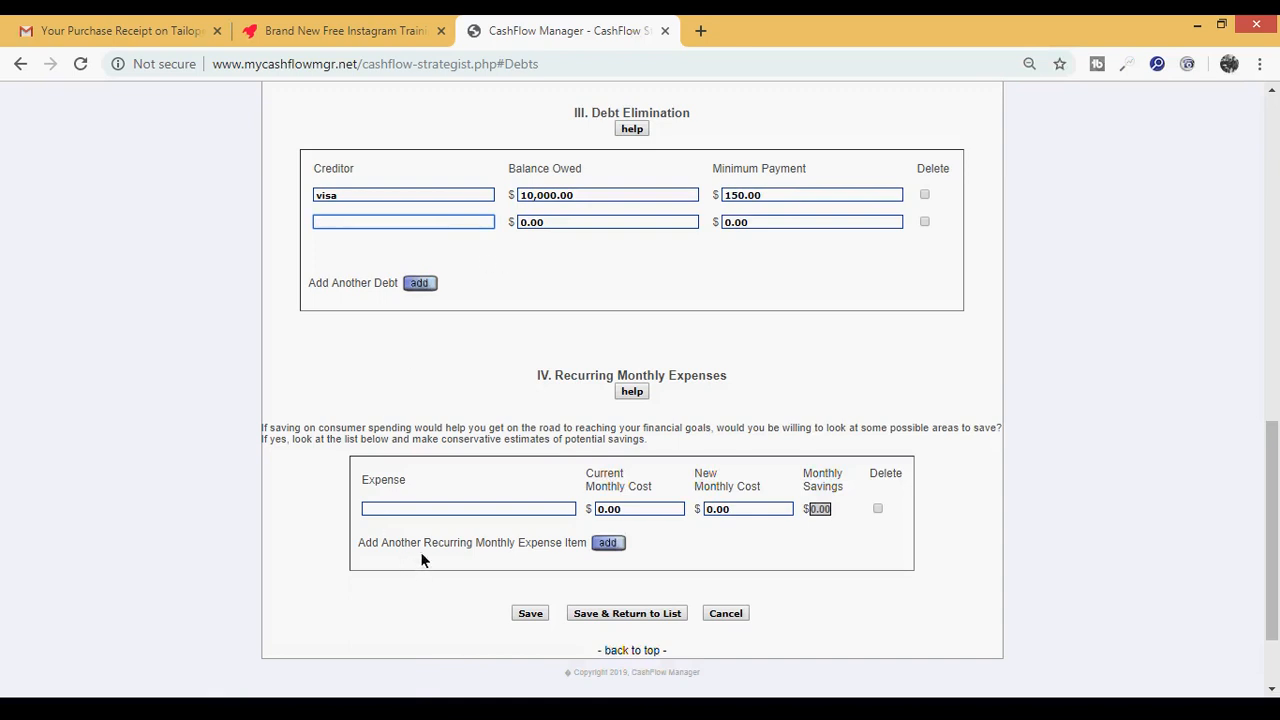
Choose the Cell Phone expense suggestion and set its current monthly cost to 150.
click(468, 508)
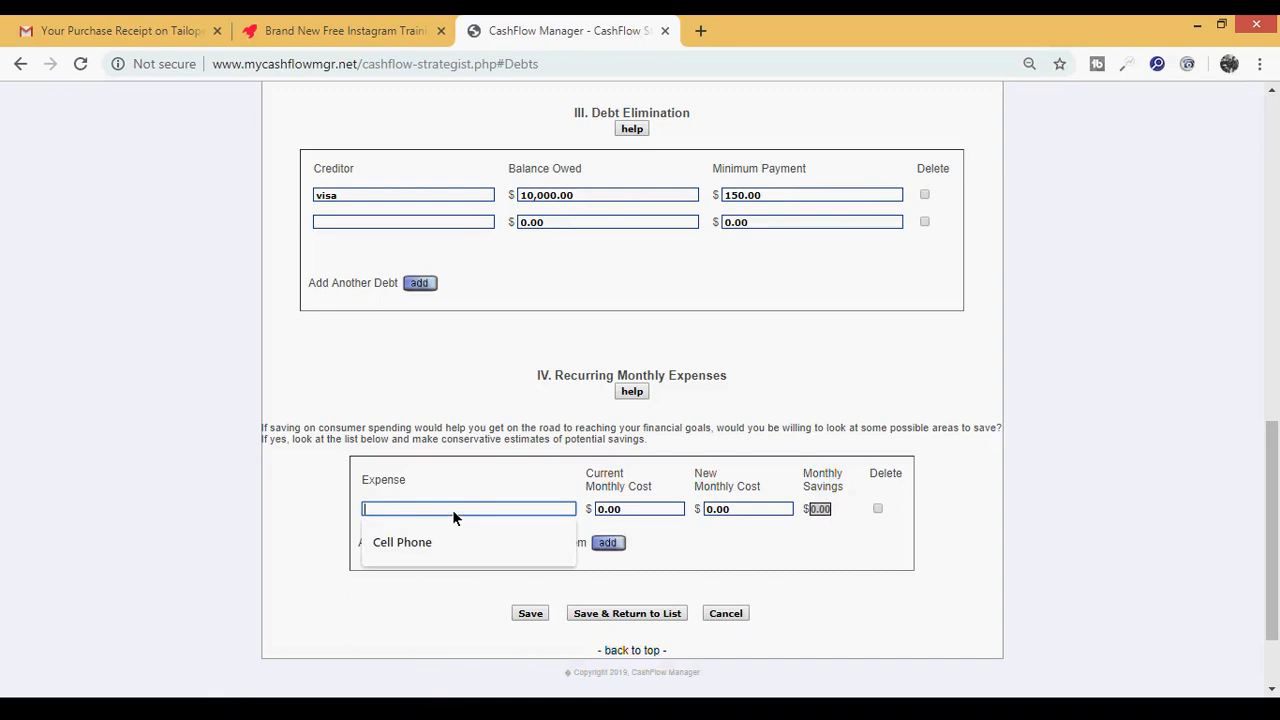
click(401, 542)
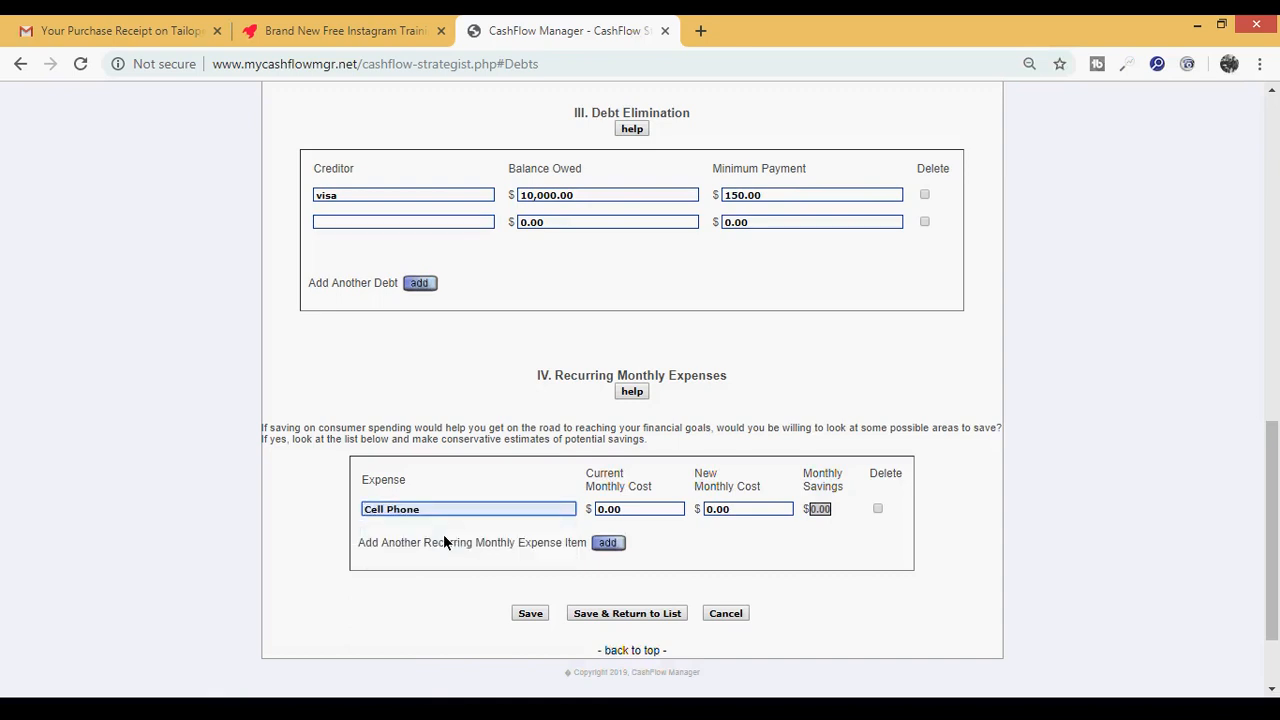
click(638, 508)
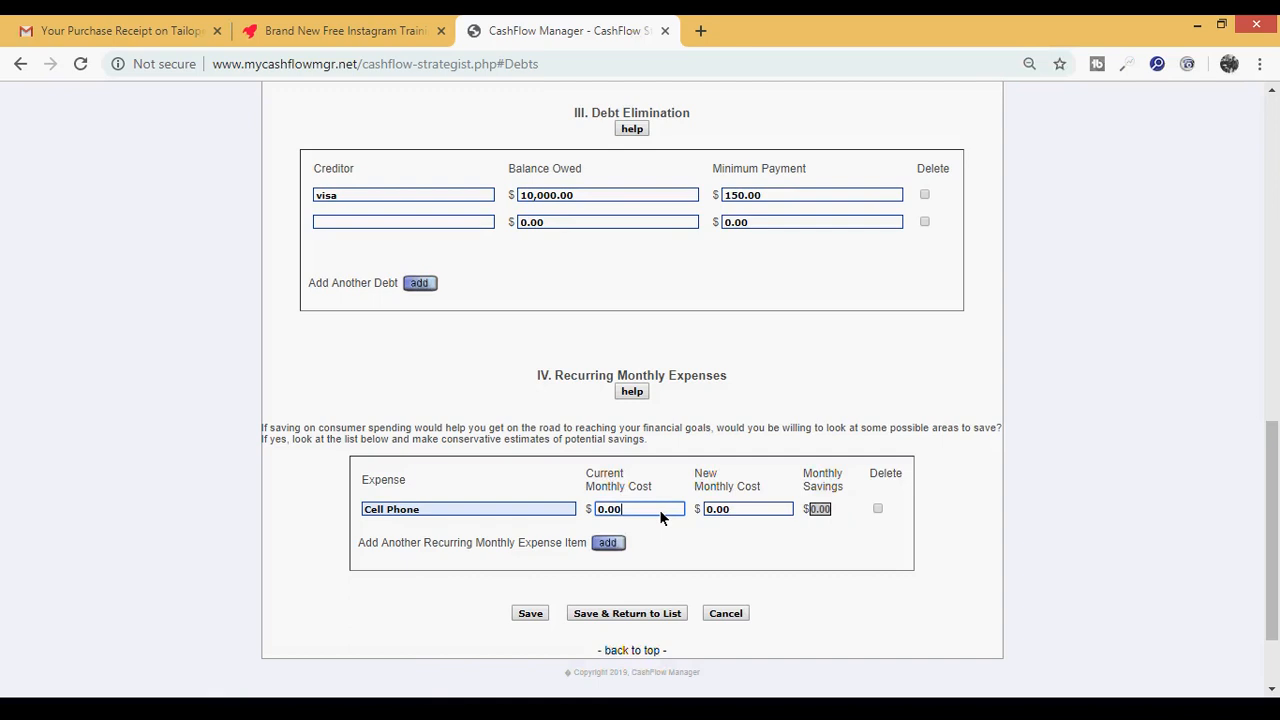
text(15)
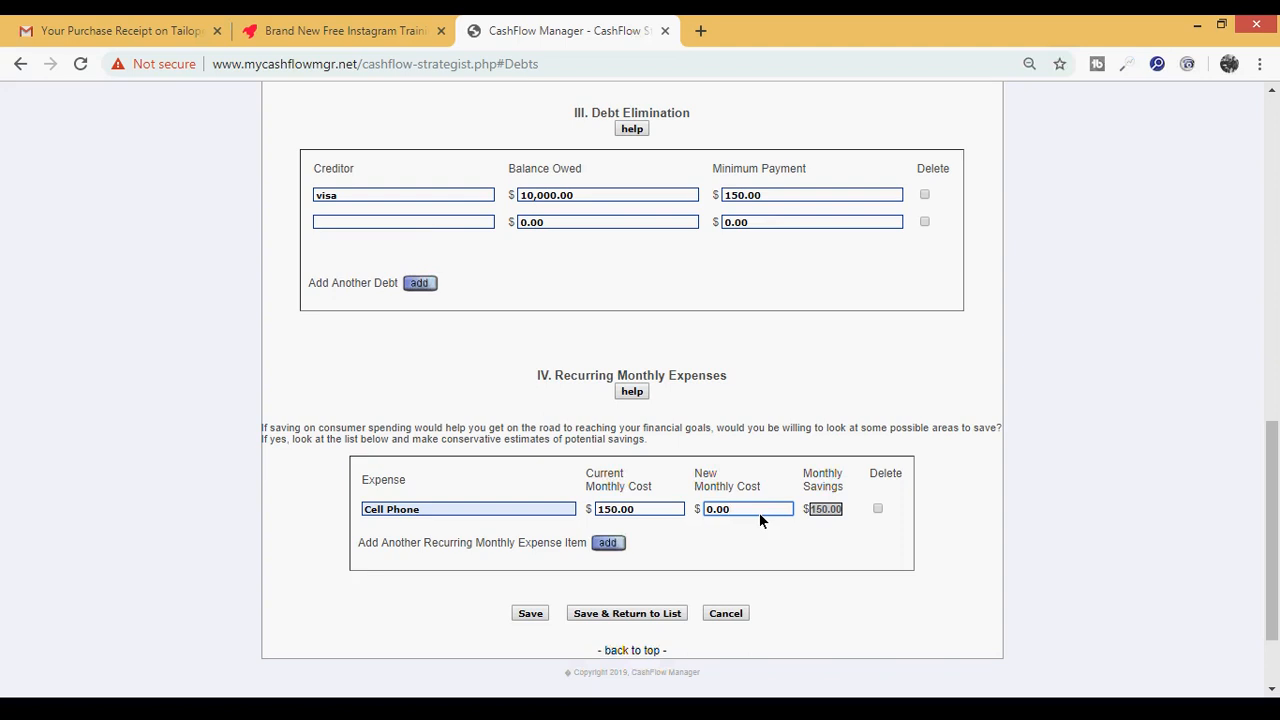
Set the Cell Phone new monthly cost to 120, giving 30.00 monthly savings.
click(747, 509)
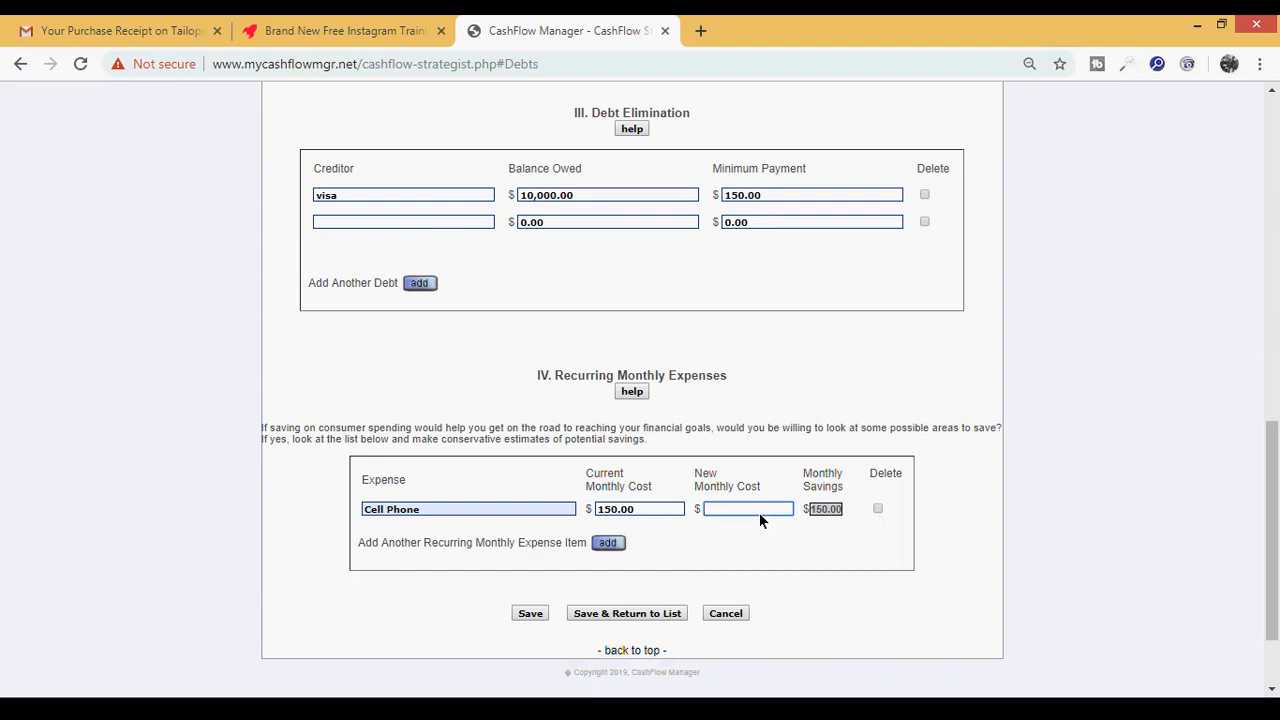
text(120.00)
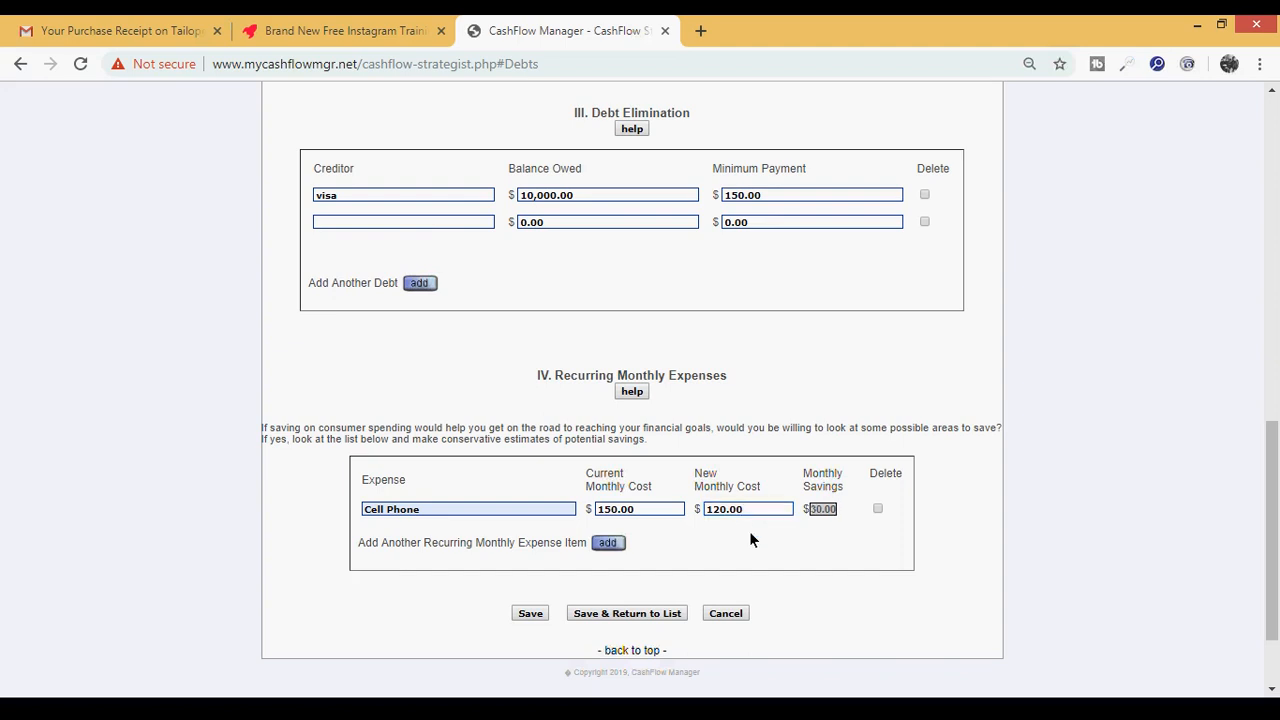
mouse_move(815, 528)
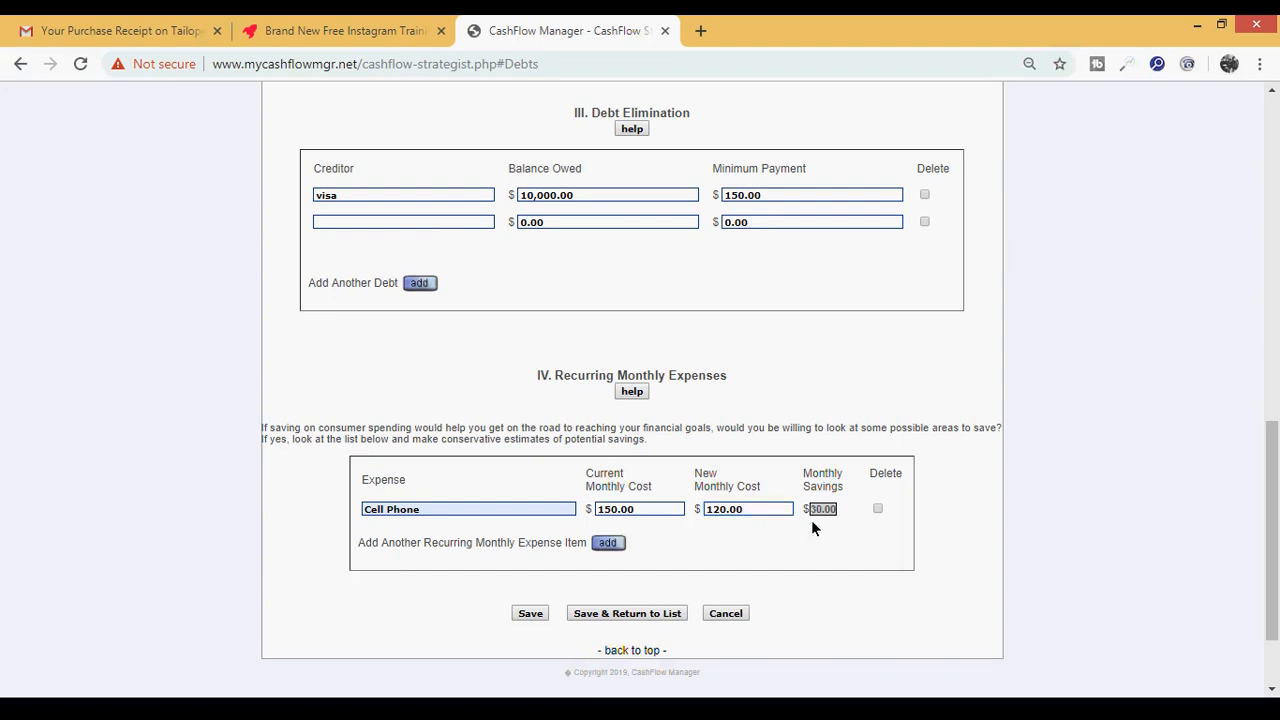
mouse_move(812, 509)
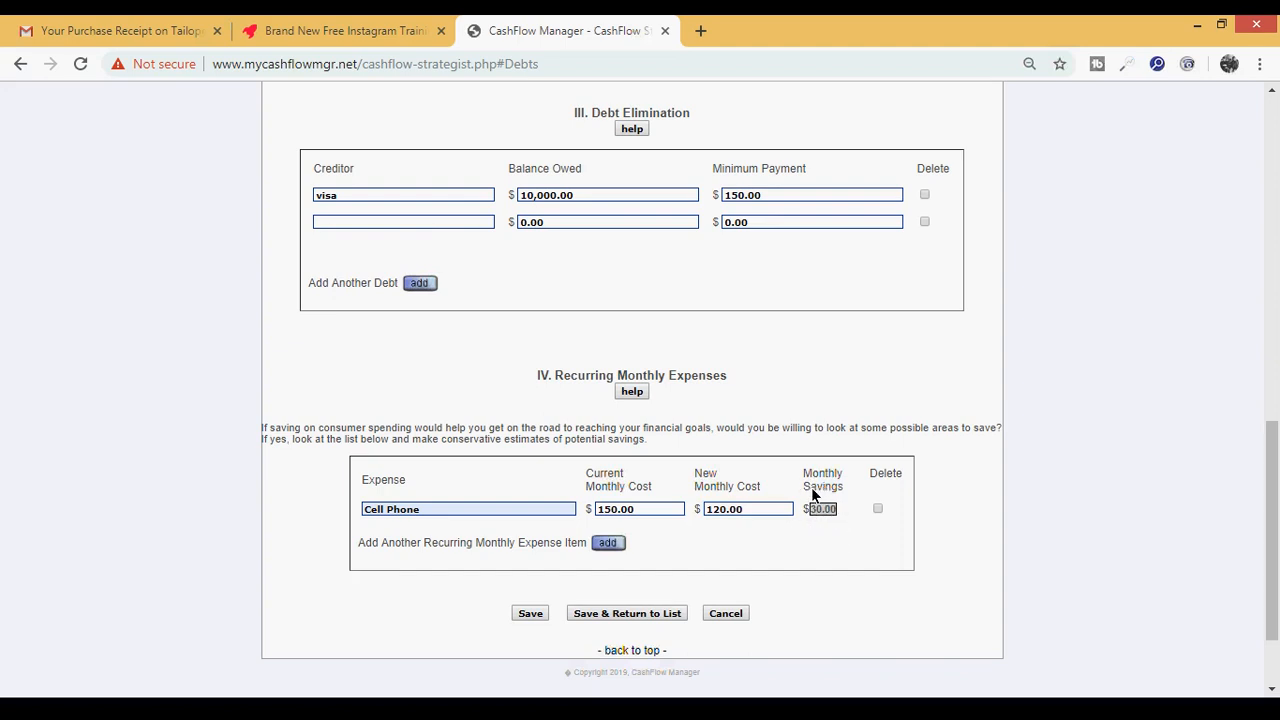
mouse_move(846, 523)
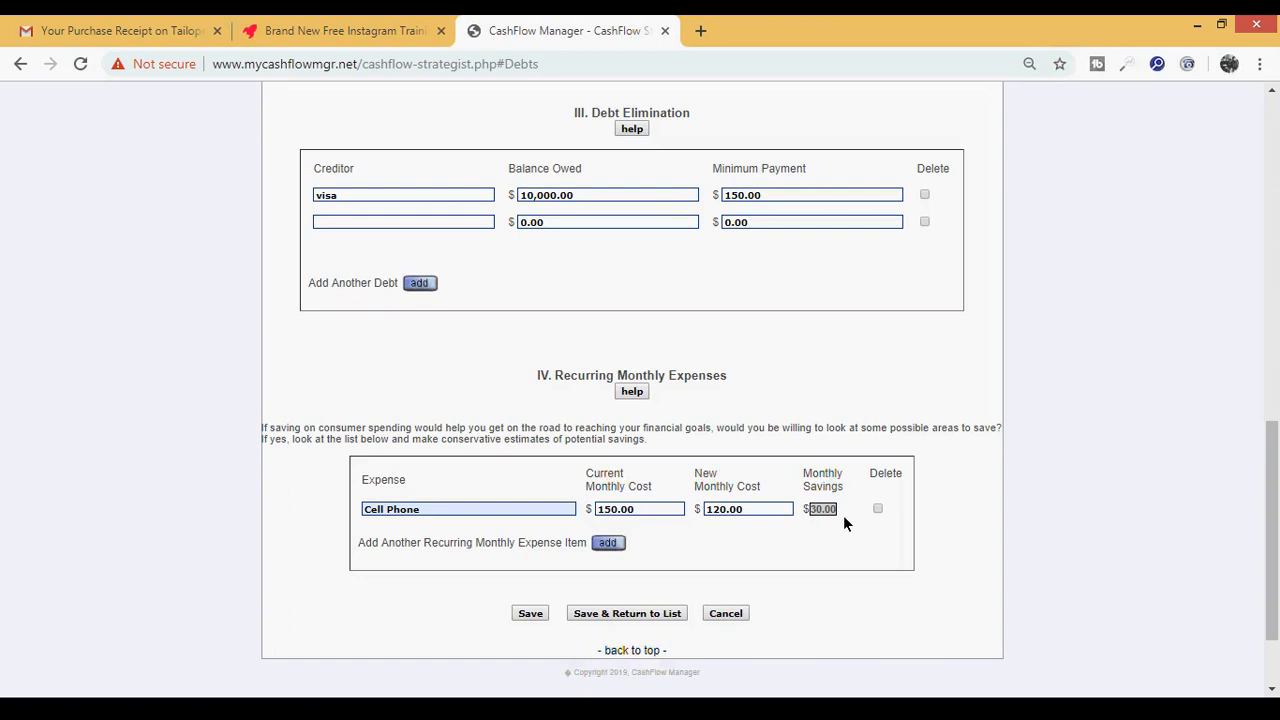
mouse_move(712, 527)
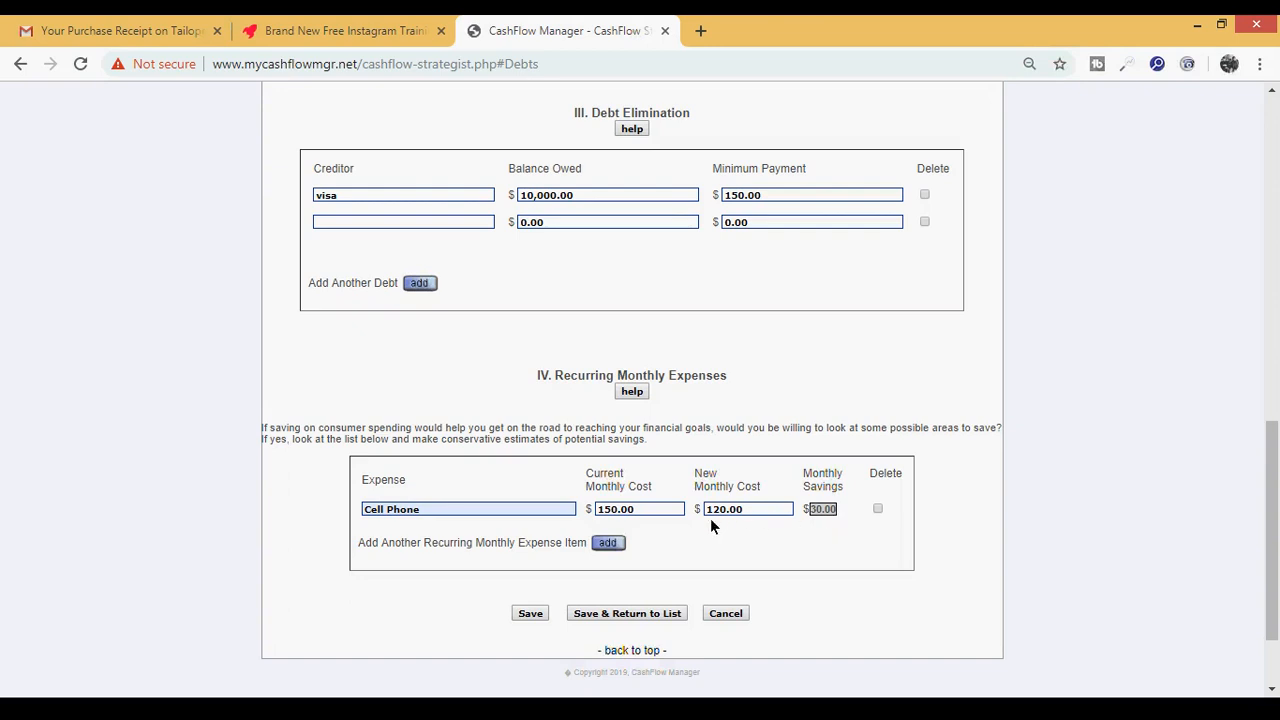
mouse_move(594, 555)
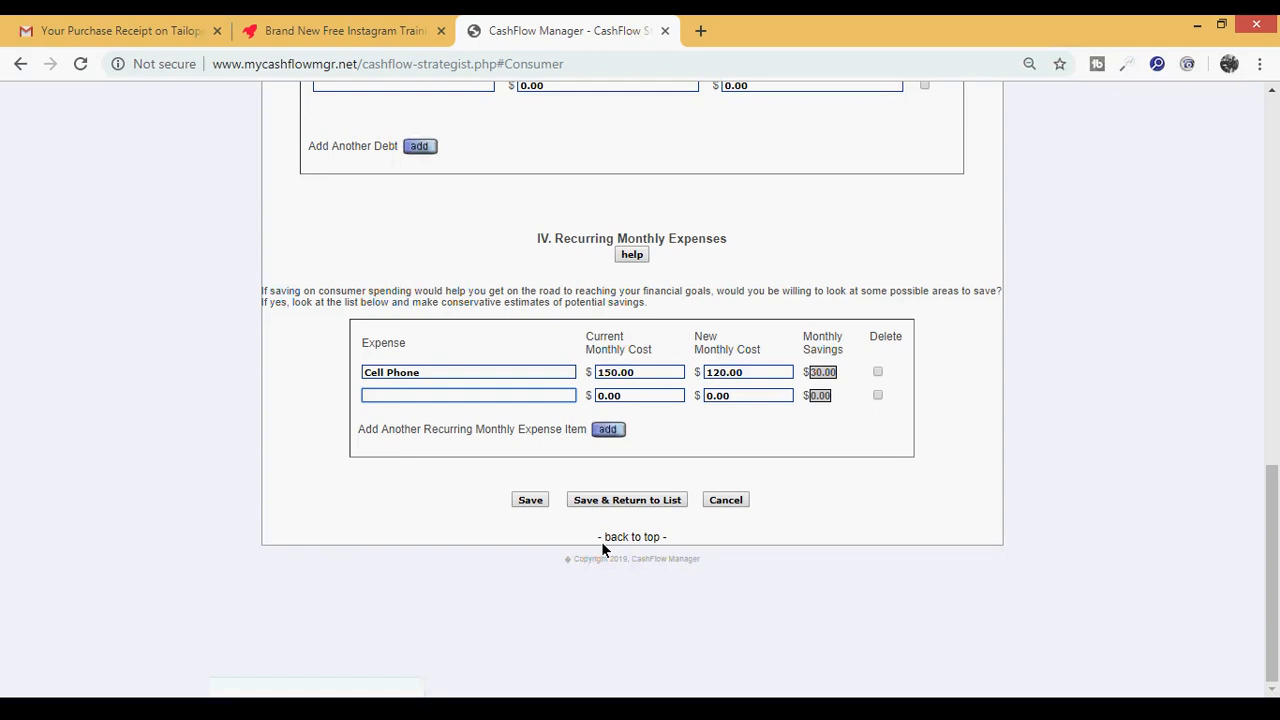
click(467, 394)
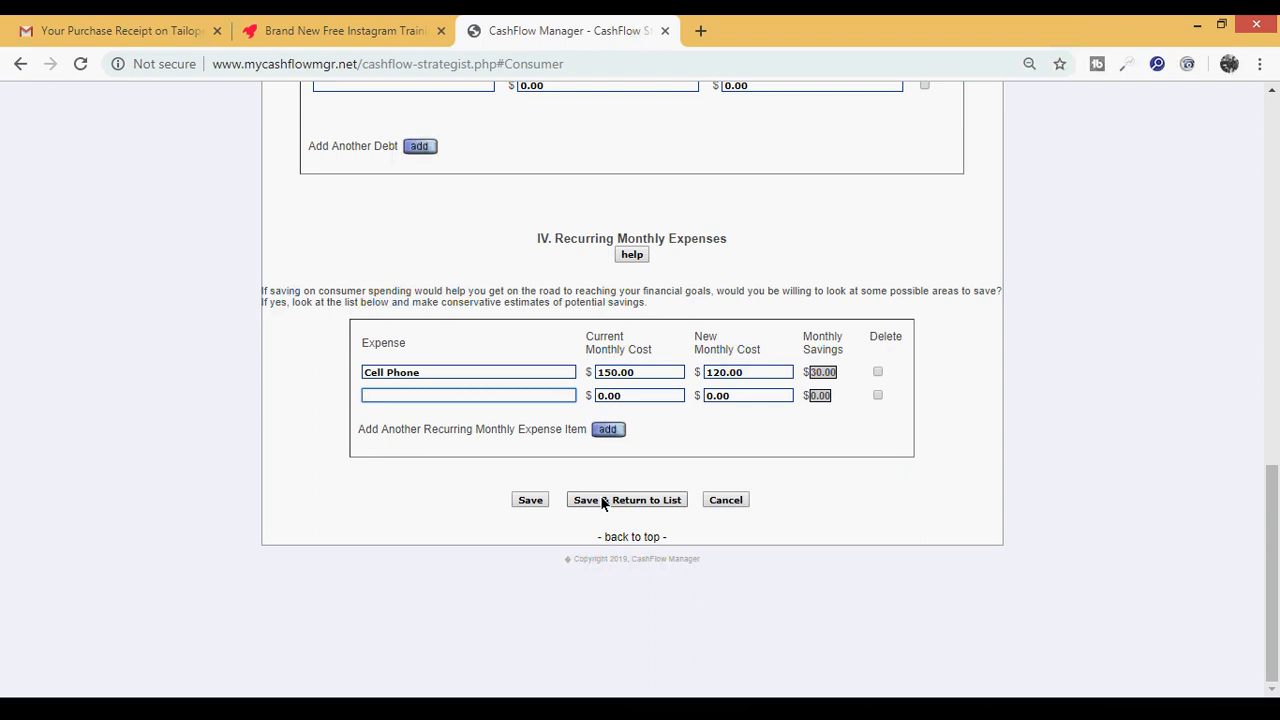
mouse_move(588, 529)
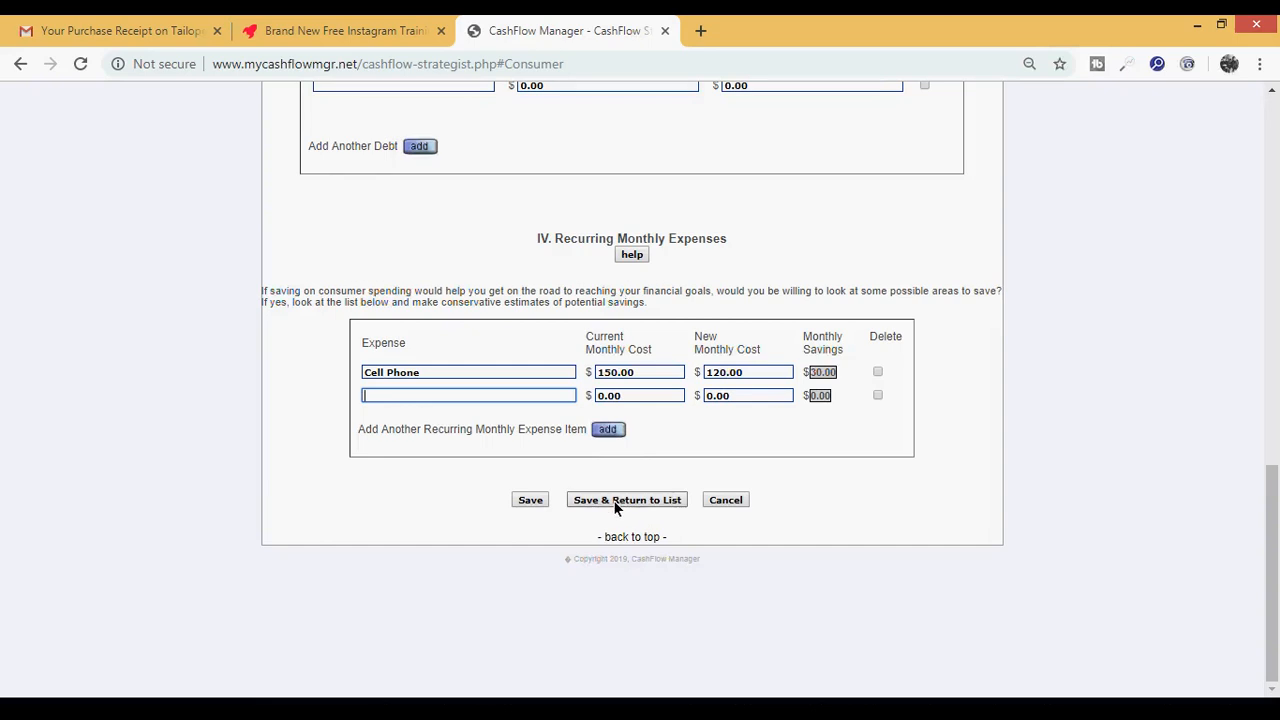
mouse_move(603, 487)
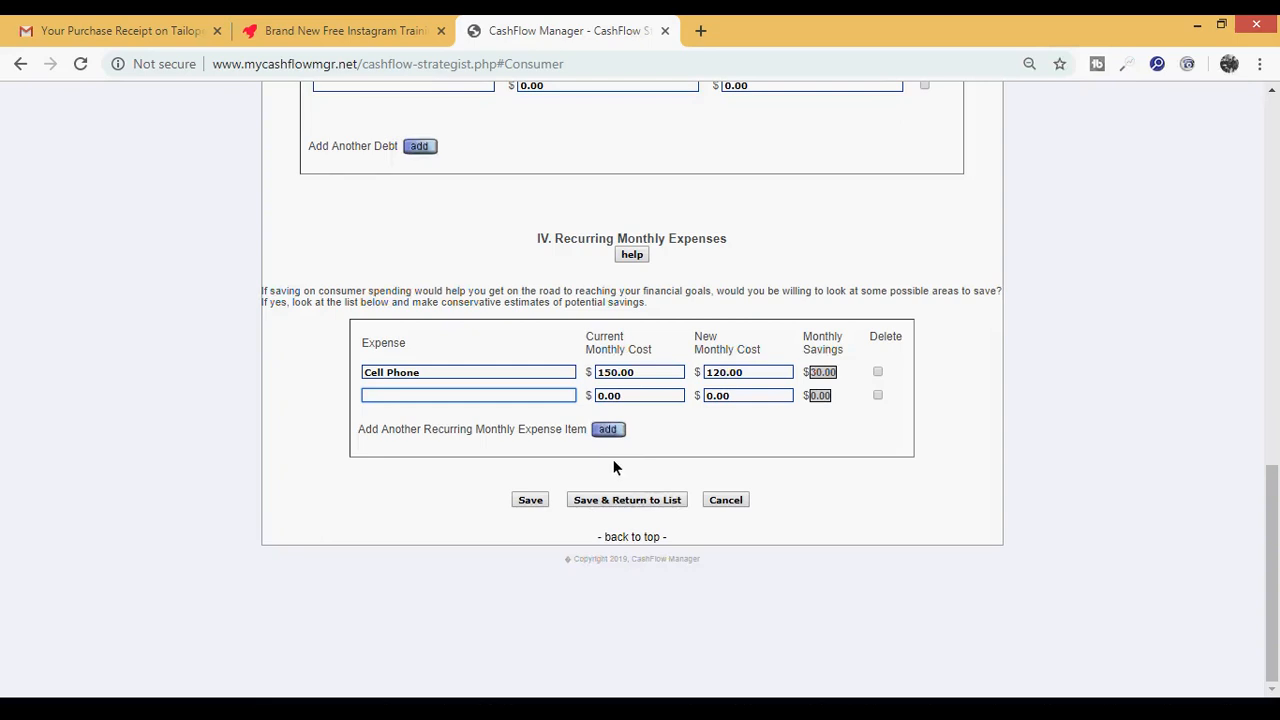
mouse_move(629, 504)
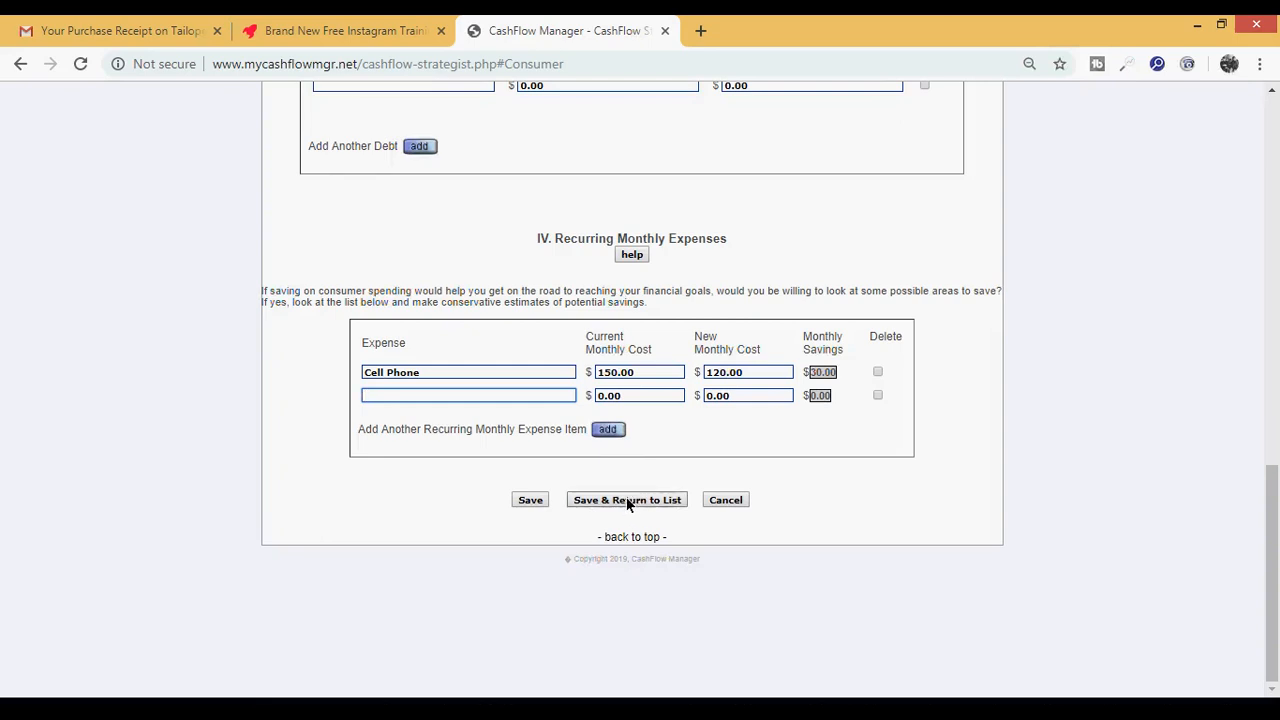
mouse_move(627, 514)
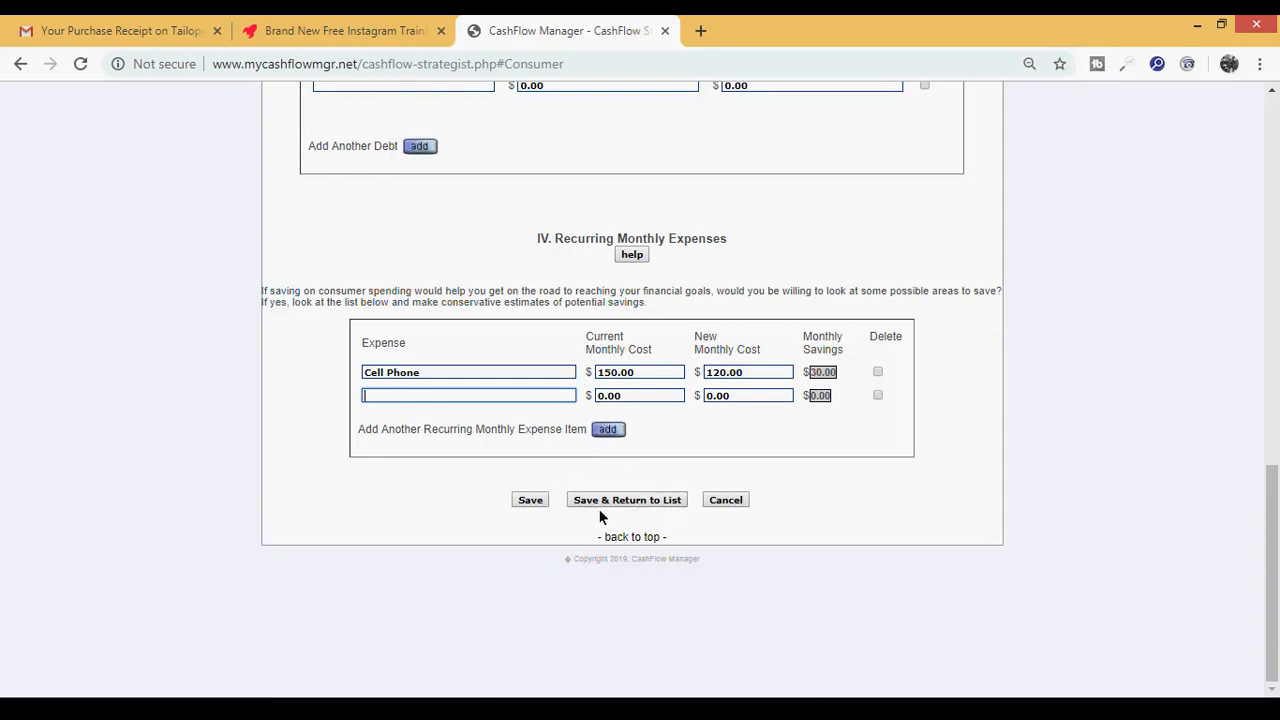
mouse_move(693, 521)
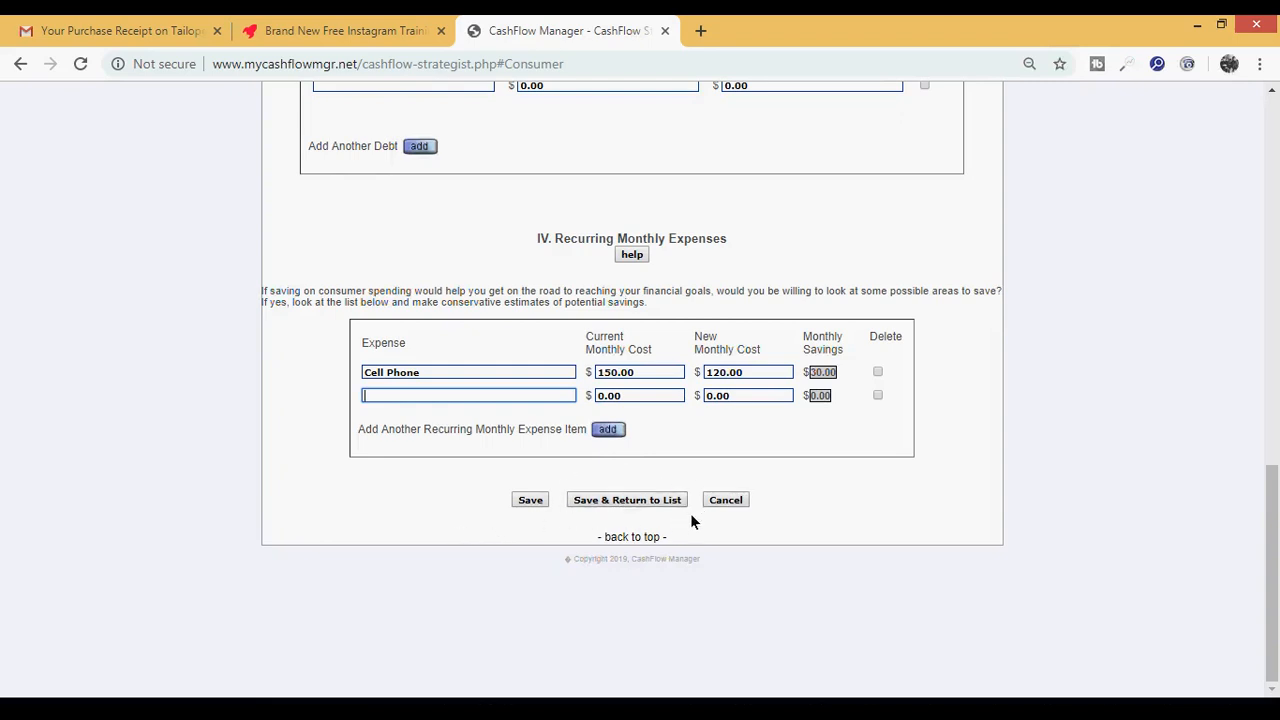
mouse_move(563, 510)
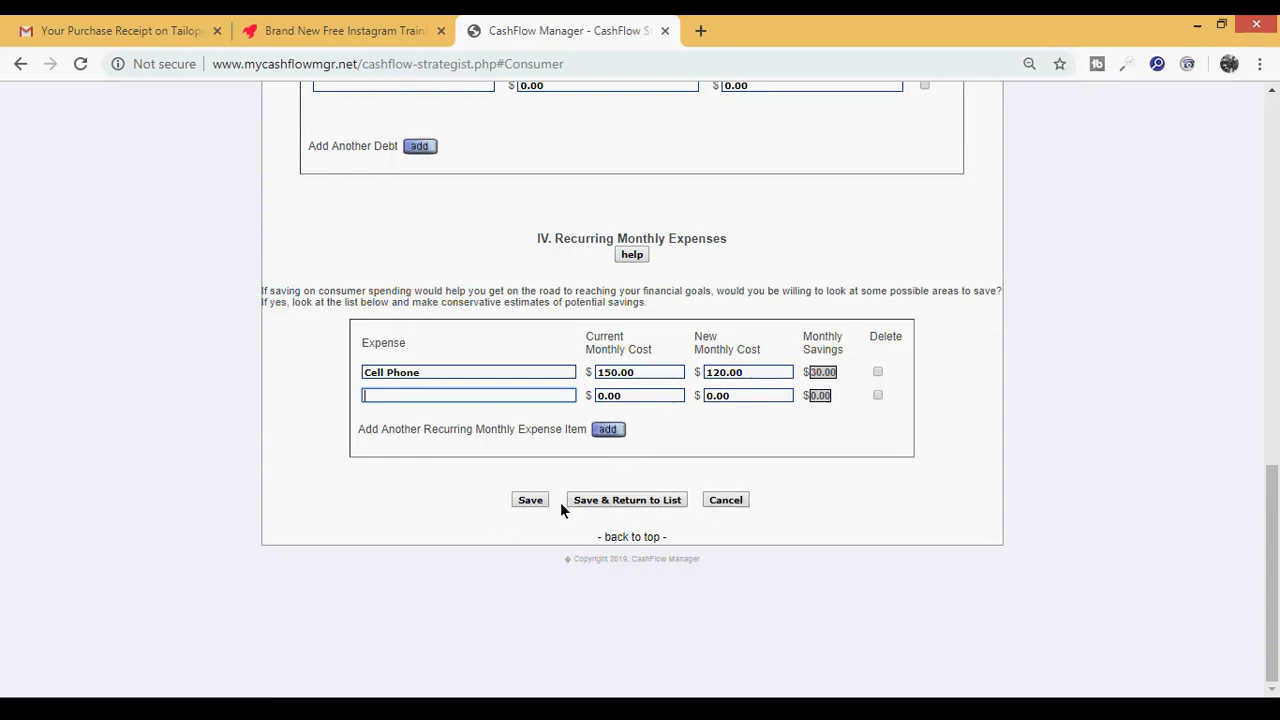
mouse_move(600, 512)
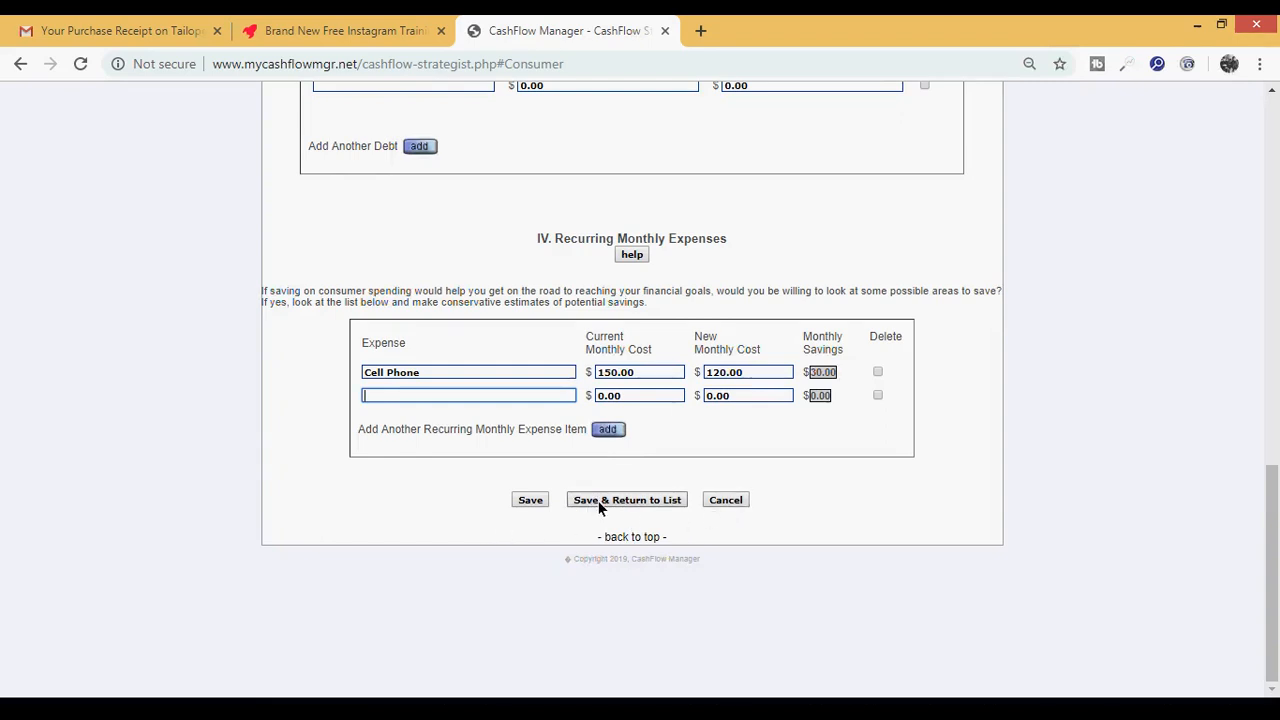
Save VIP Challenger and return to the strategist list showing 'Information Saved'.
click(626, 499)
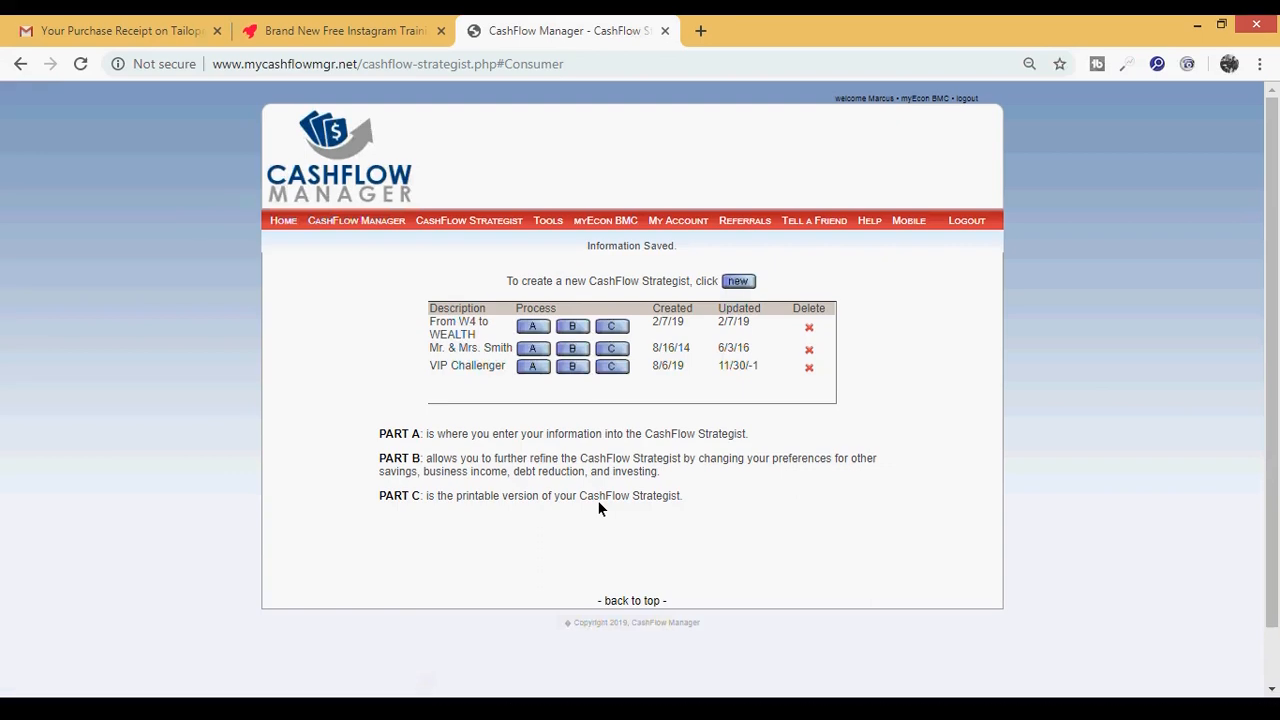
mouse_move(509, 381)
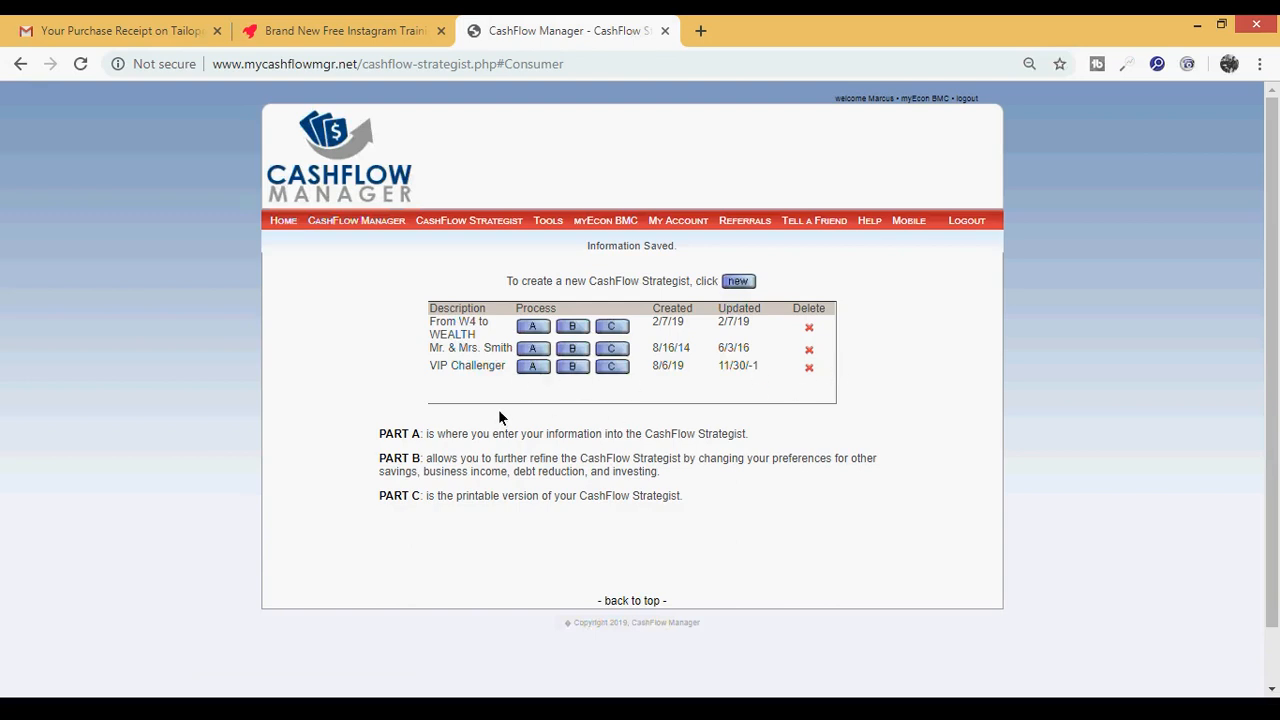
mouse_move(497, 387)
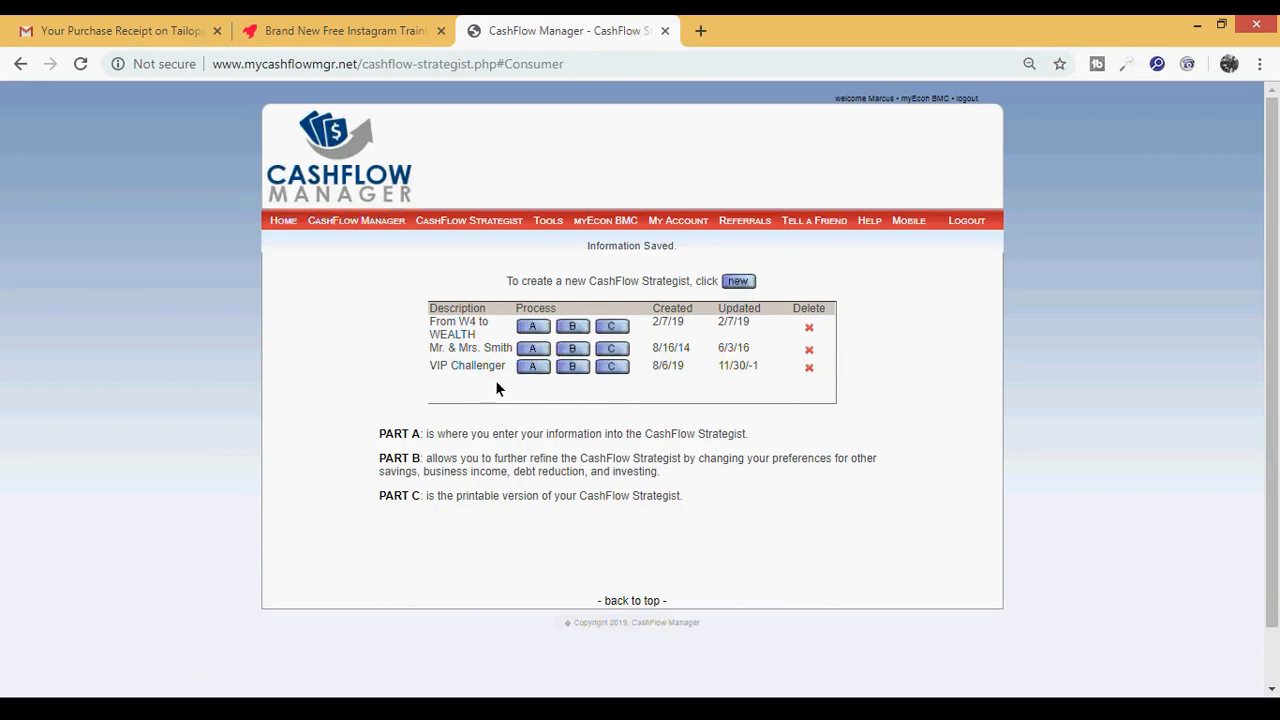
mouse_move(619, 390)
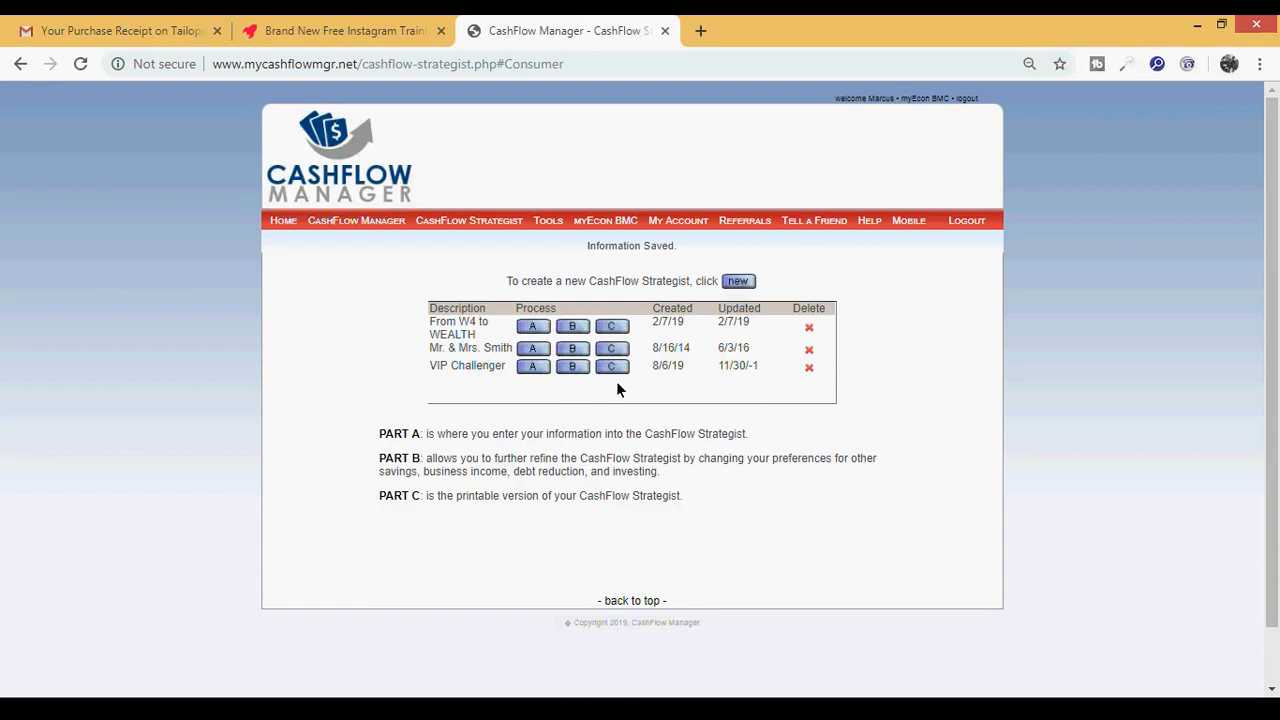
mouse_move(634, 391)
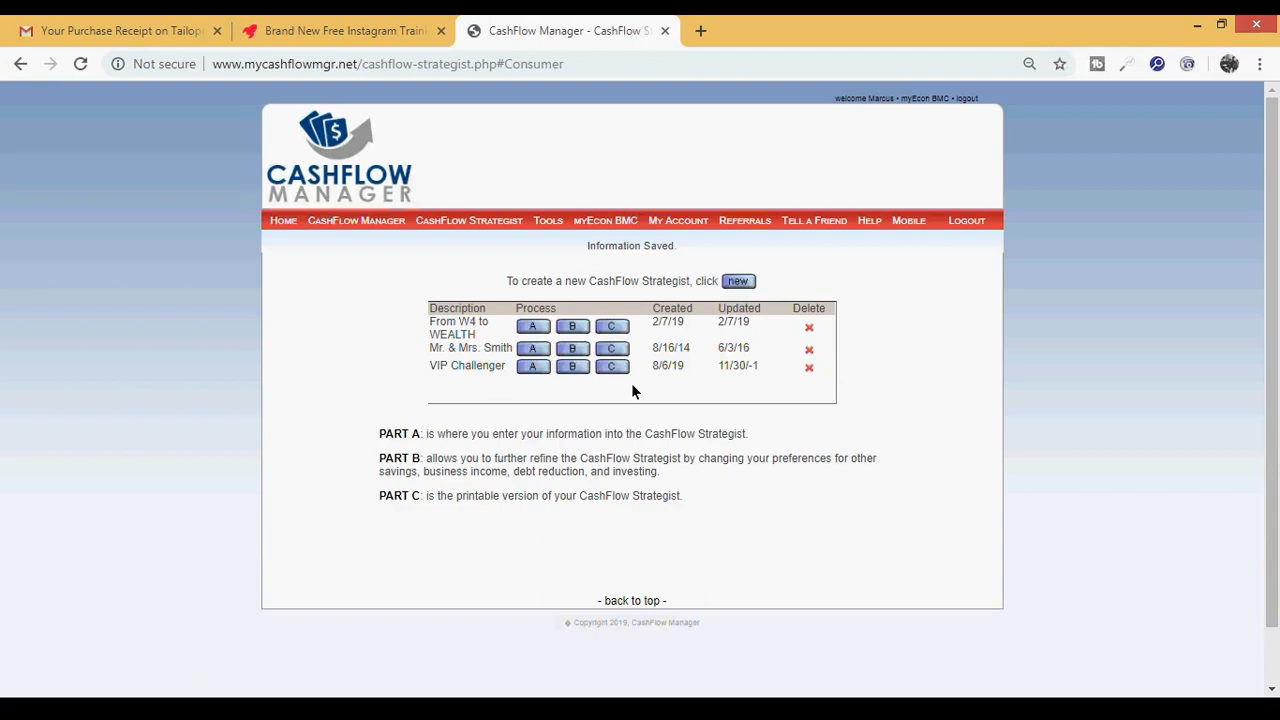
mouse_move(1075, 165)
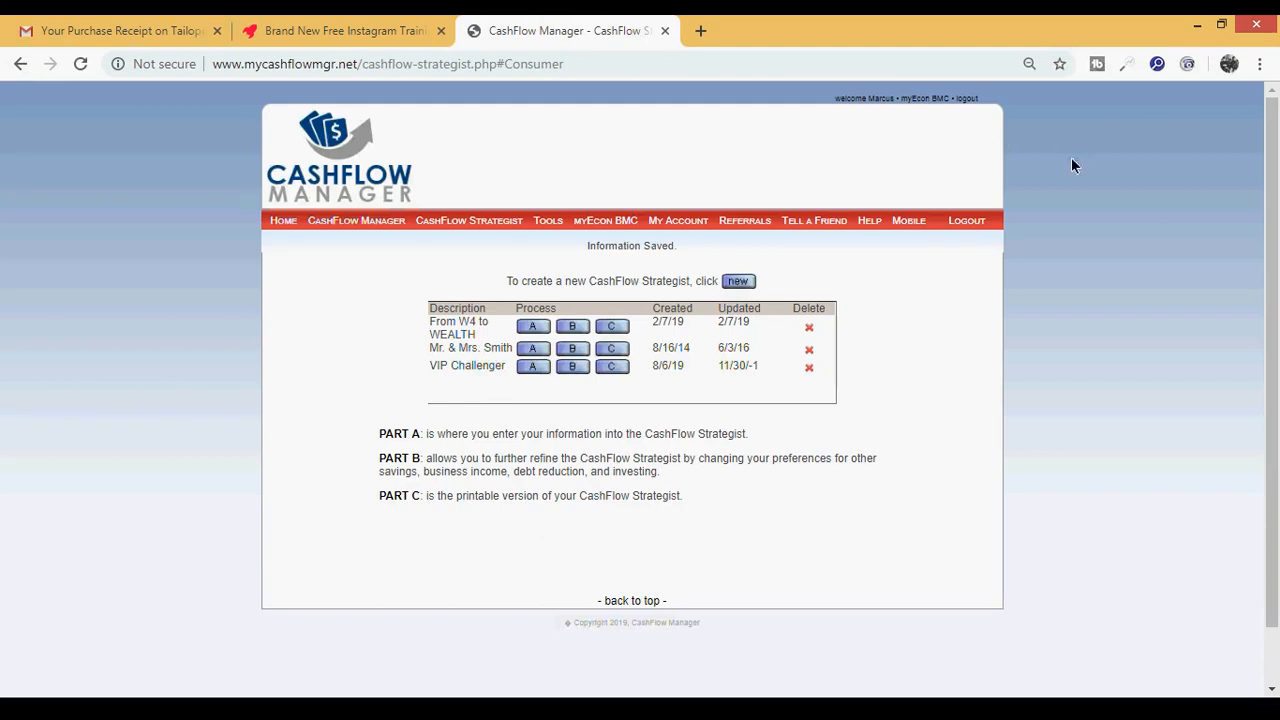